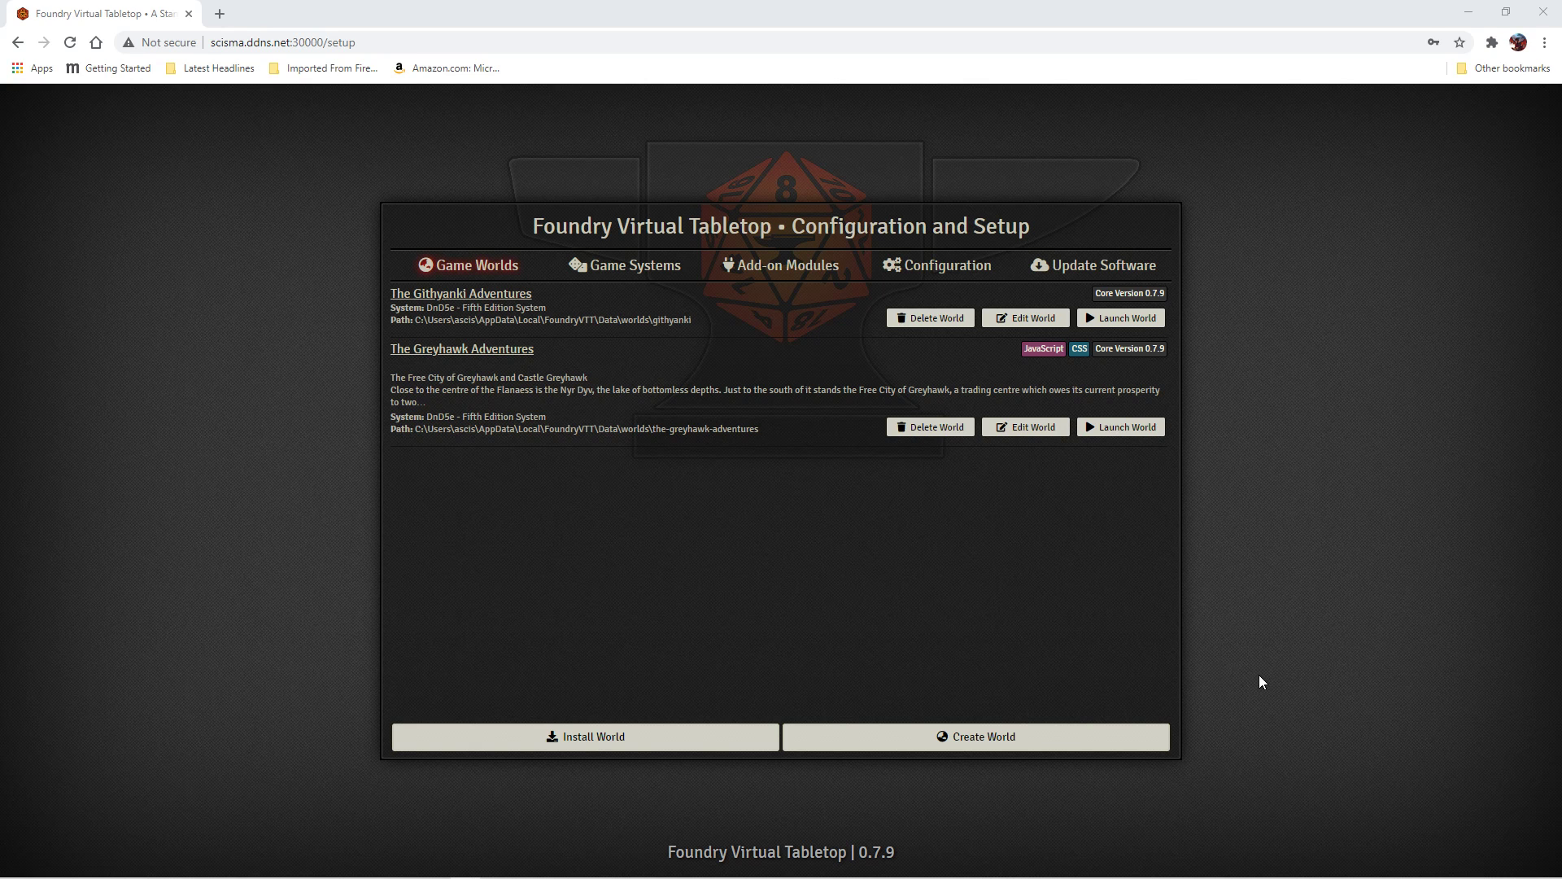
mouse_move(1343, 241)
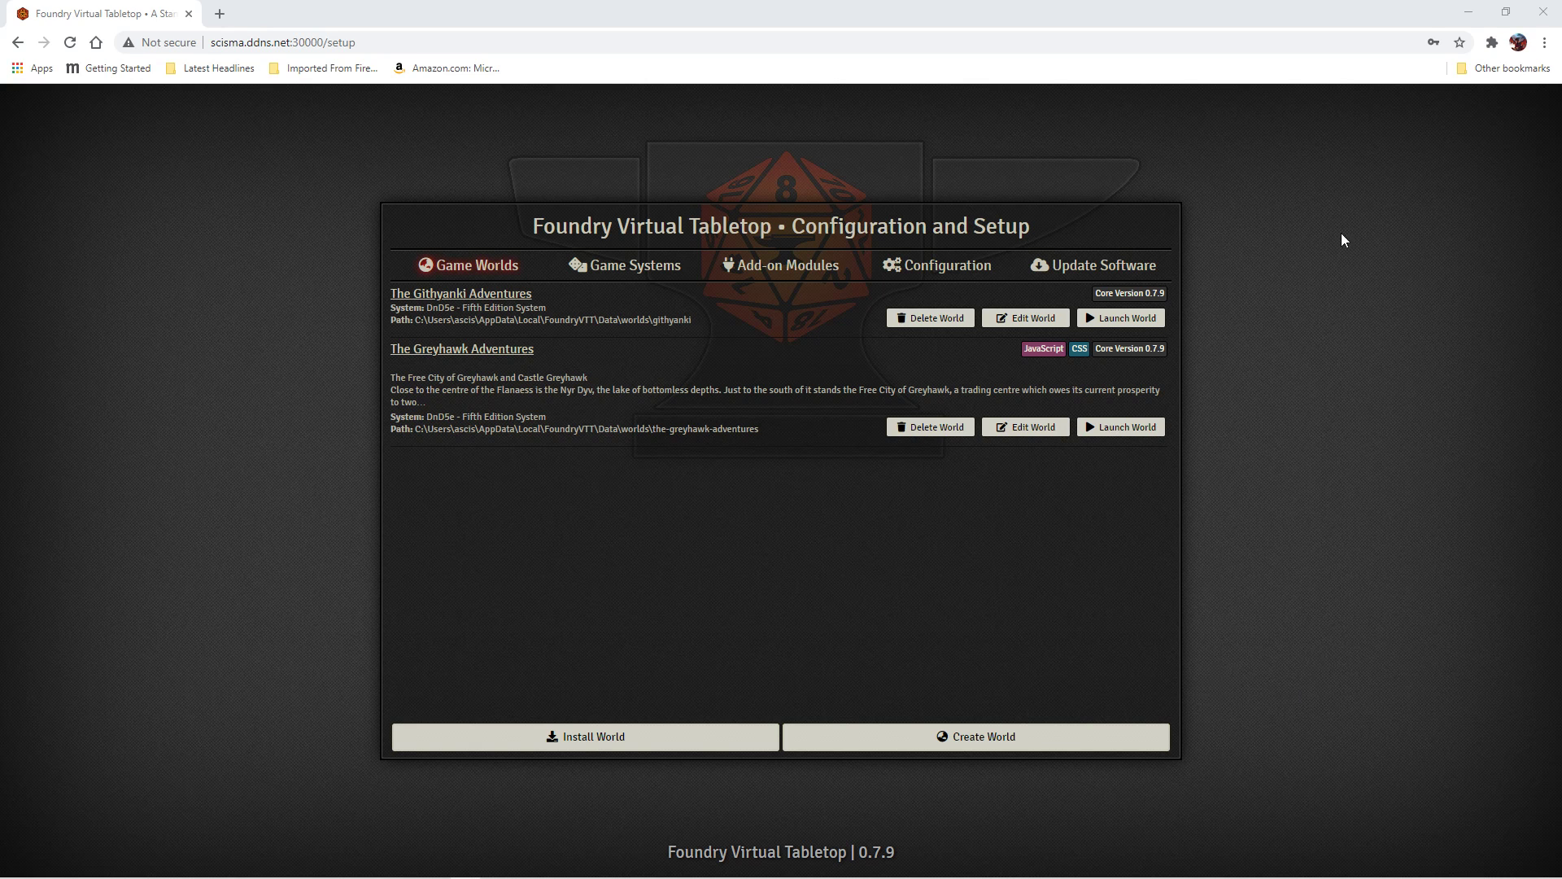
mouse_move(1272, 308)
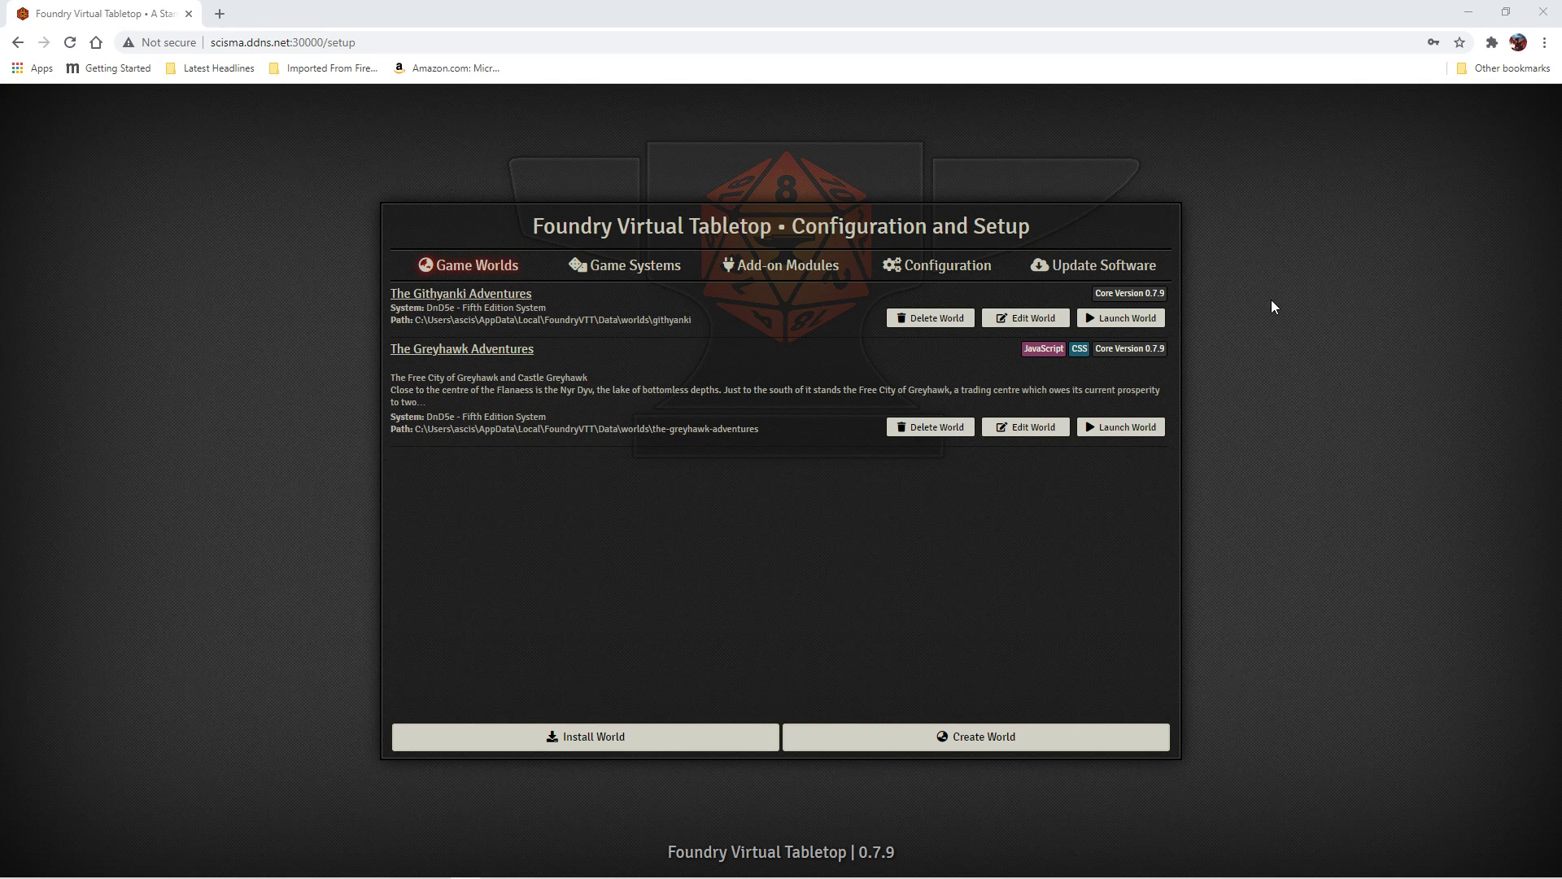
mouse_move(1250, 344)
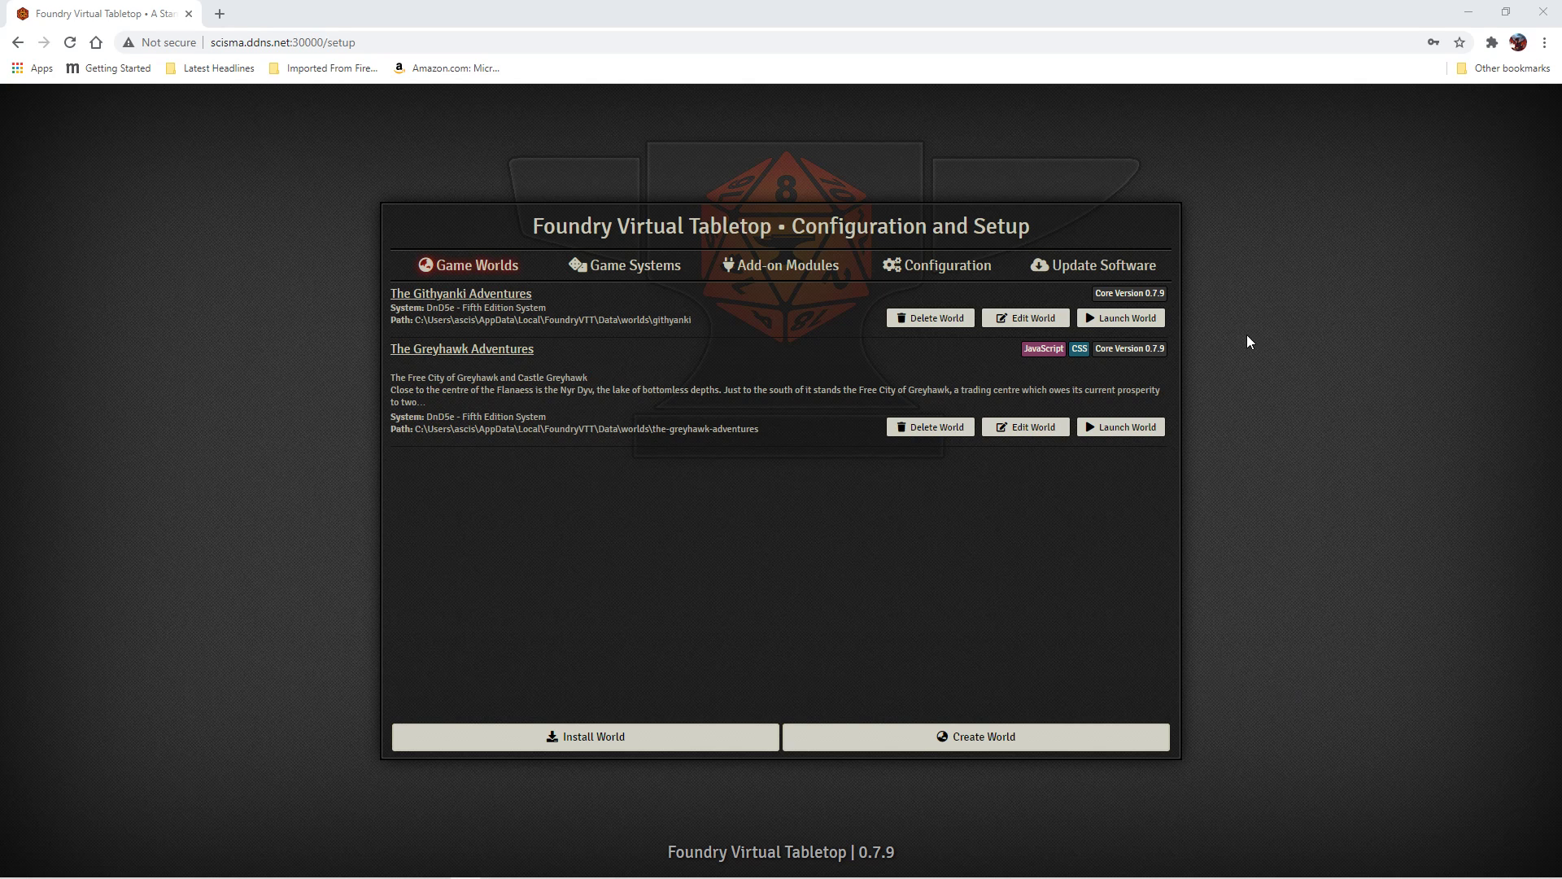
mouse_move(1120, 317)
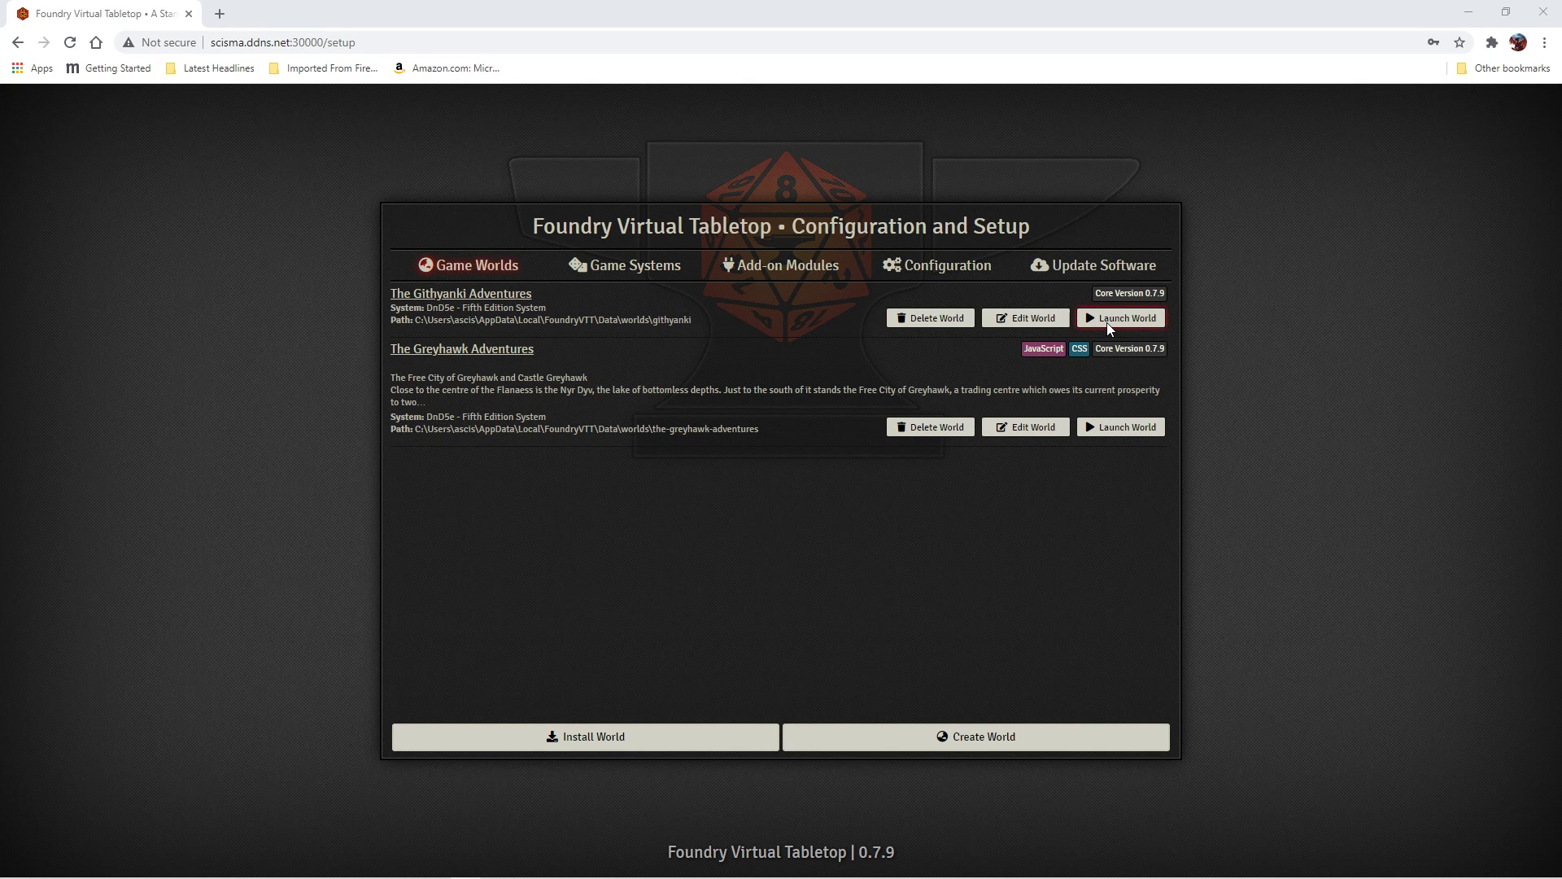
Step: Launch The Githyanki Adventures world and join the session as Gamemaster
click(1120, 317)
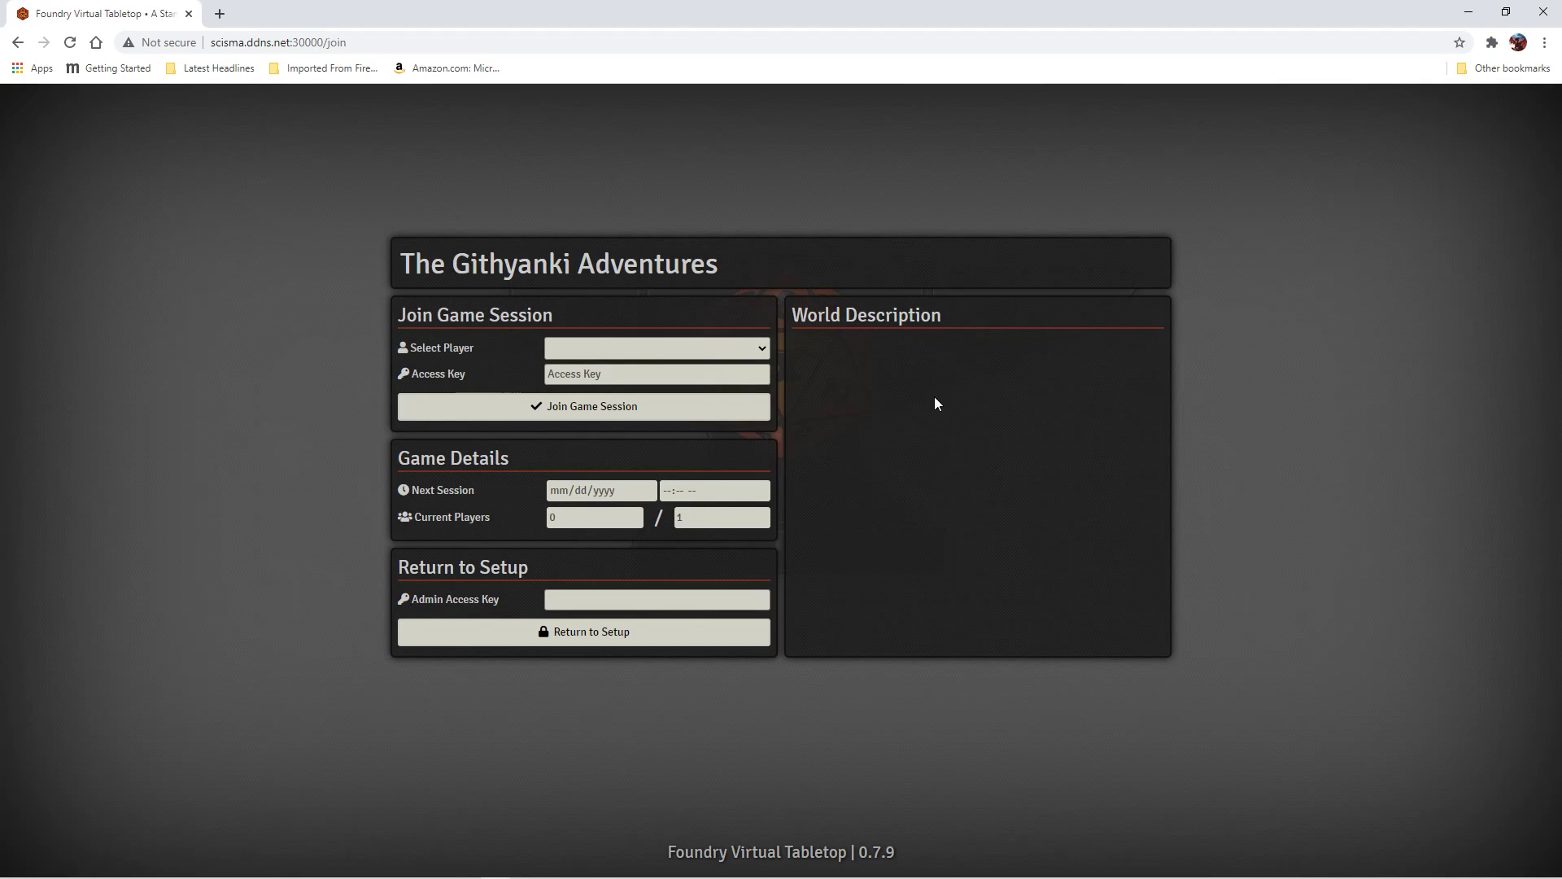
click(656, 347)
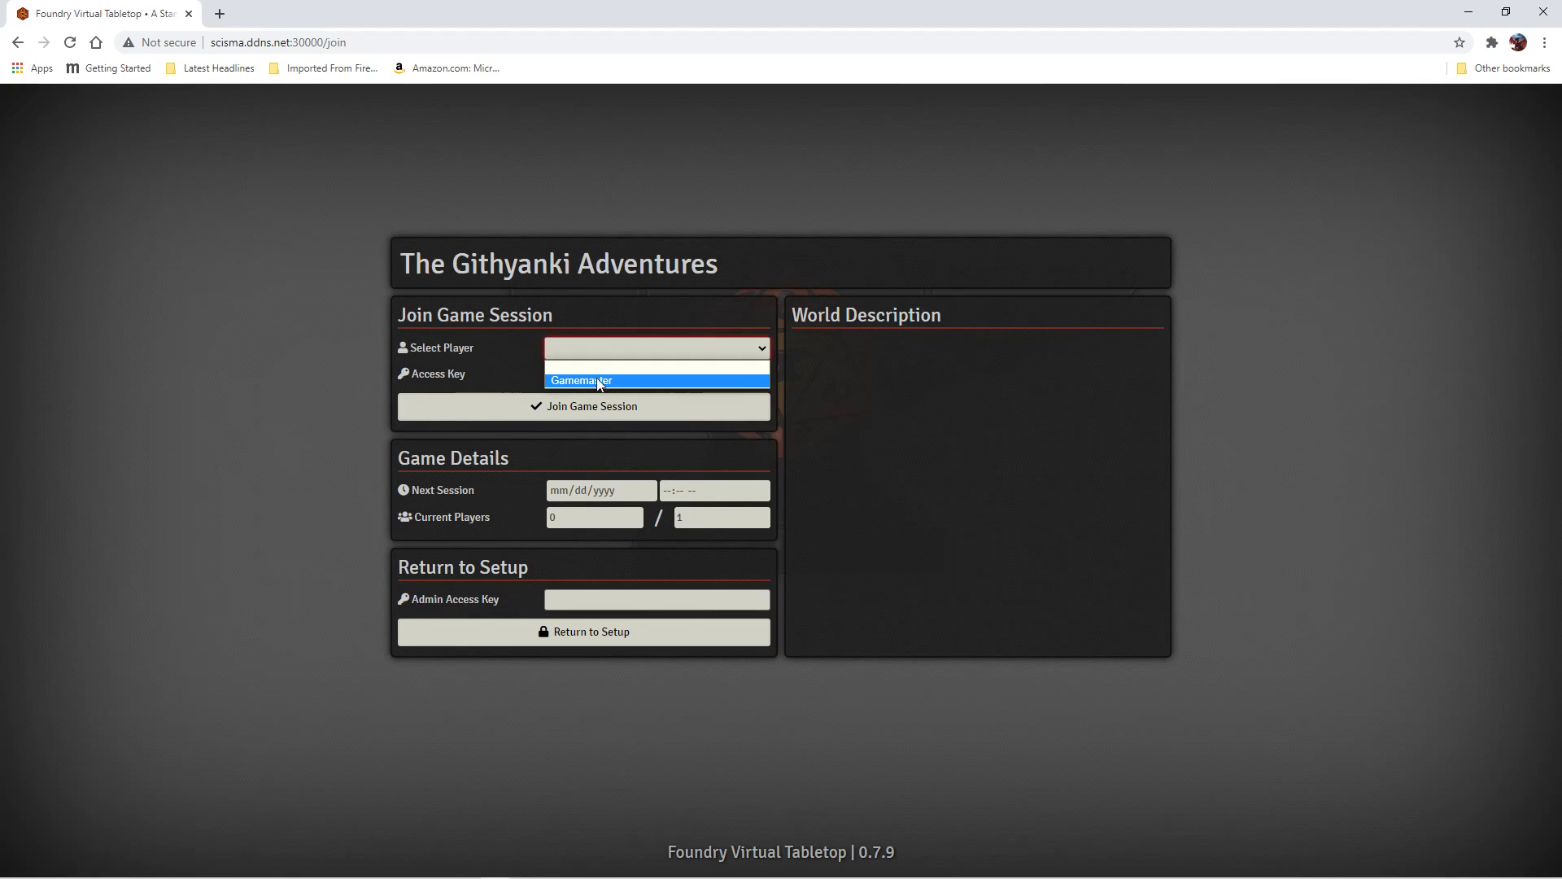
click(581, 381)
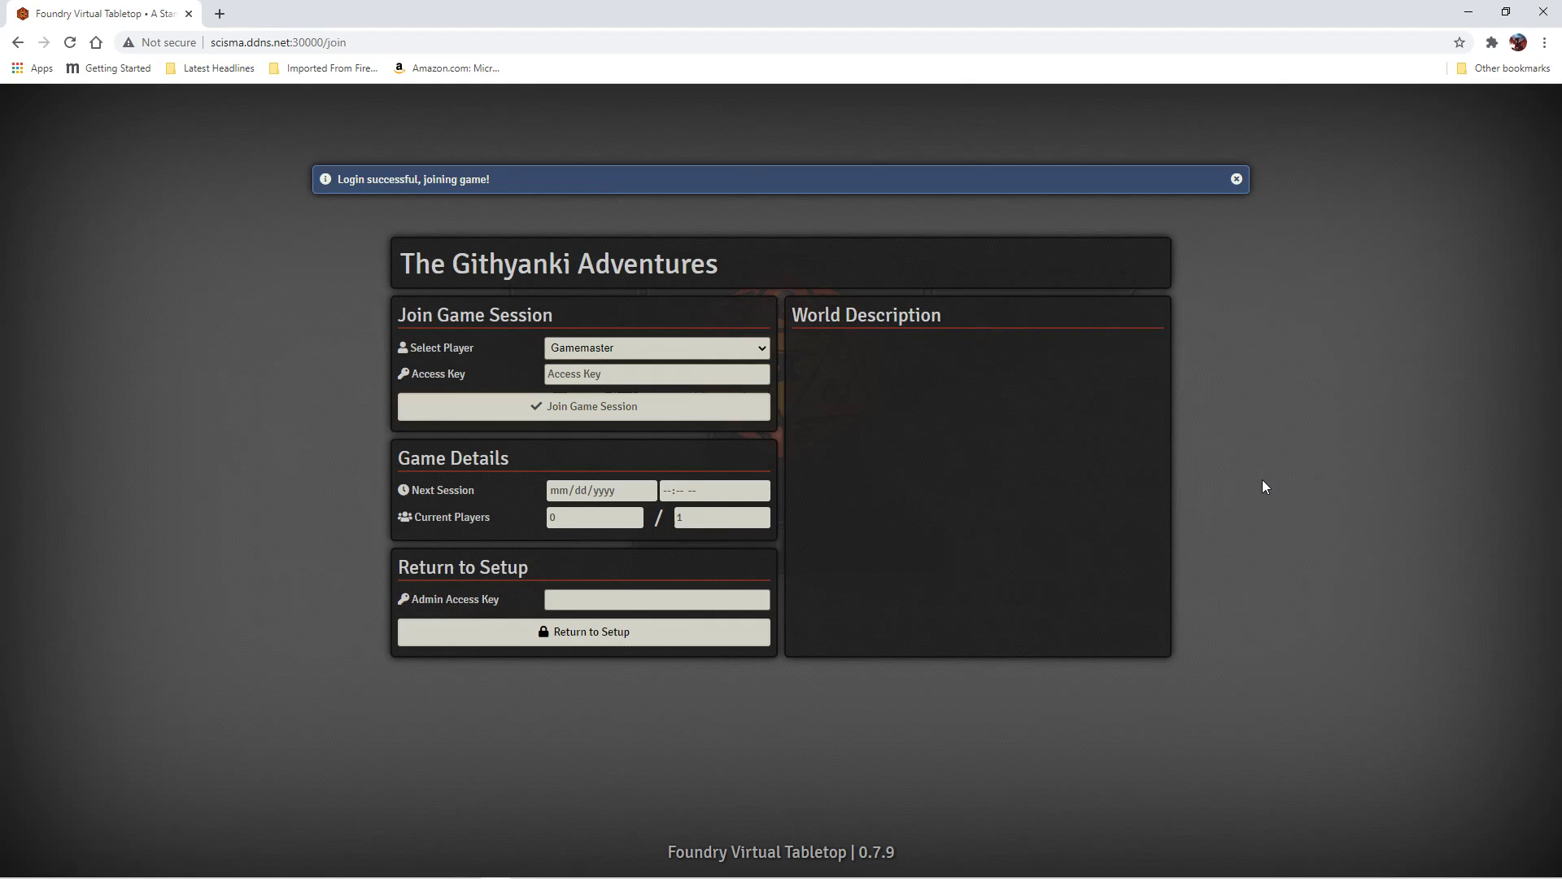
click(583, 405)
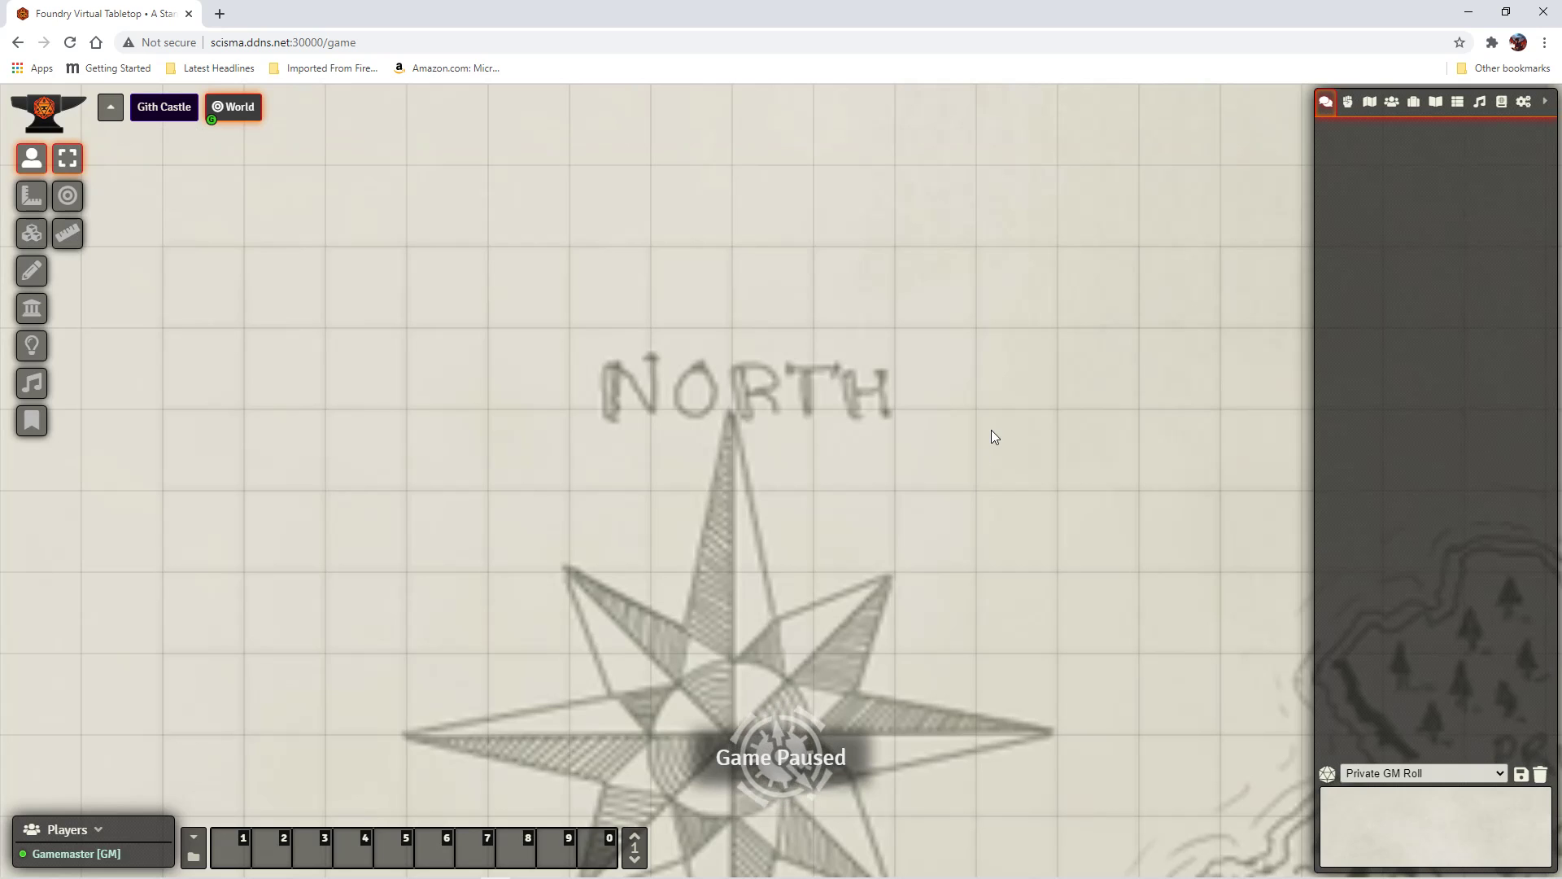
mouse_move(540, 65)
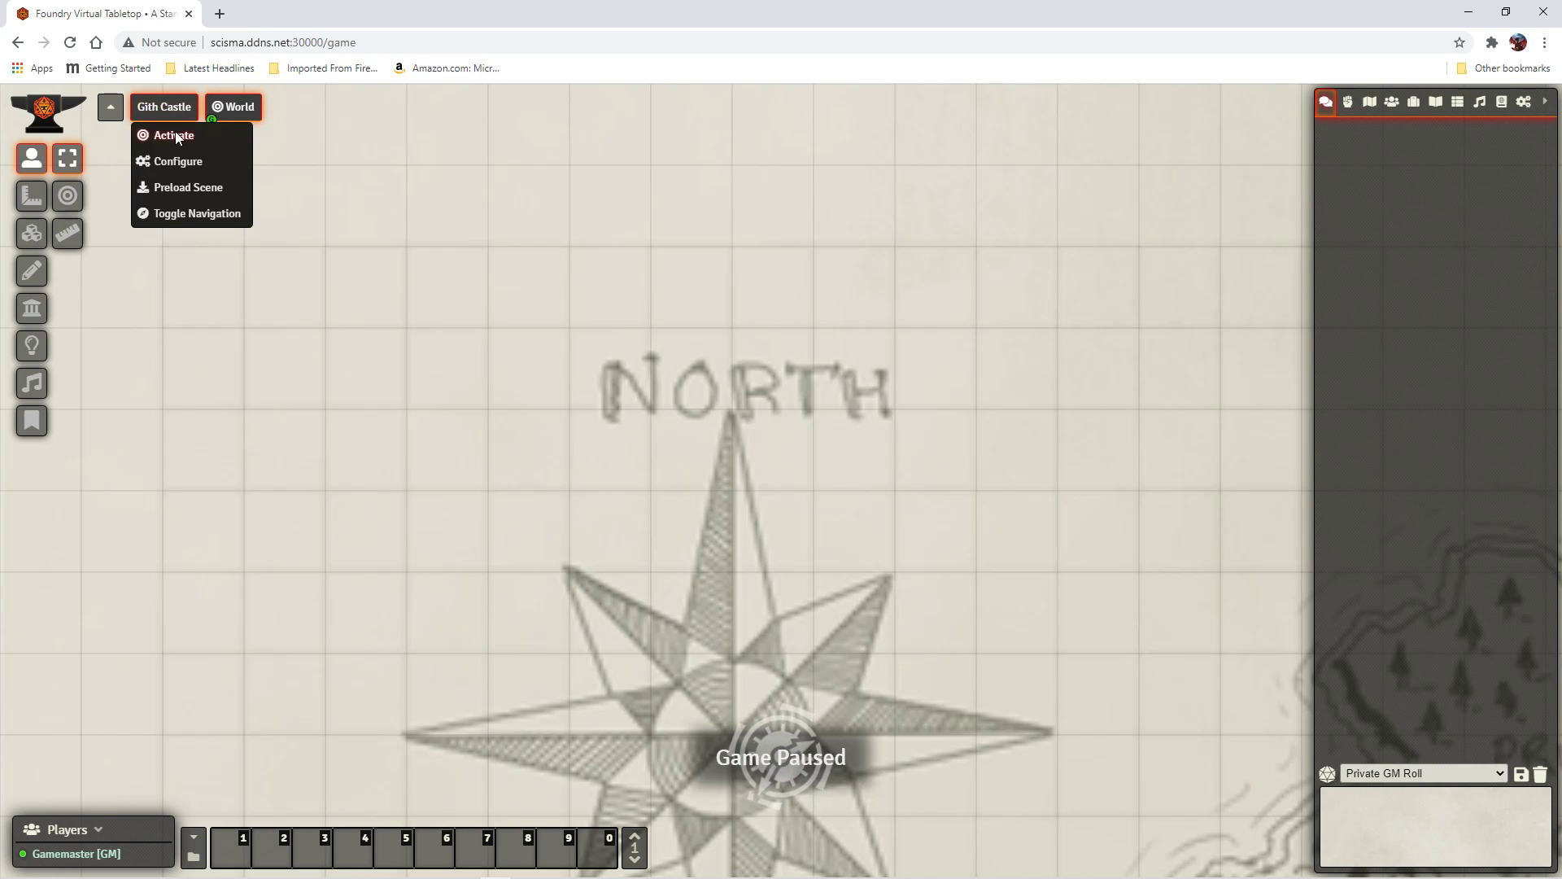
Step: Activate the Gith Castle scene from the navigation bar so its floor plan is displayed
click(176, 135)
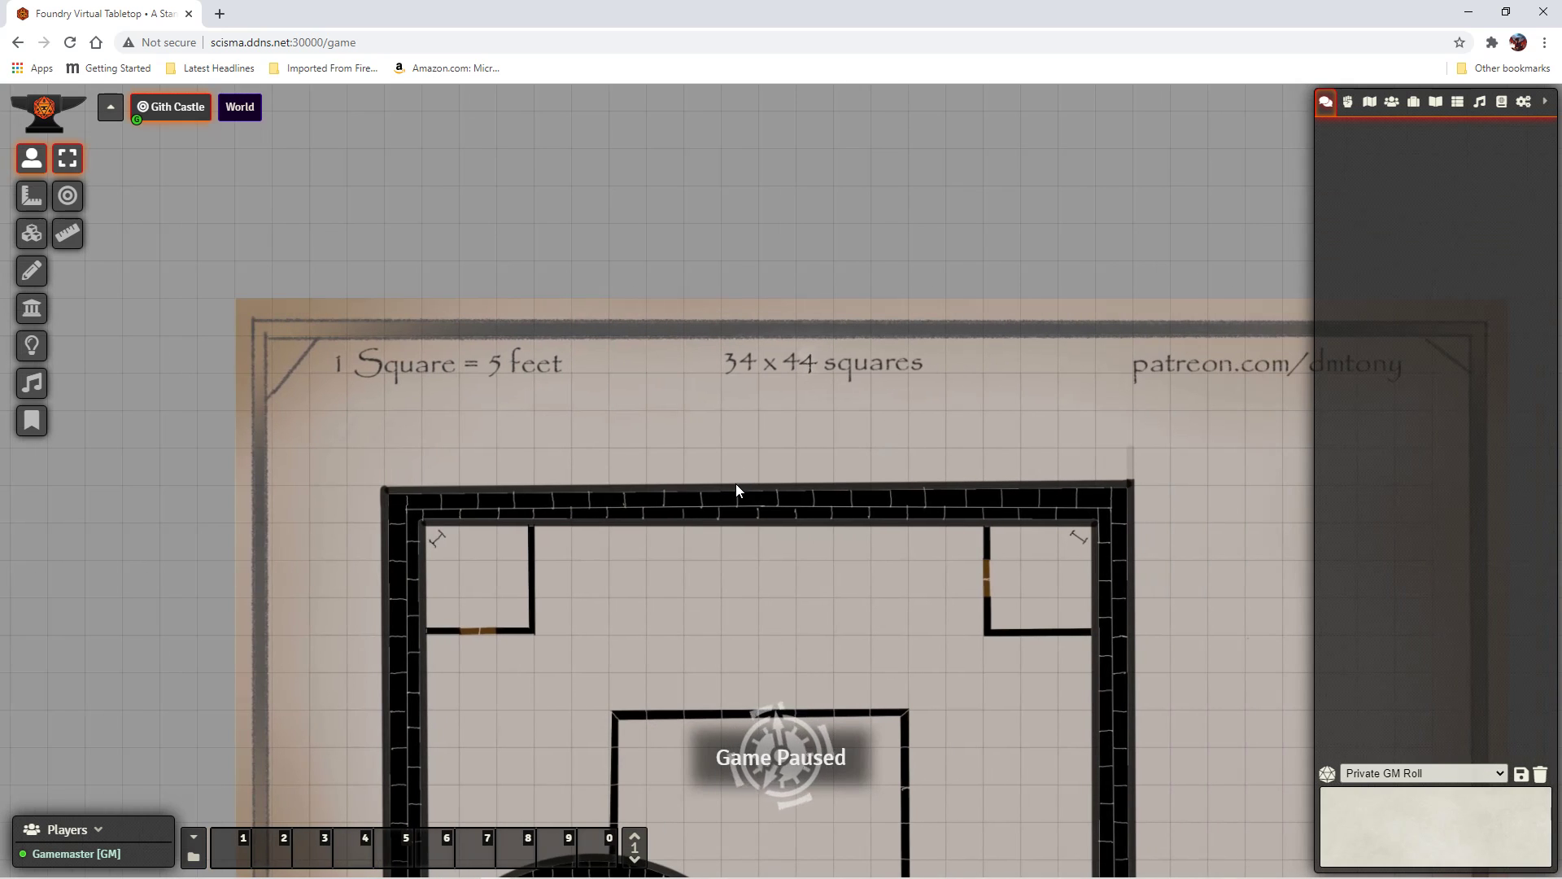
scroll(down, 3)
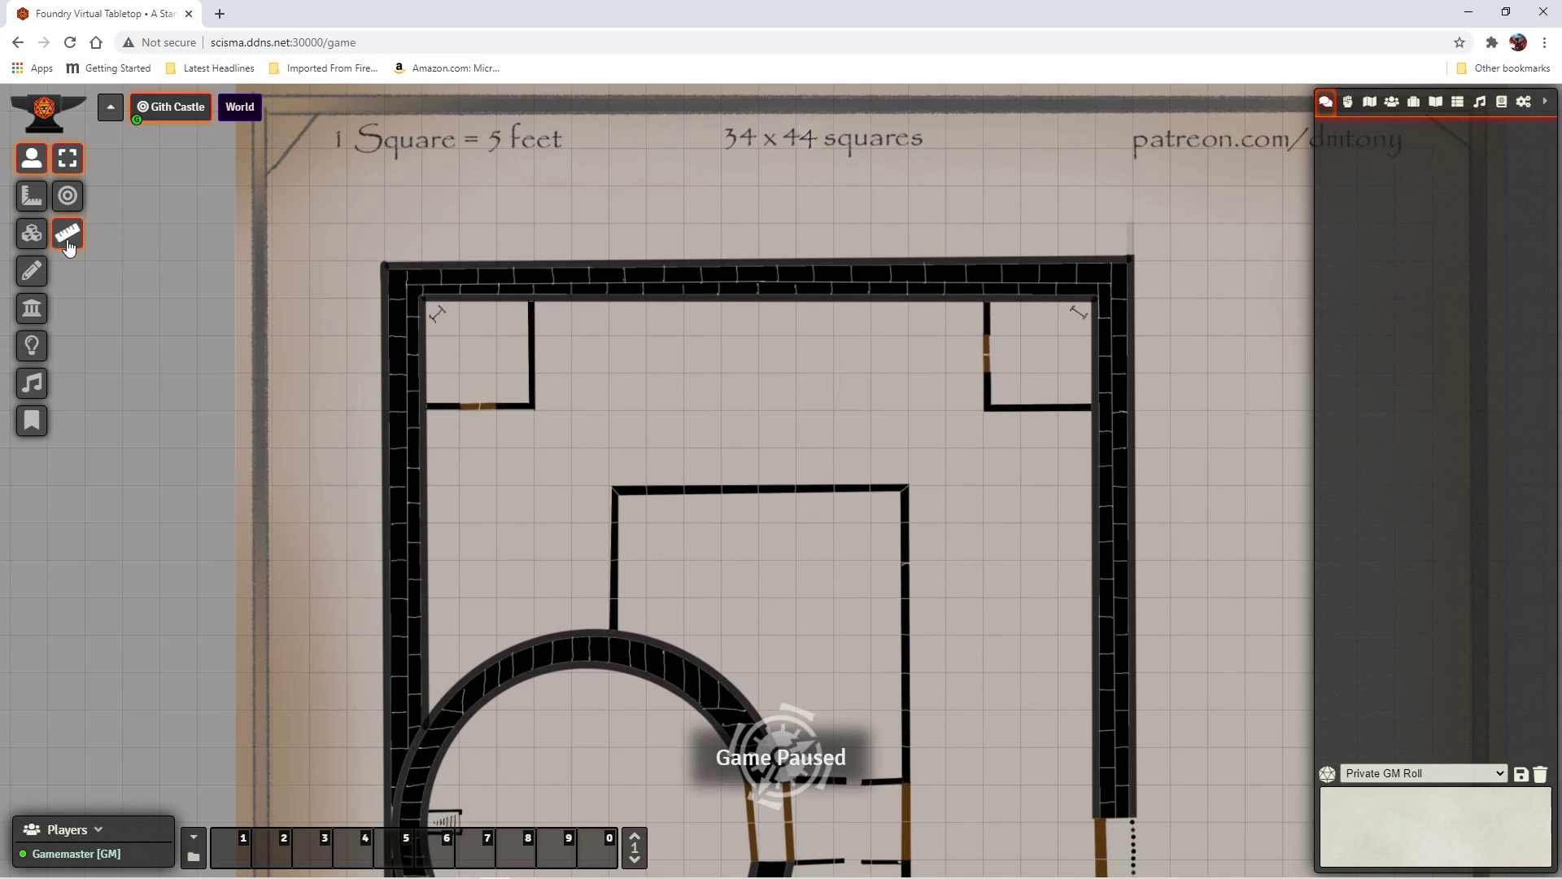
Step: Switch to the Wall Controls layer to begin editing the scene's walls
click(31, 307)
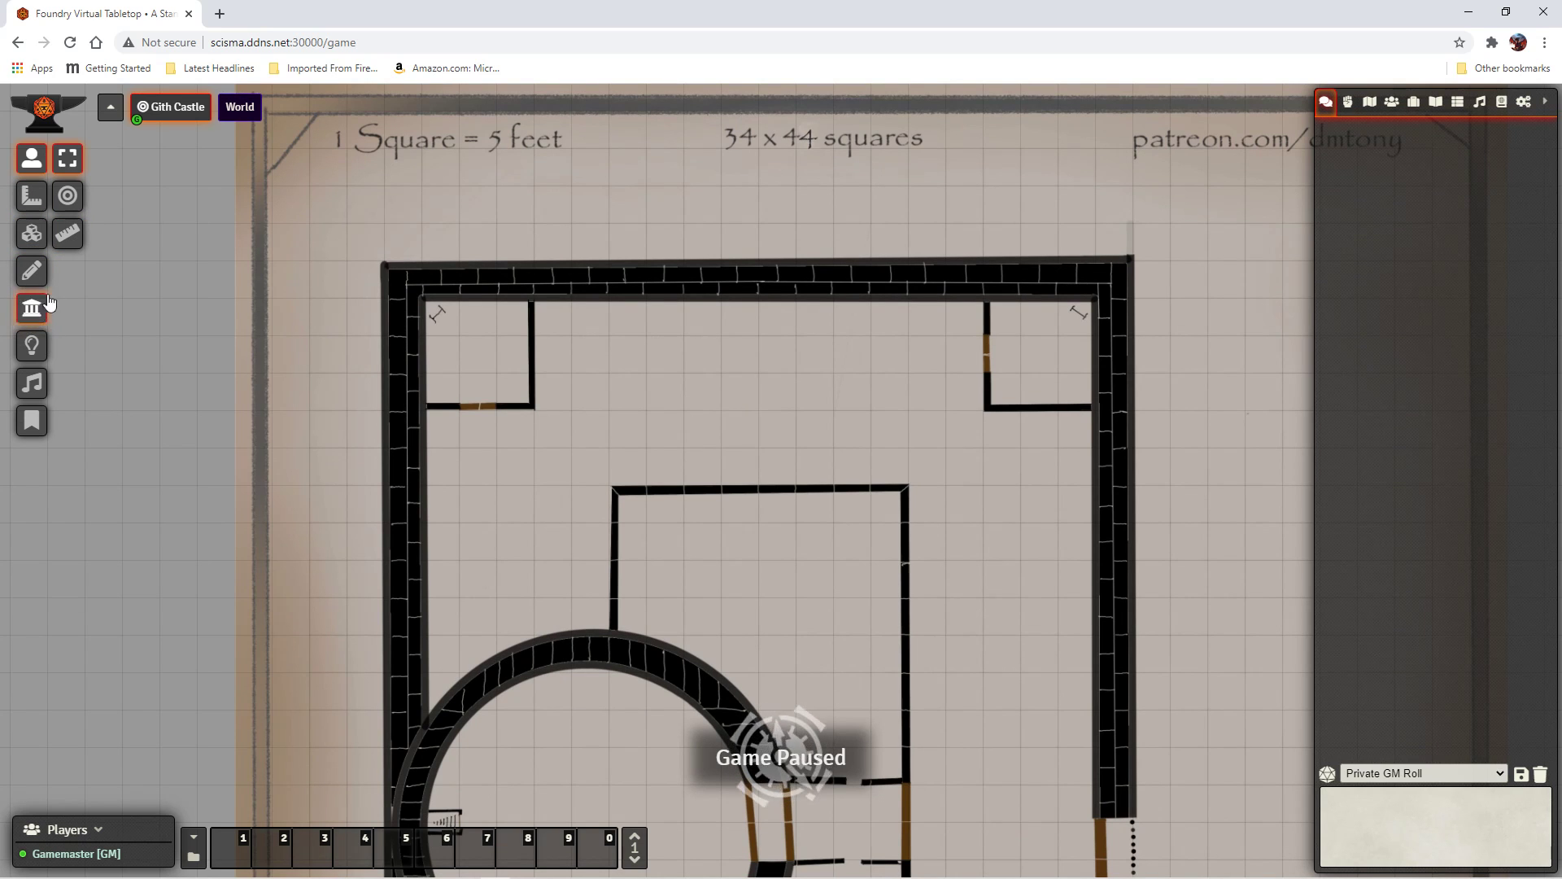
mouse_move(94, 344)
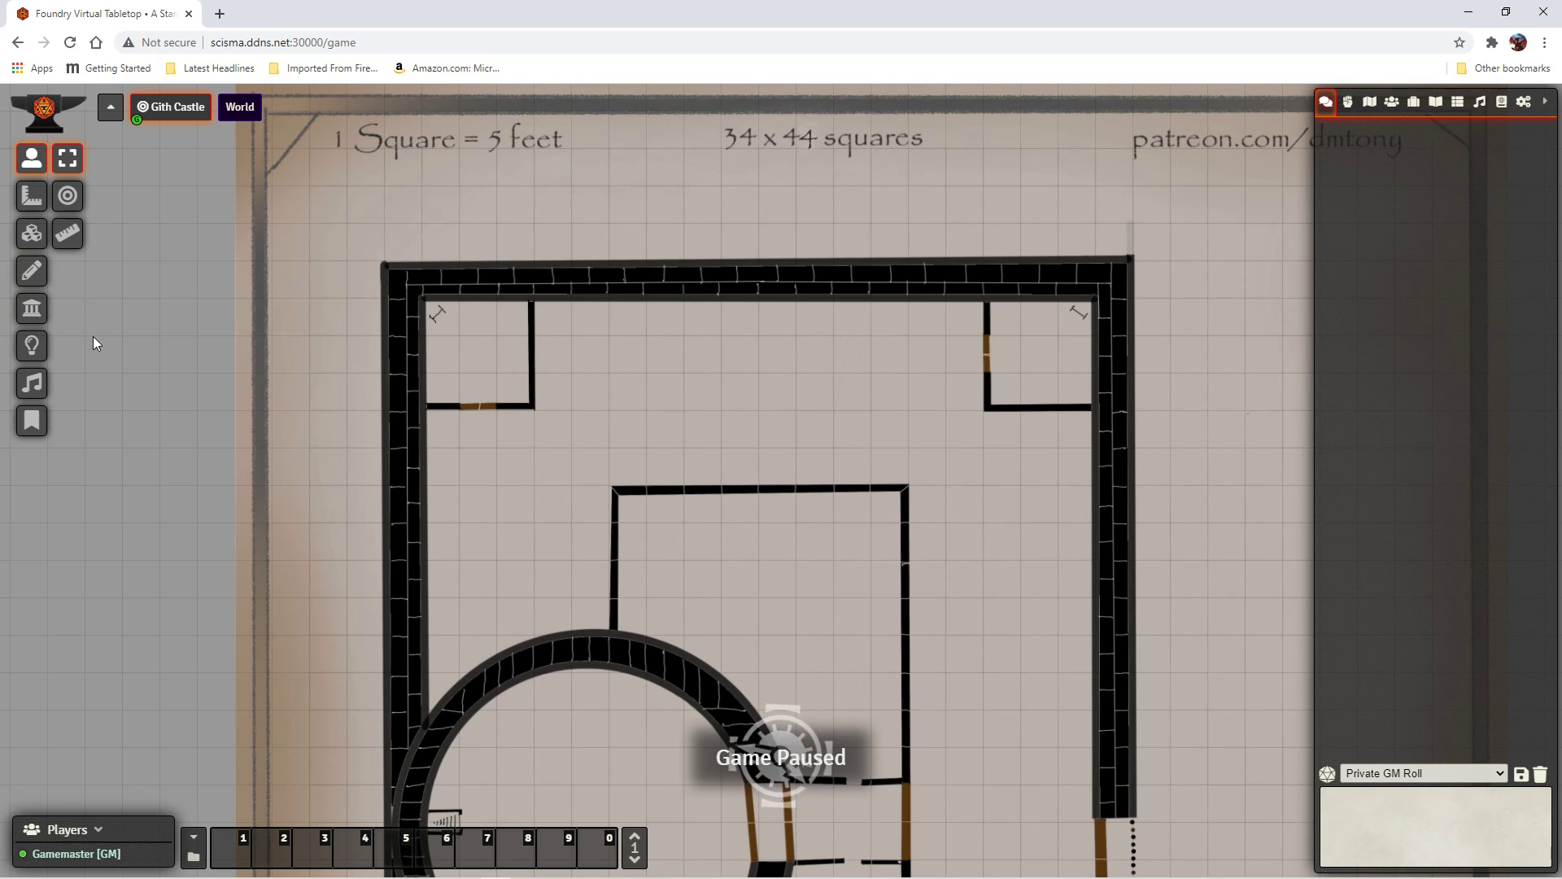
mouse_move(110, 338)
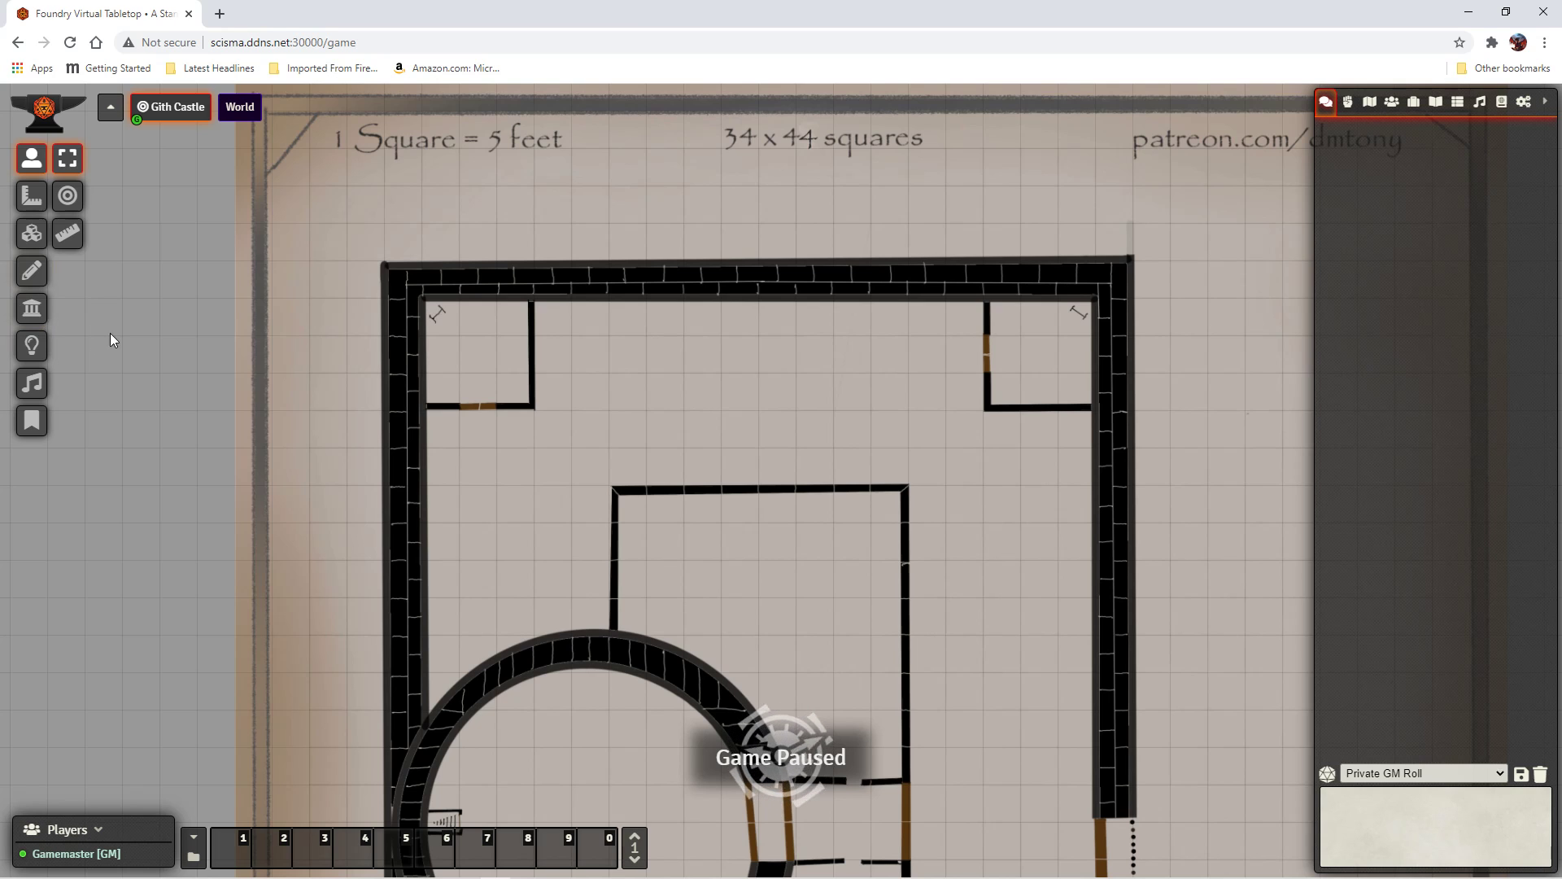
mouse_move(31, 309)
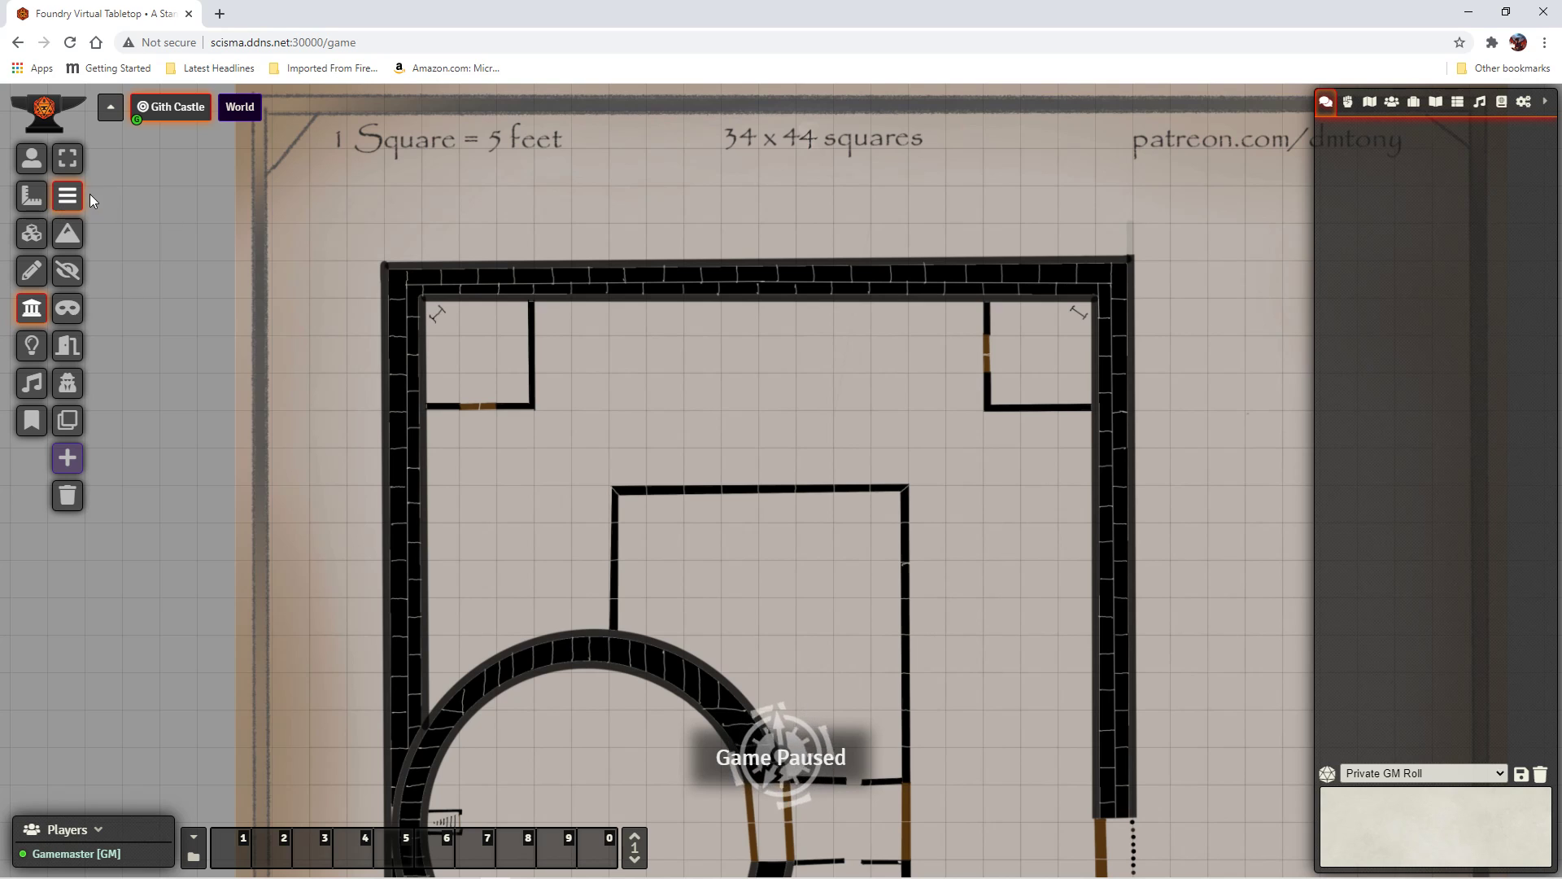
mouse_move(68, 195)
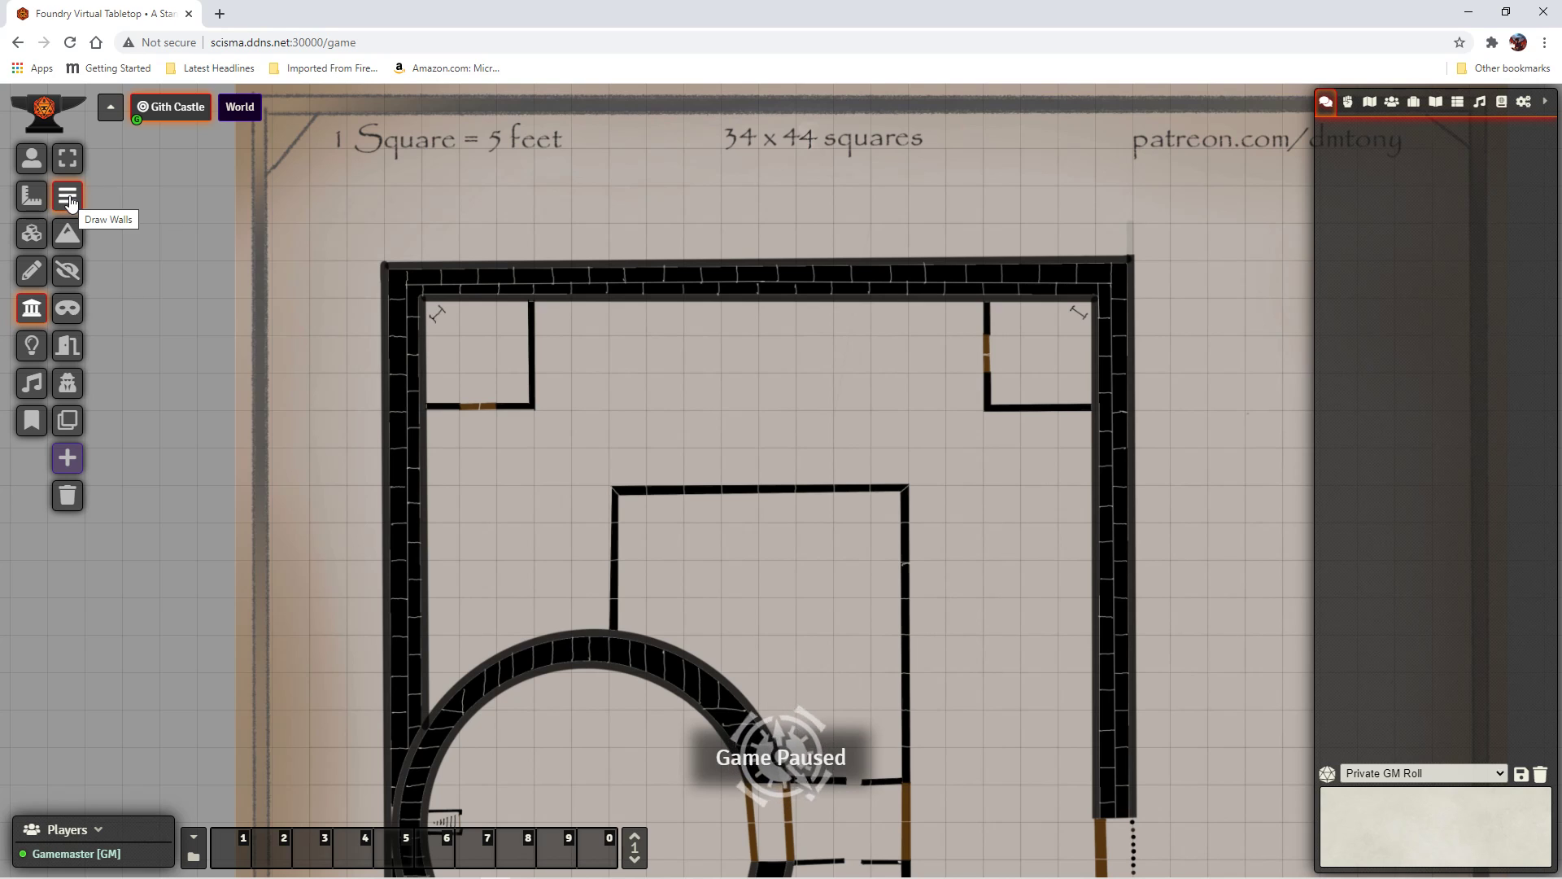
mouse_move(67, 233)
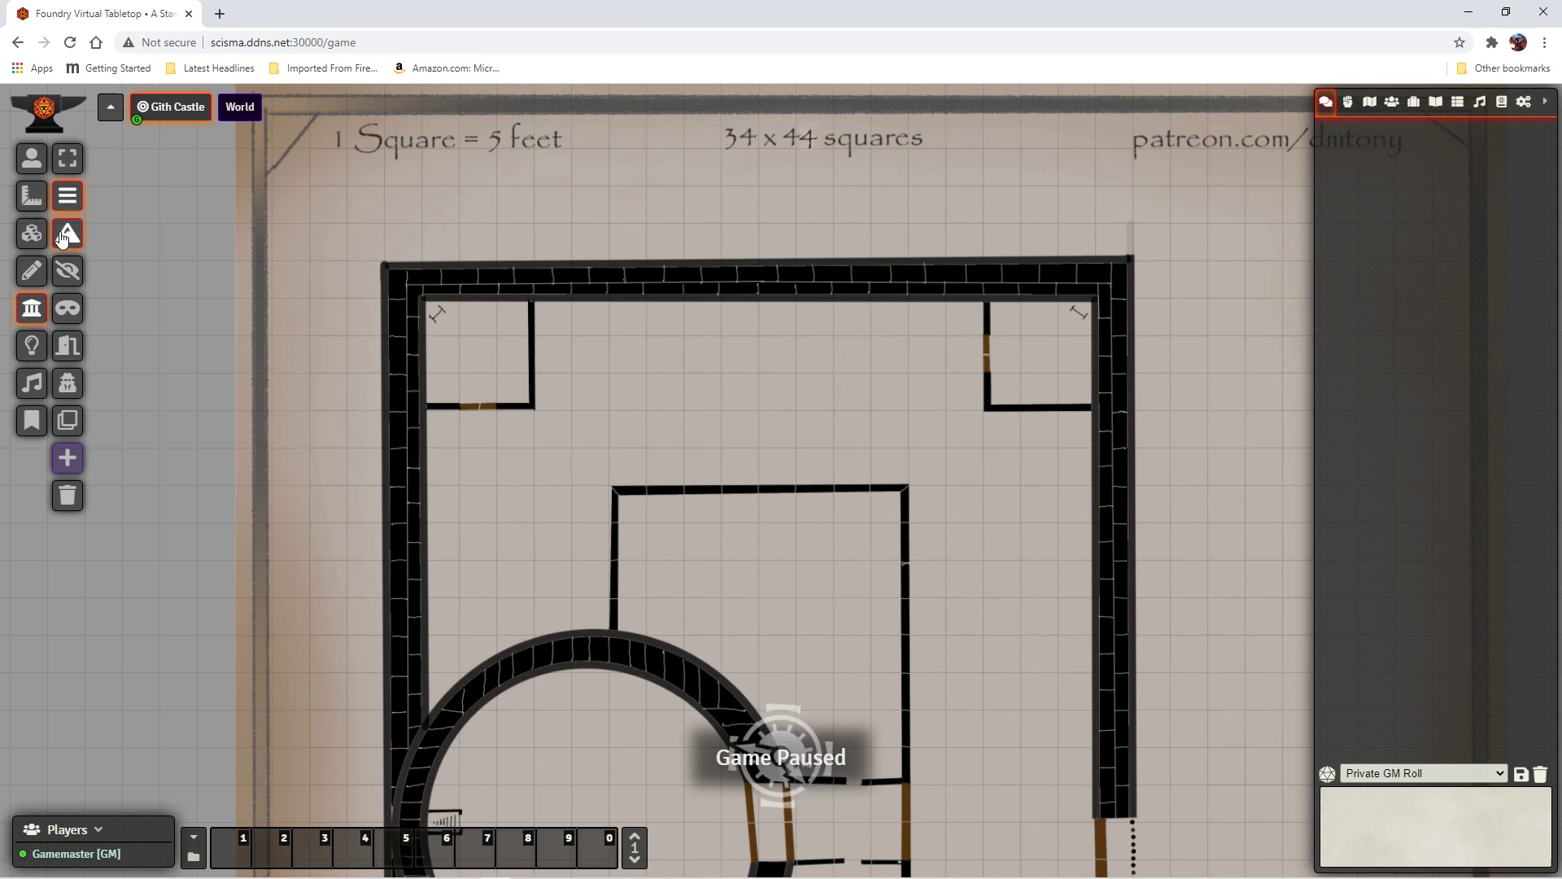
mouse_move(67, 233)
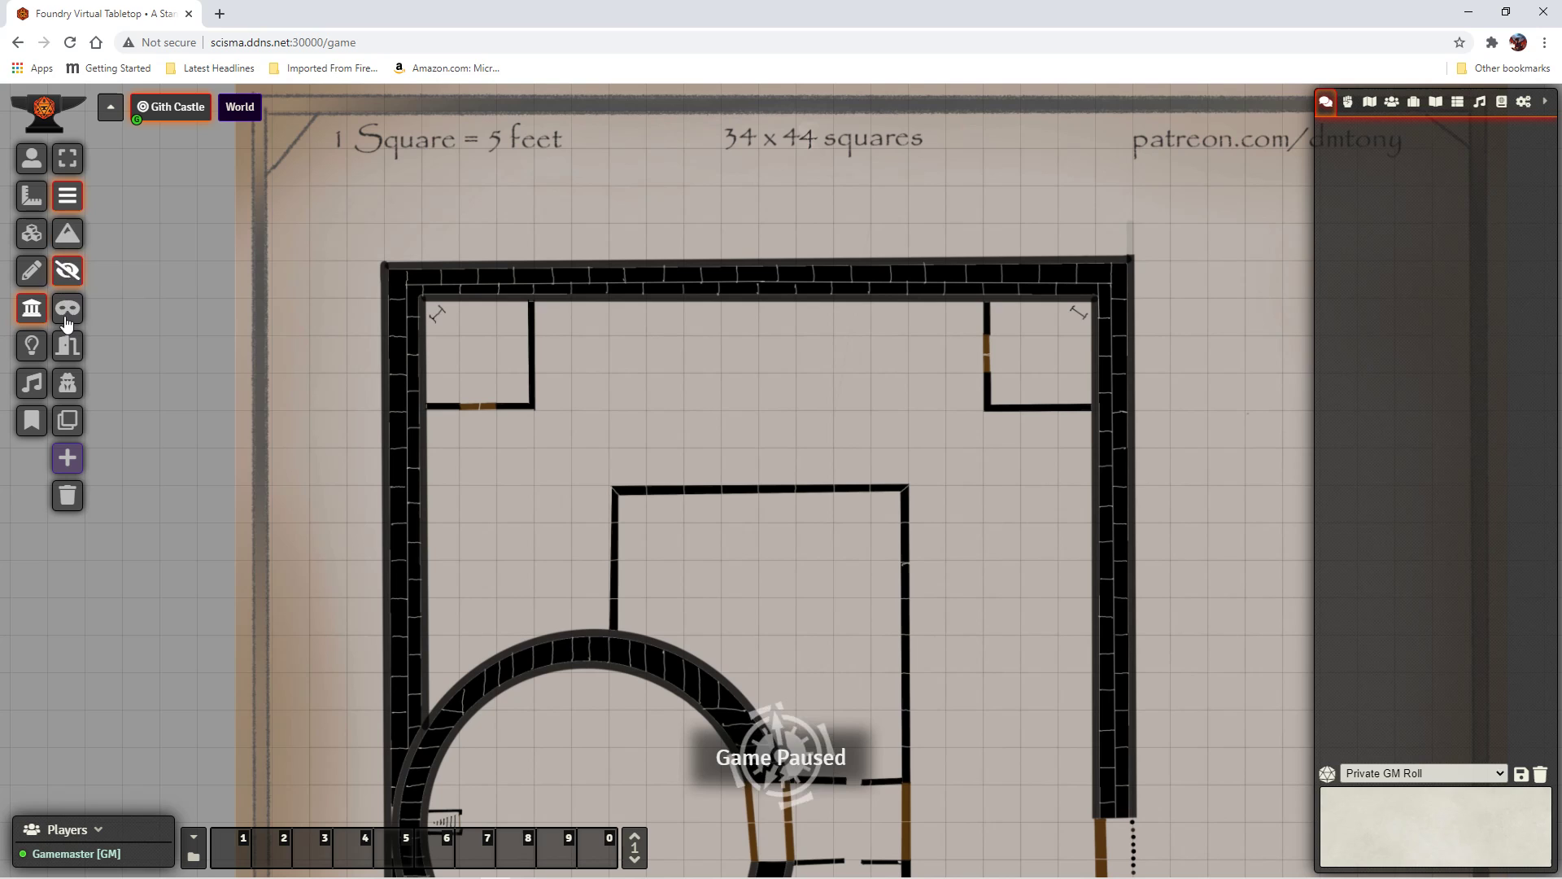
mouse_move(67, 307)
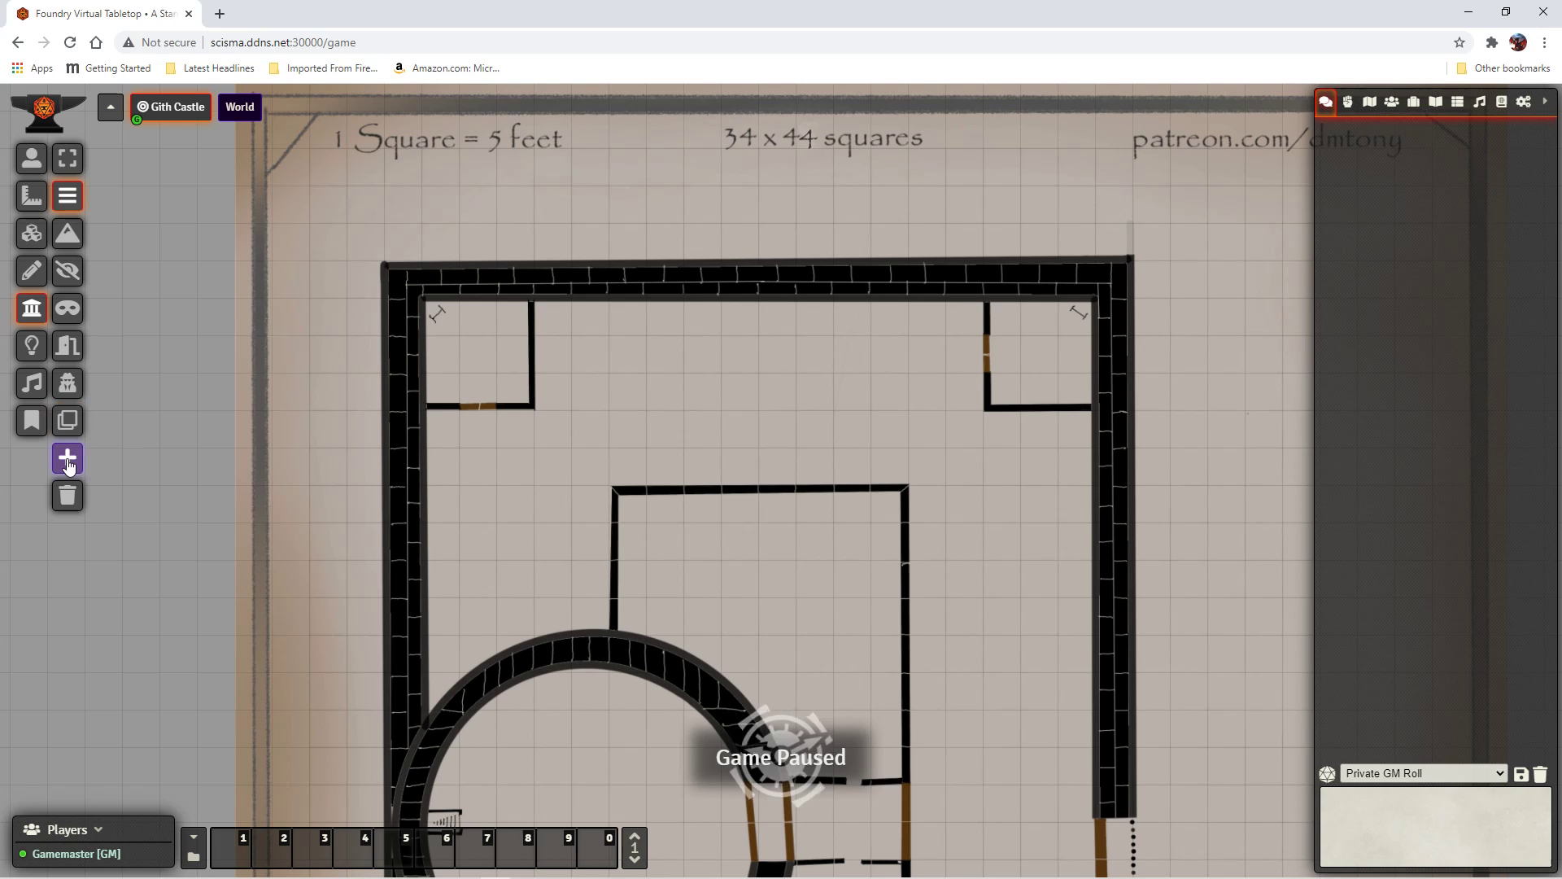
mouse_move(66, 459)
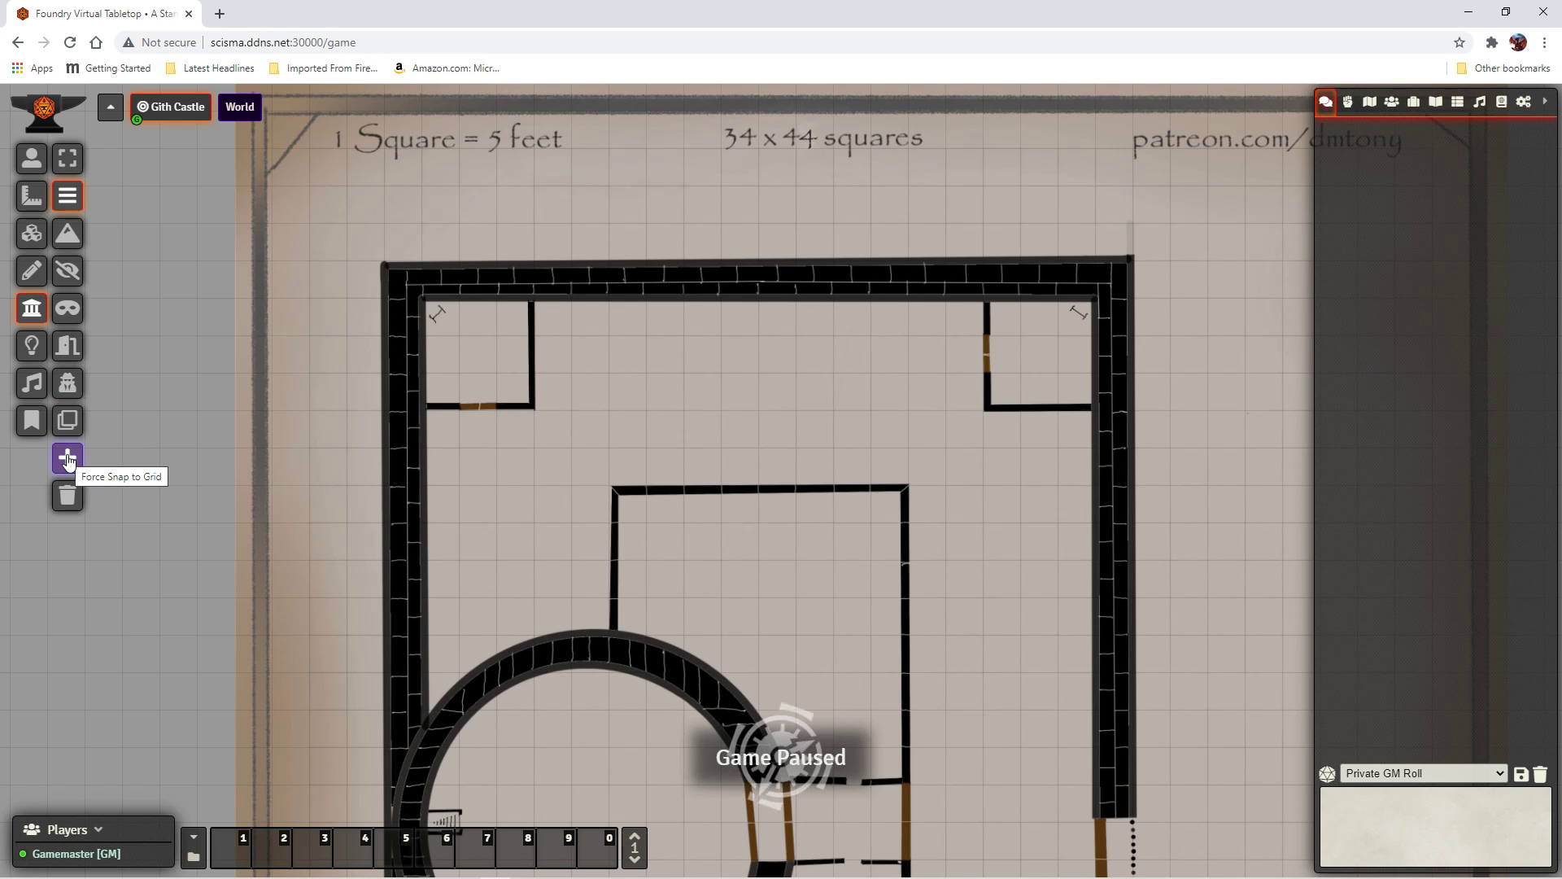
mouse_move(67, 495)
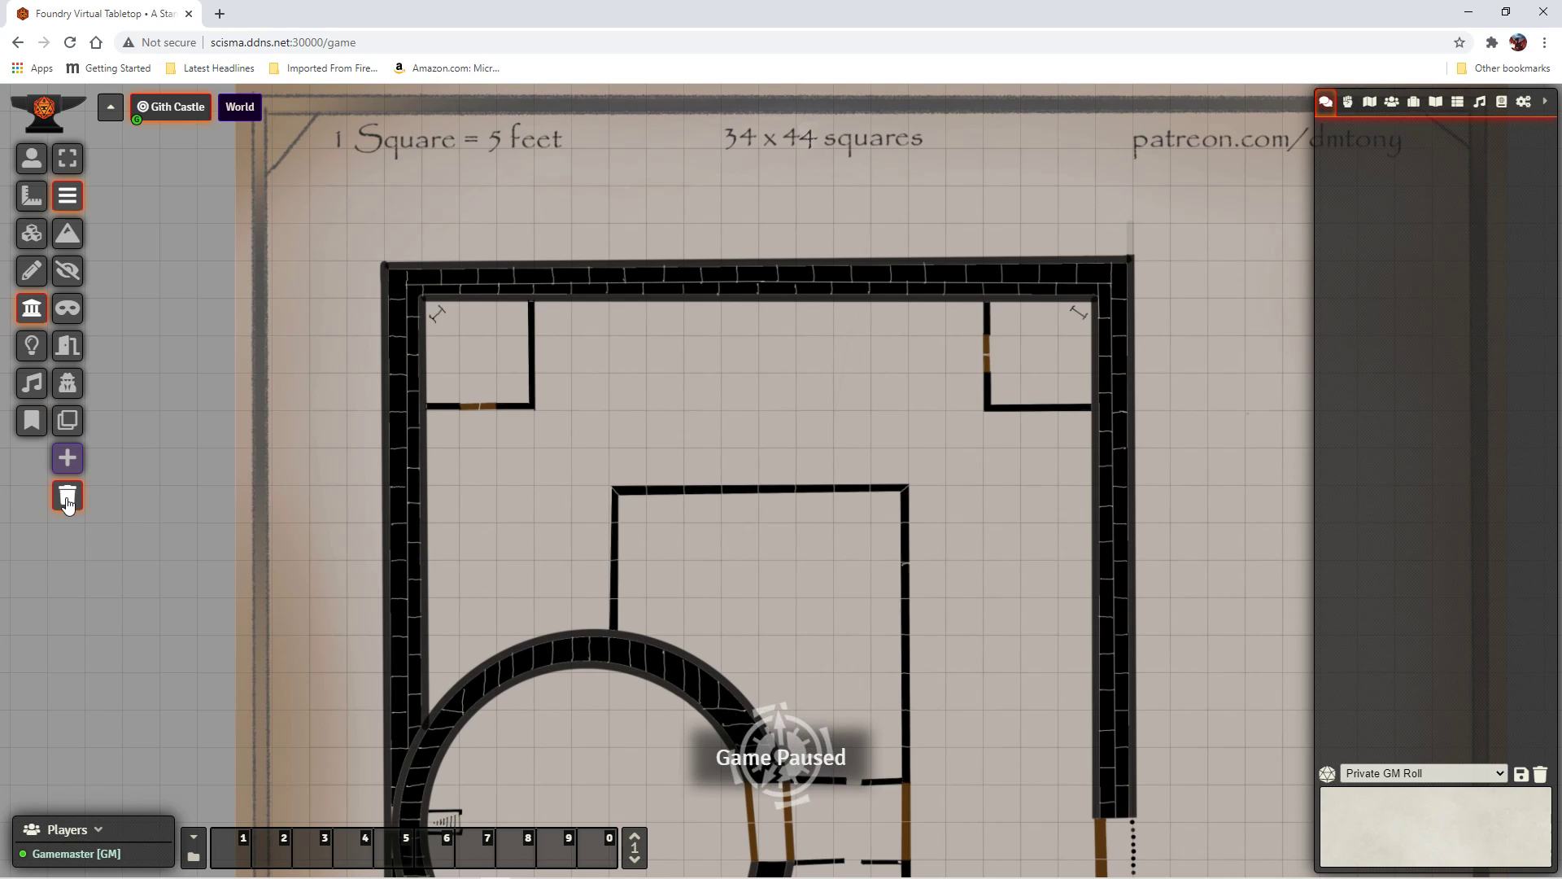
mouse_move(143, 472)
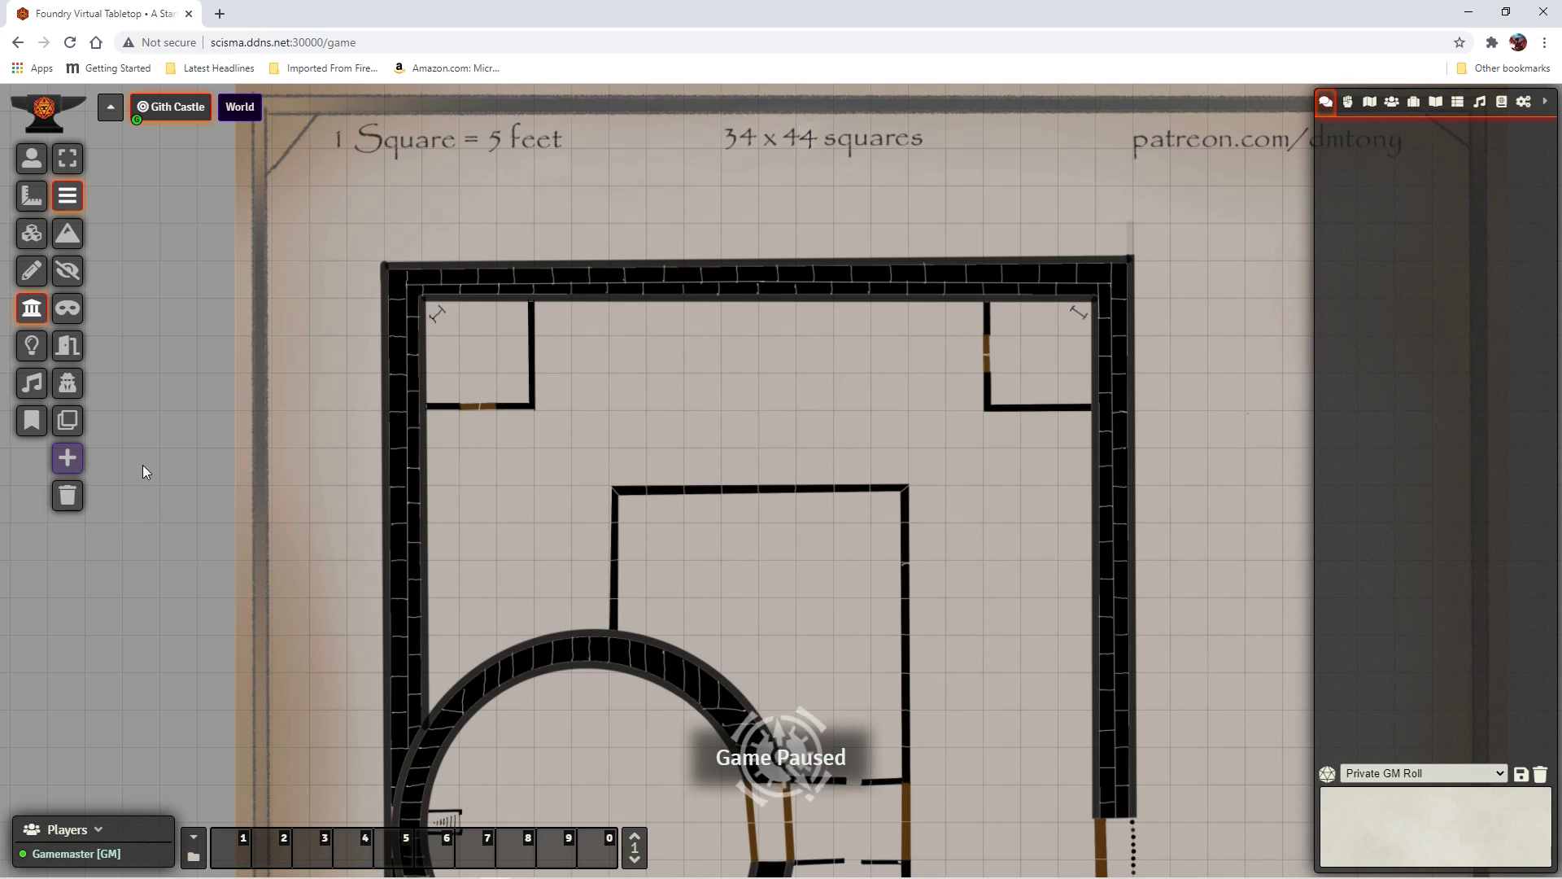
mouse_move(451, 418)
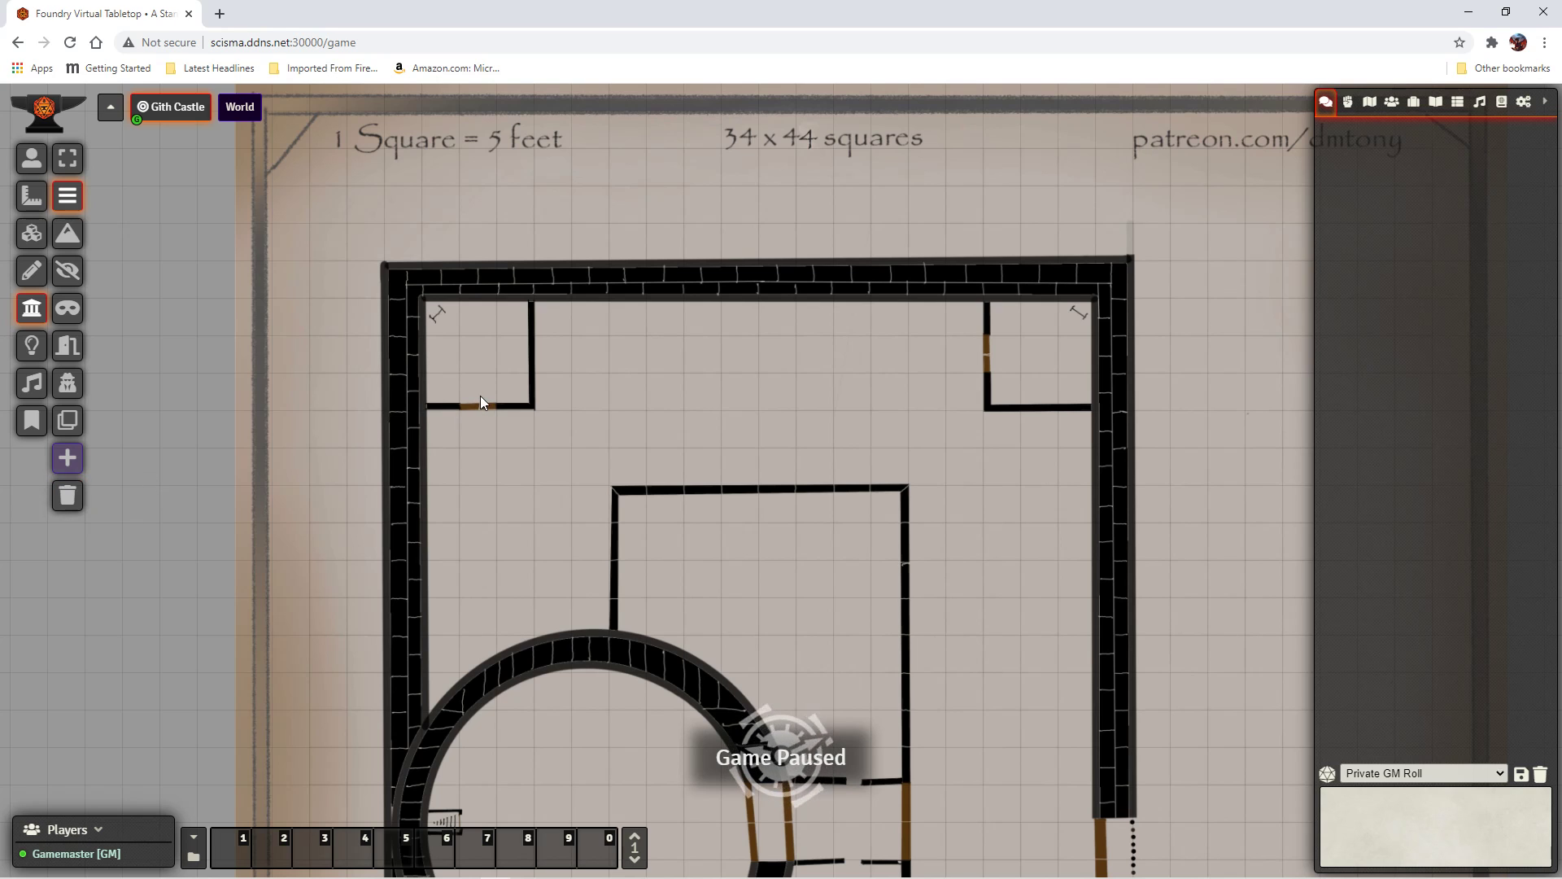
mouse_move(403, 288)
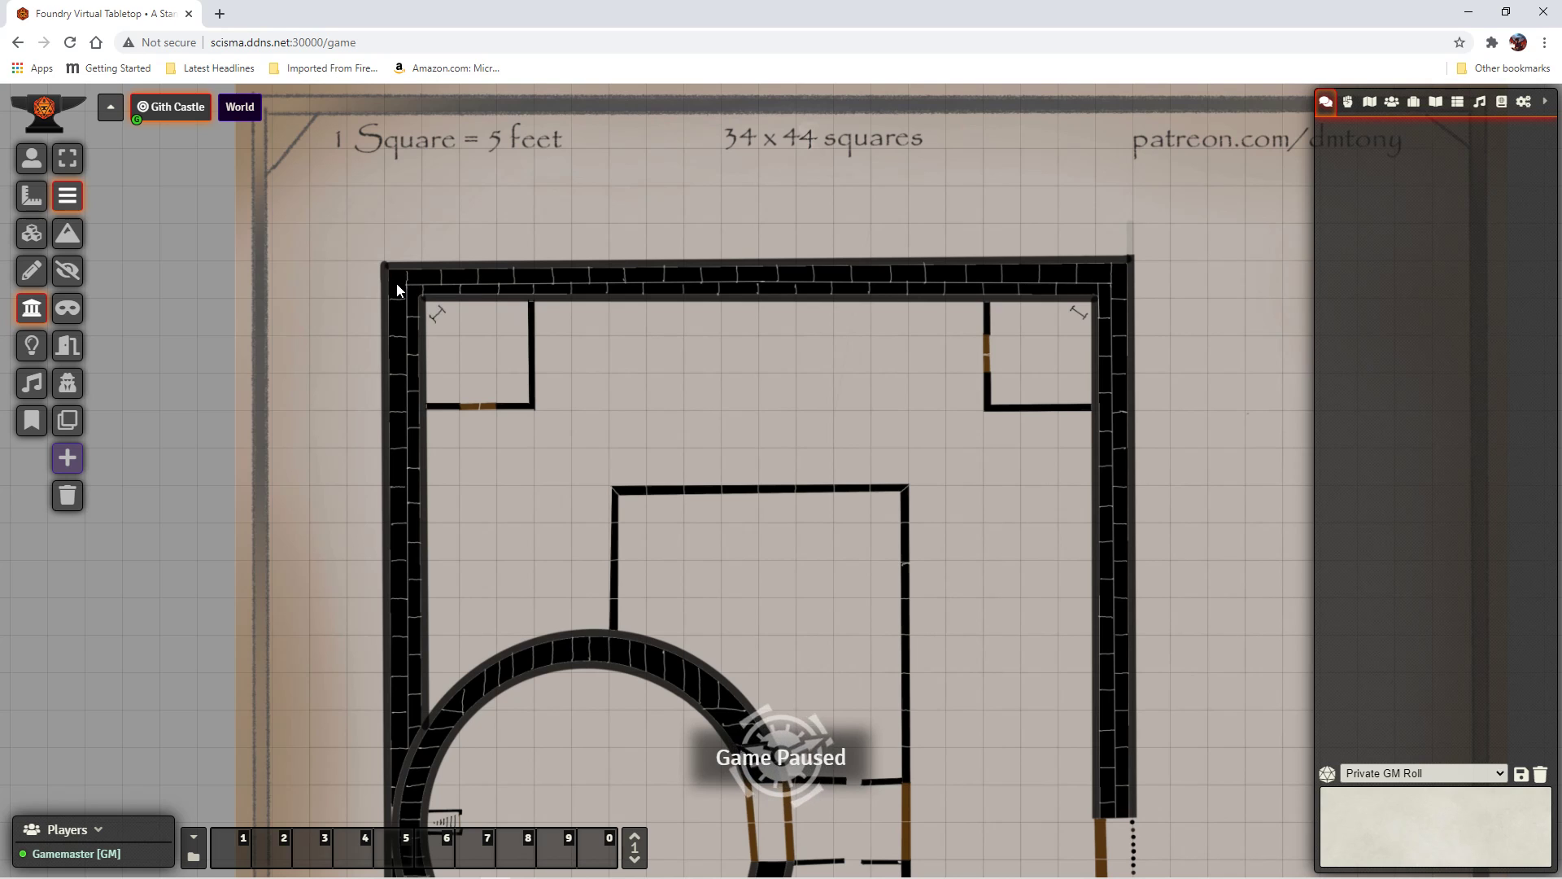
mouse_move(397, 285)
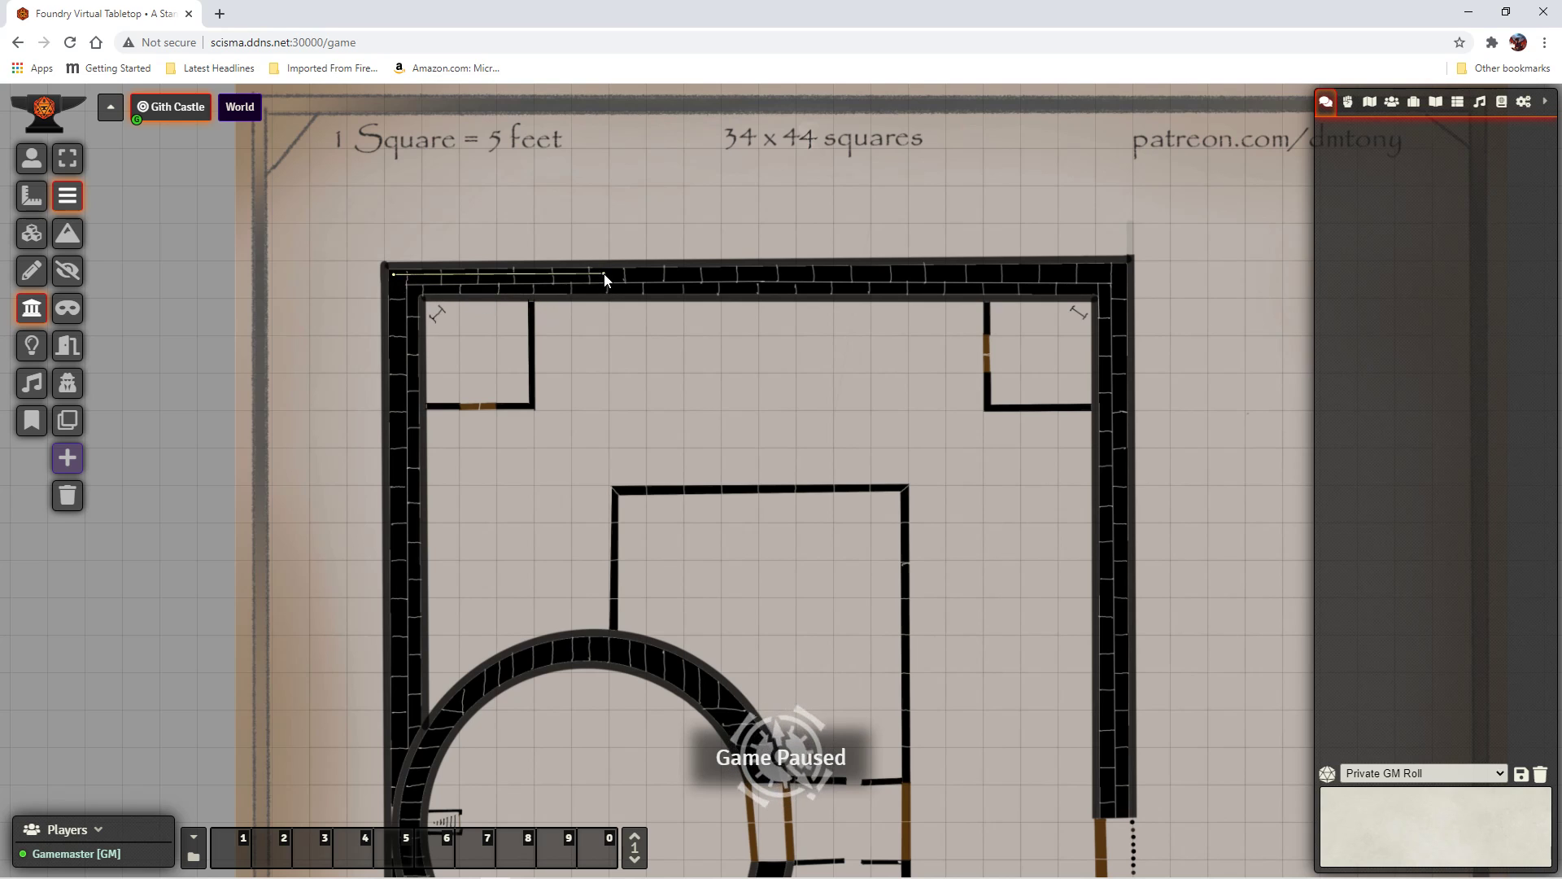
mouse_move(987, 290)
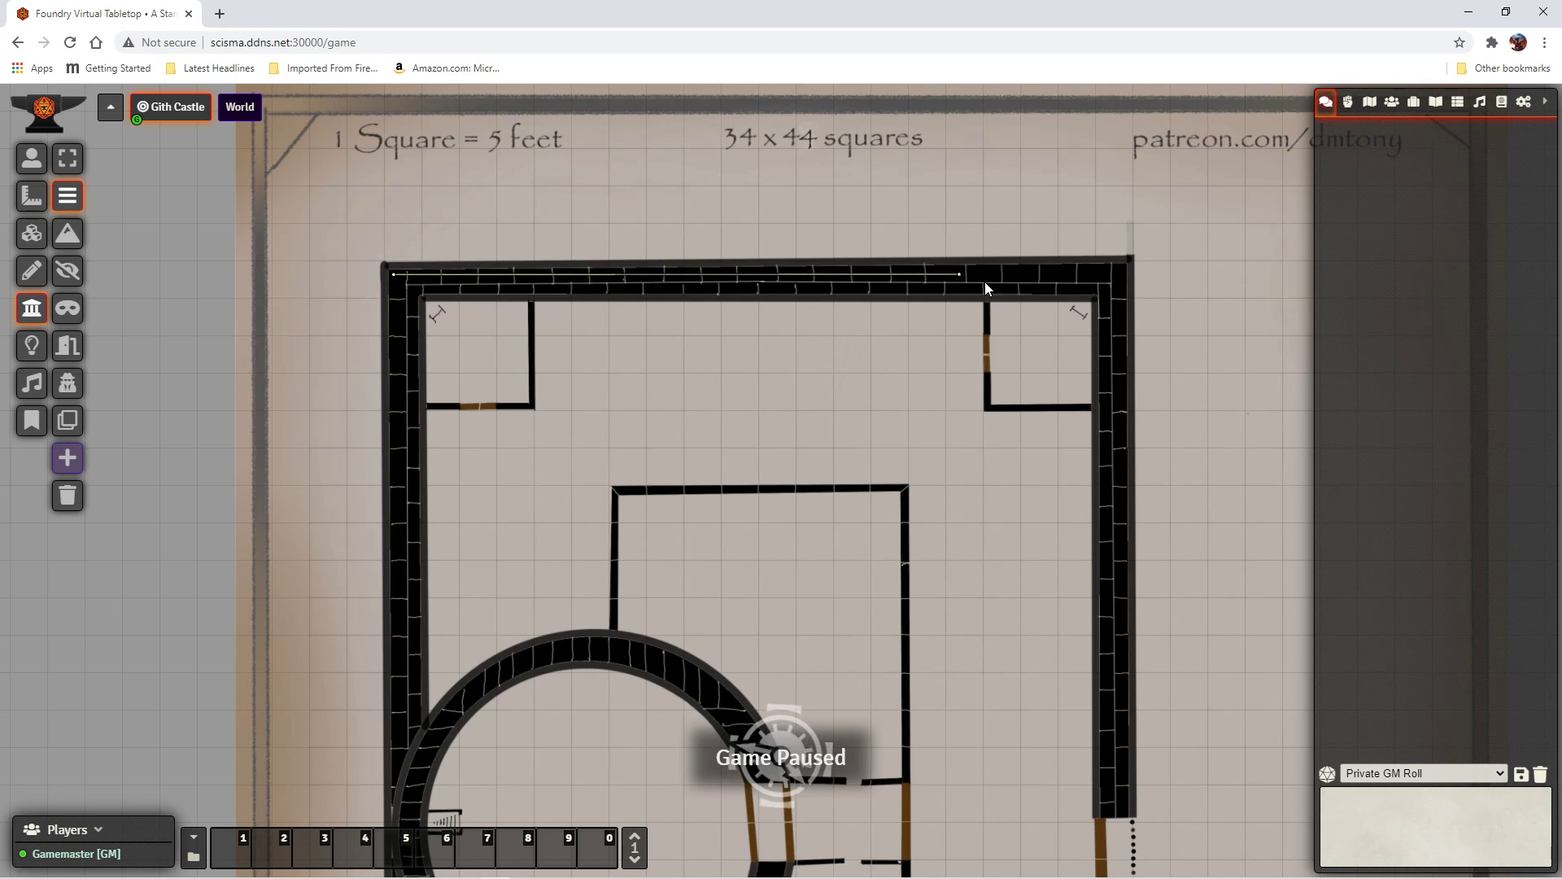
mouse_move(1119, 281)
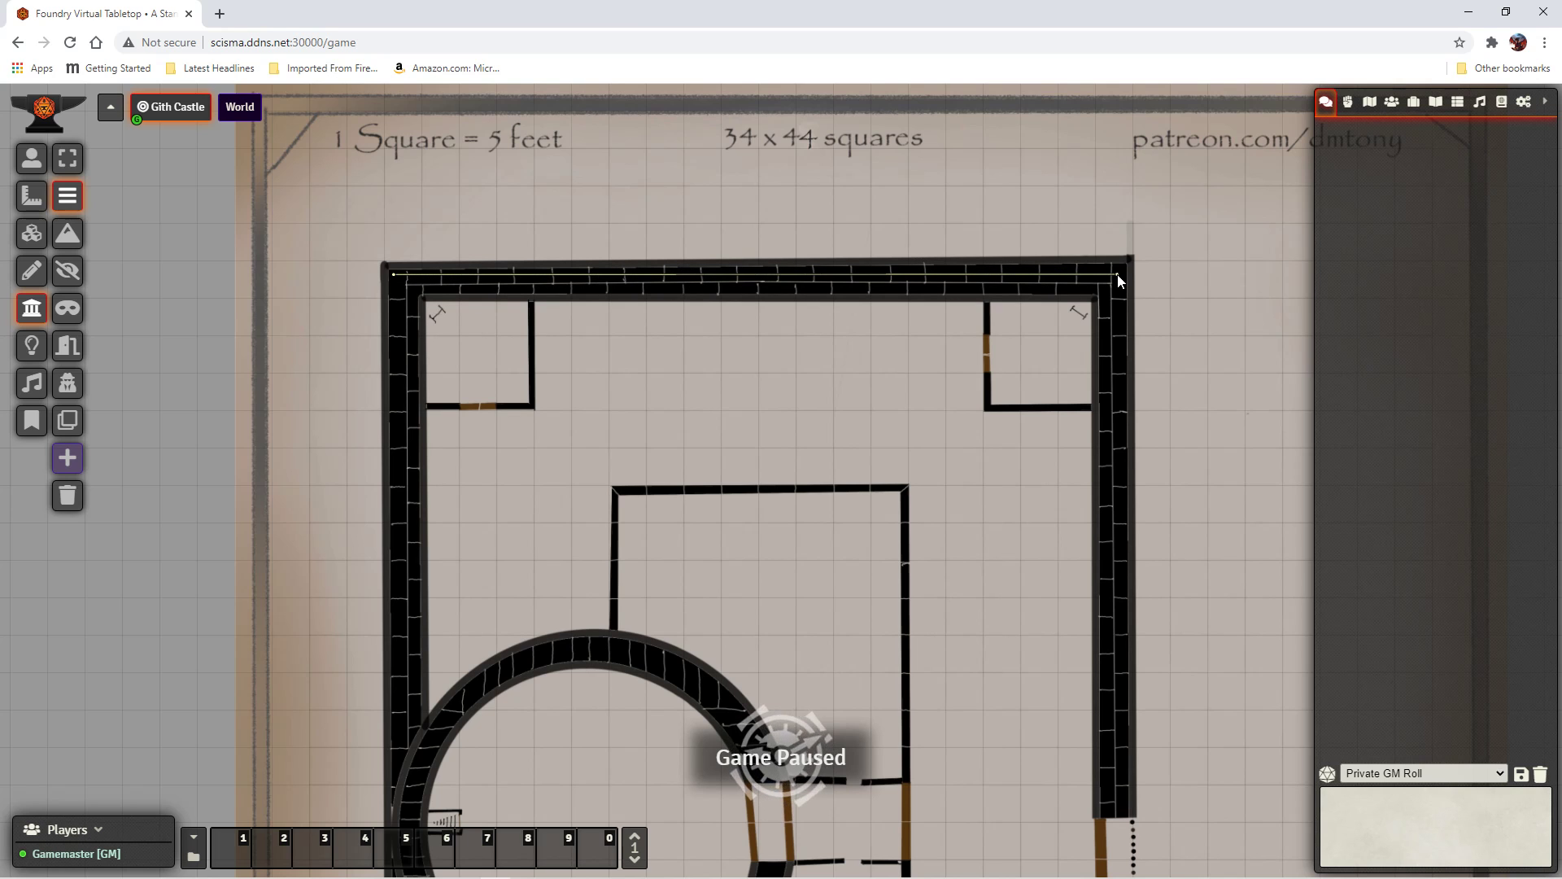
mouse_move(1121, 278)
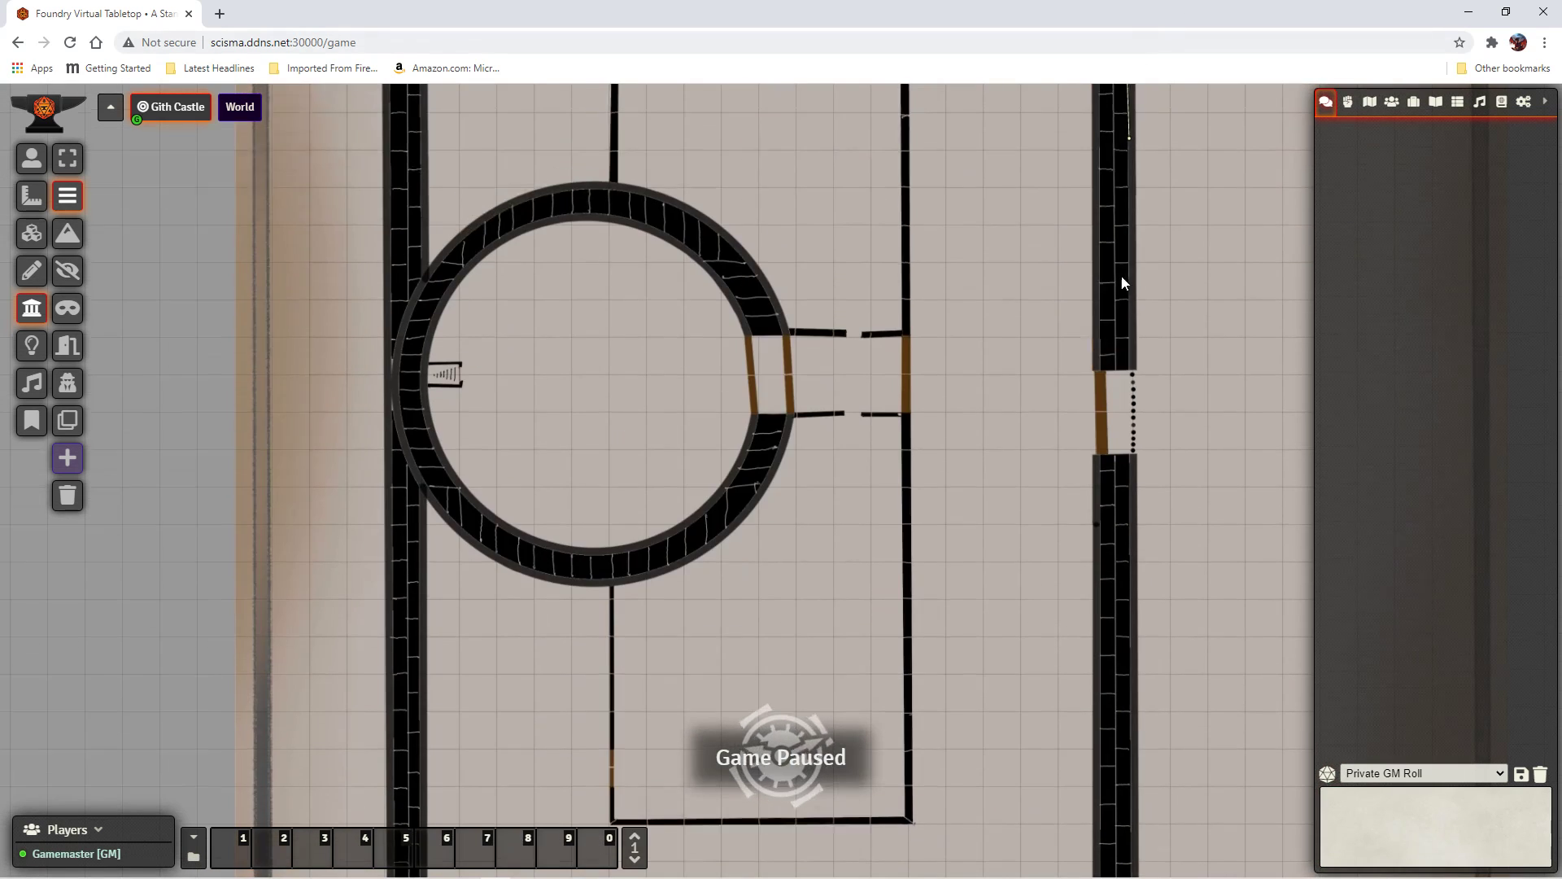
Step: Zoom the view toward the round tower's upper arc before tracing its walls
scroll(down, 3)
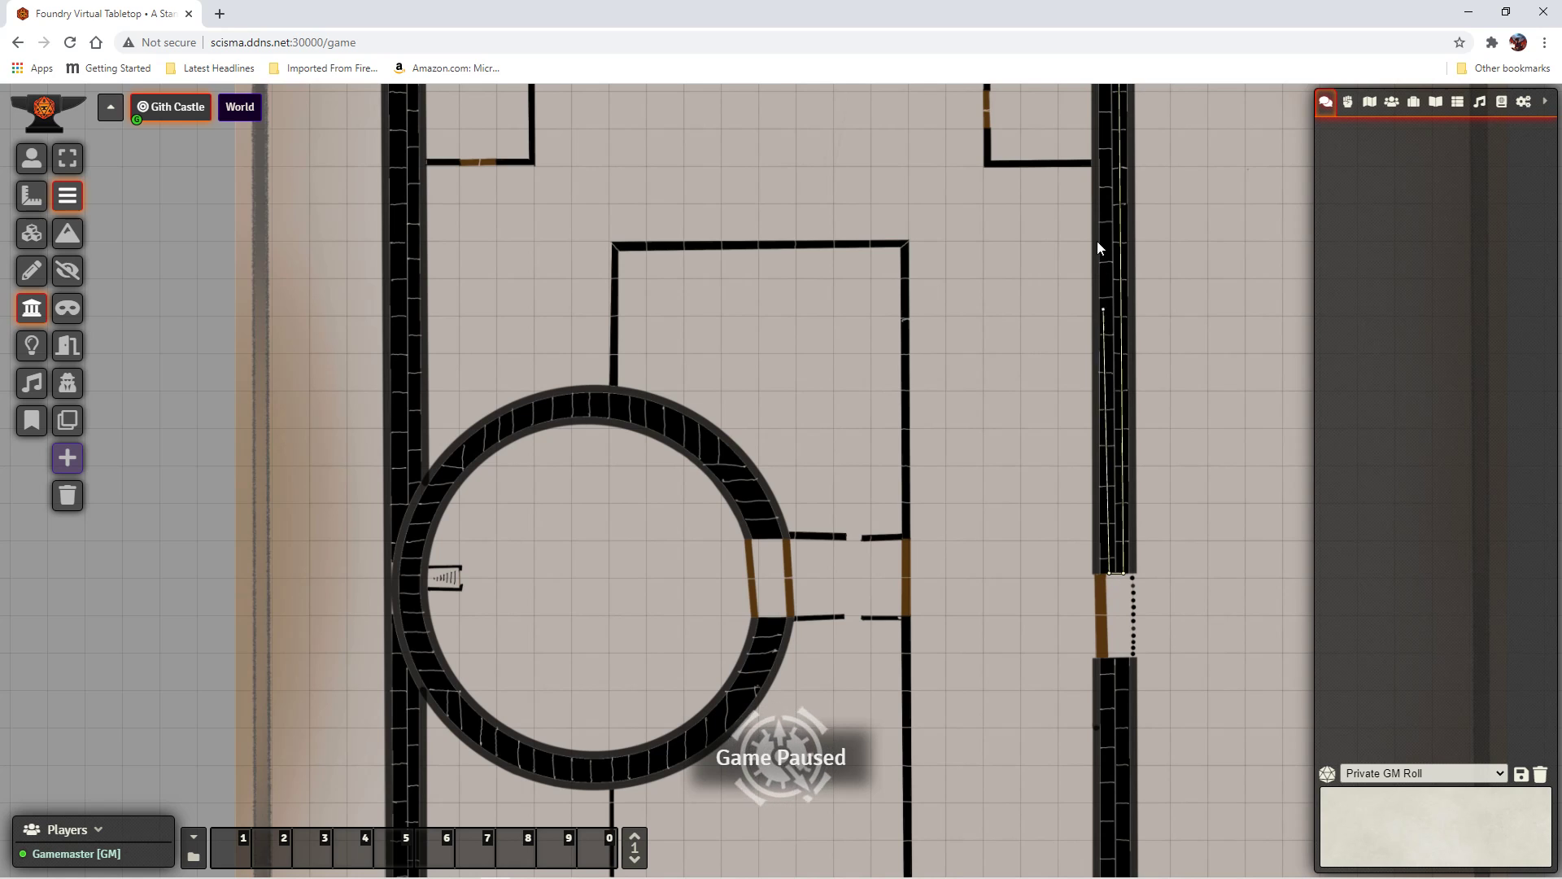
mouse_move(1116, 7)
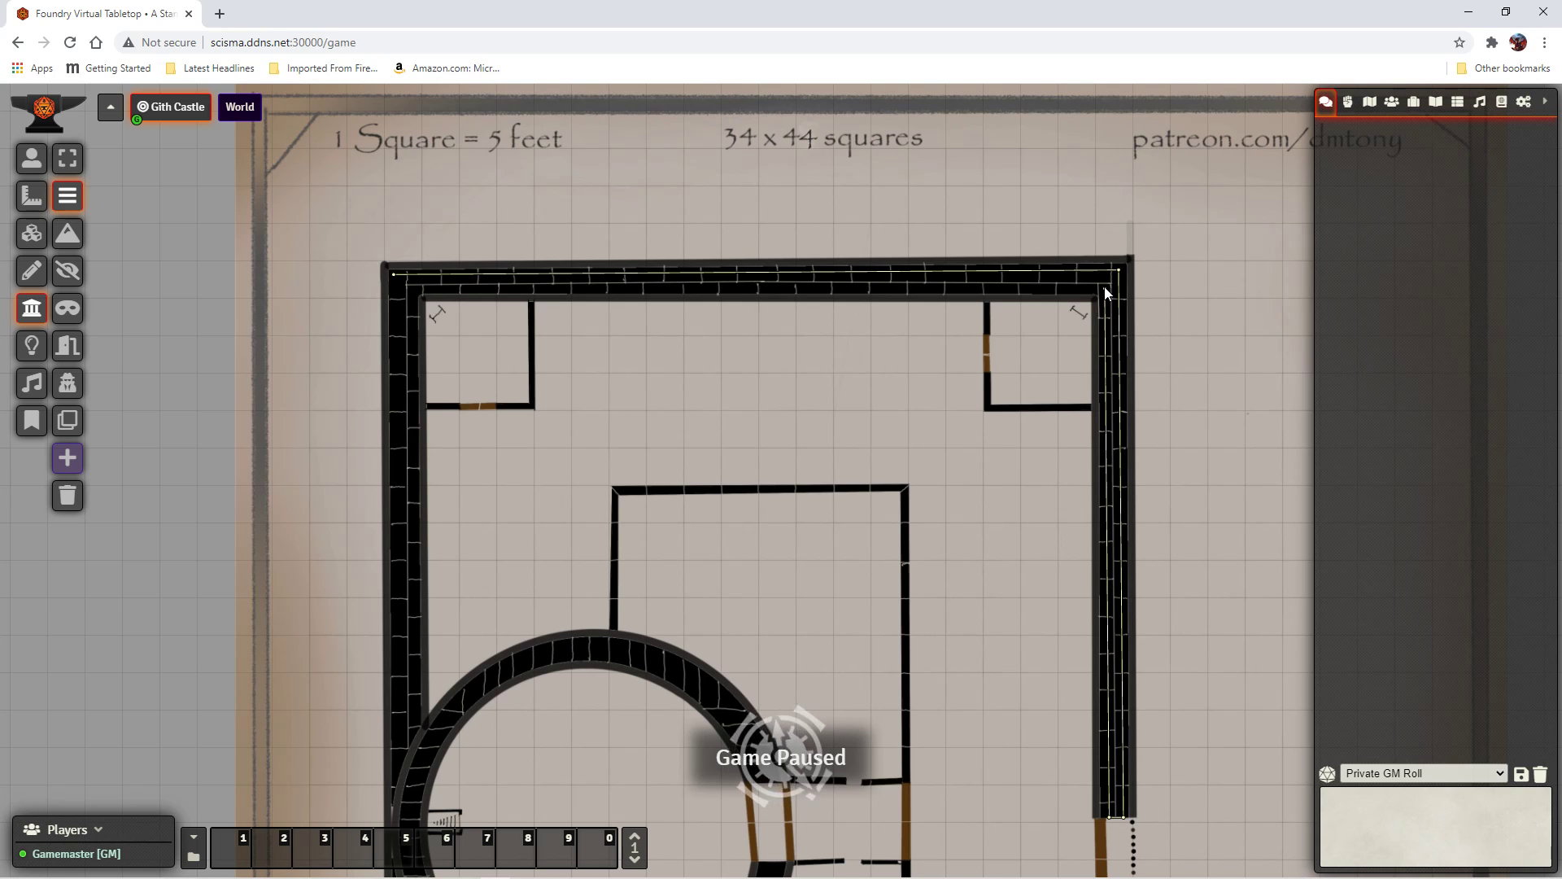
mouse_move(419, 296)
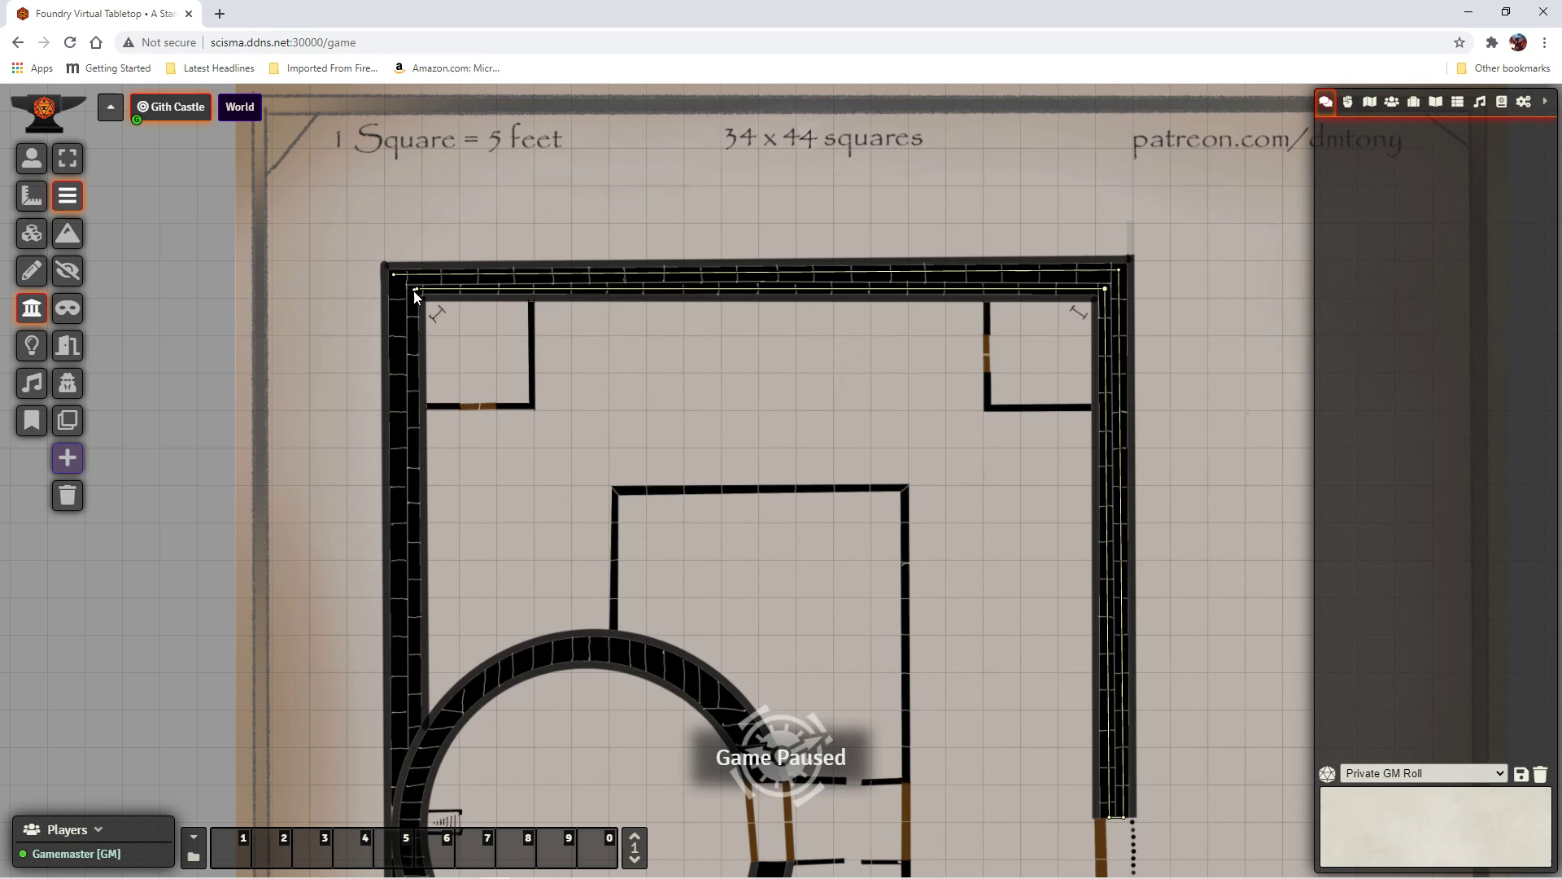
mouse_move(416, 735)
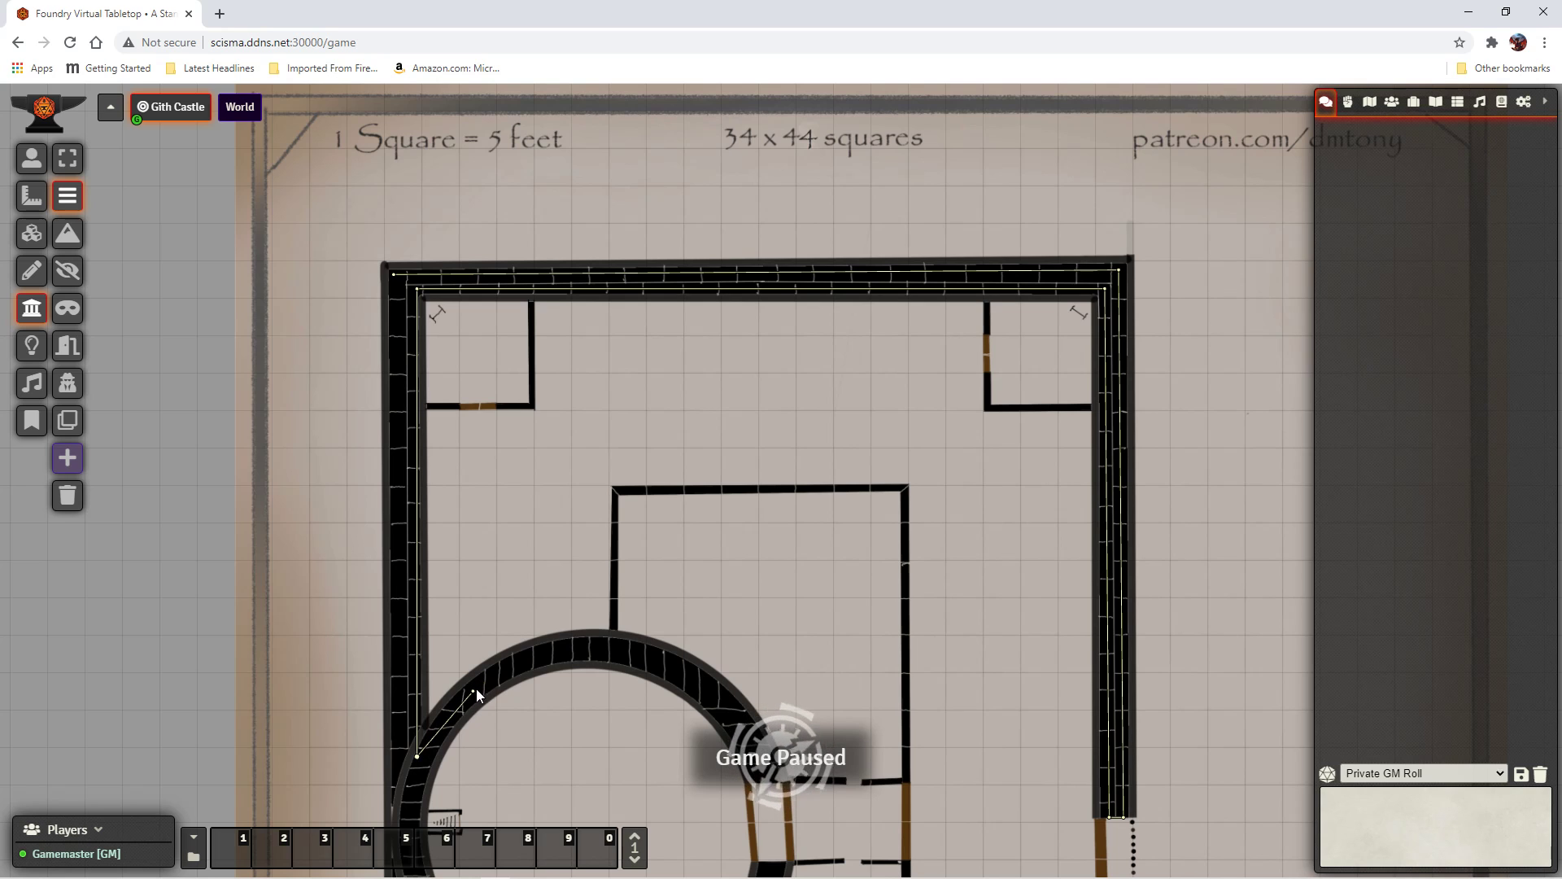
mouse_move(535, 667)
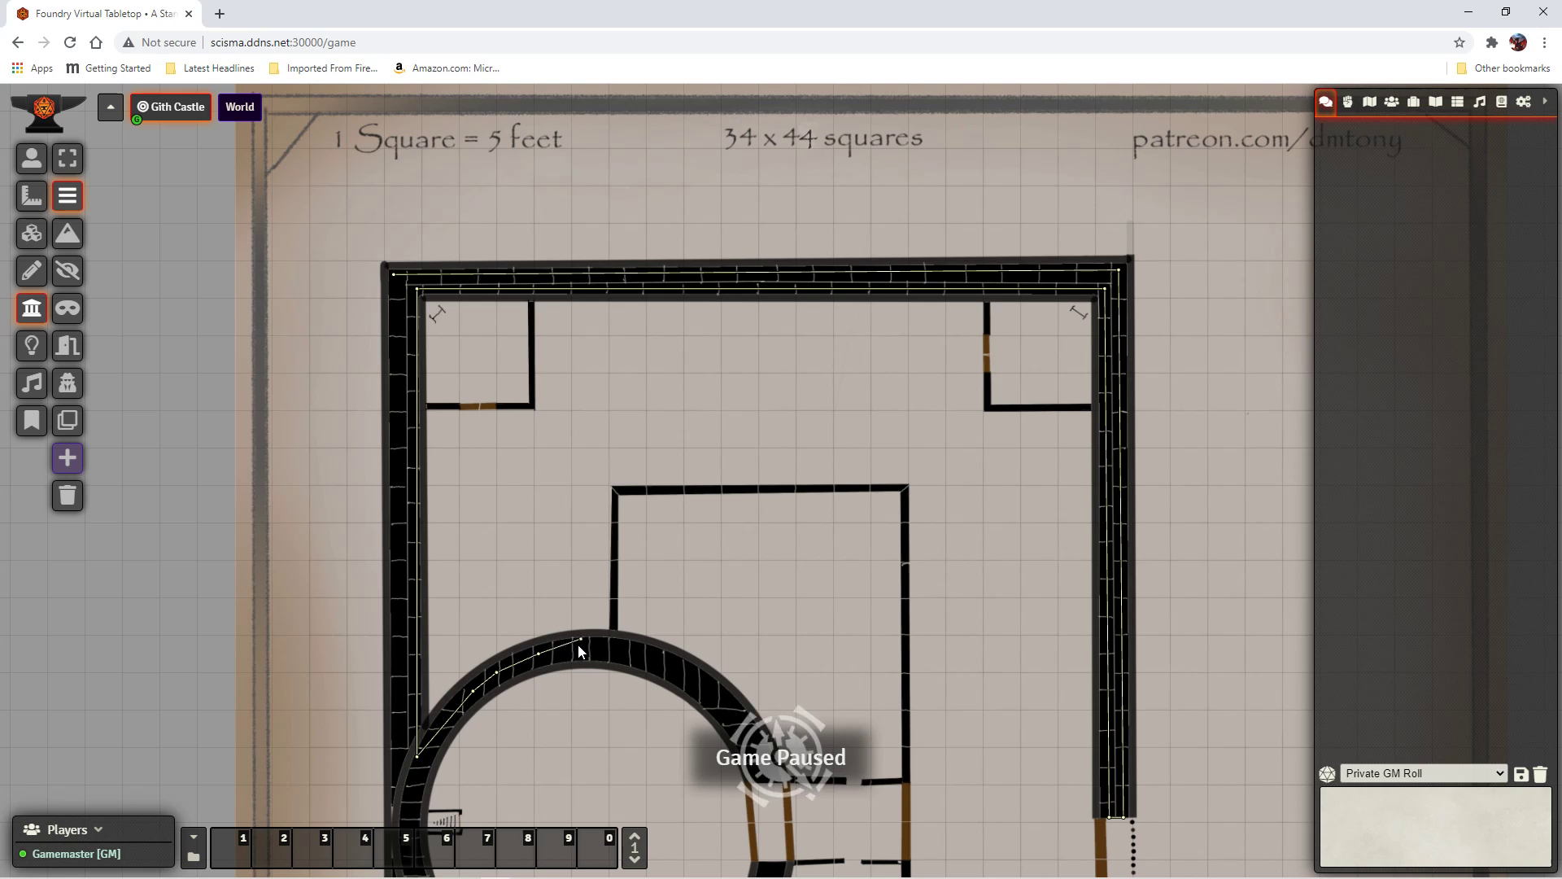
mouse_move(629, 669)
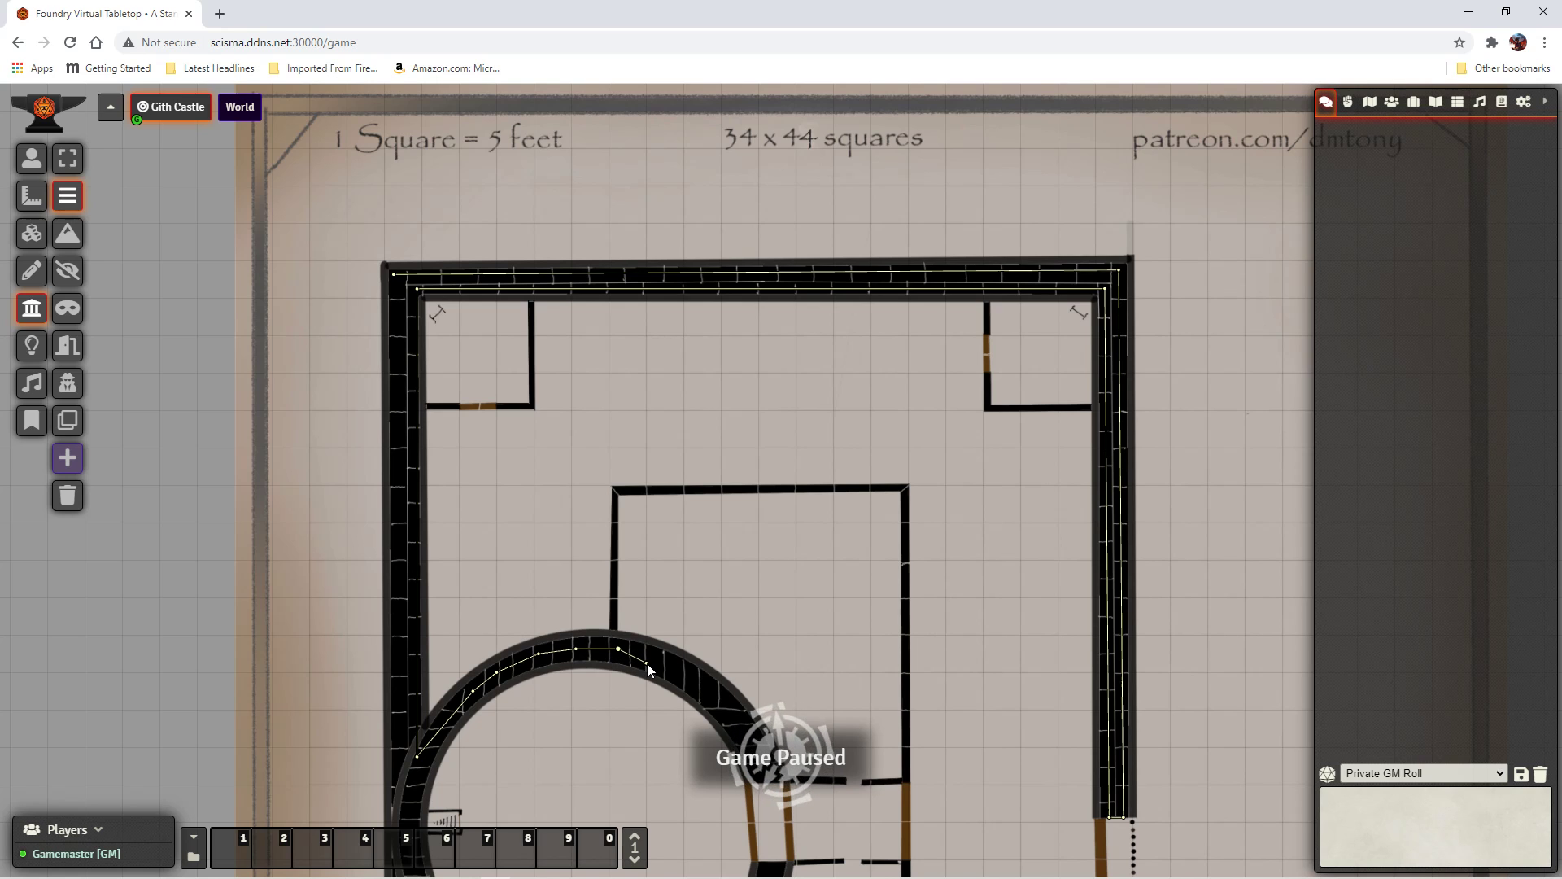
mouse_move(703, 695)
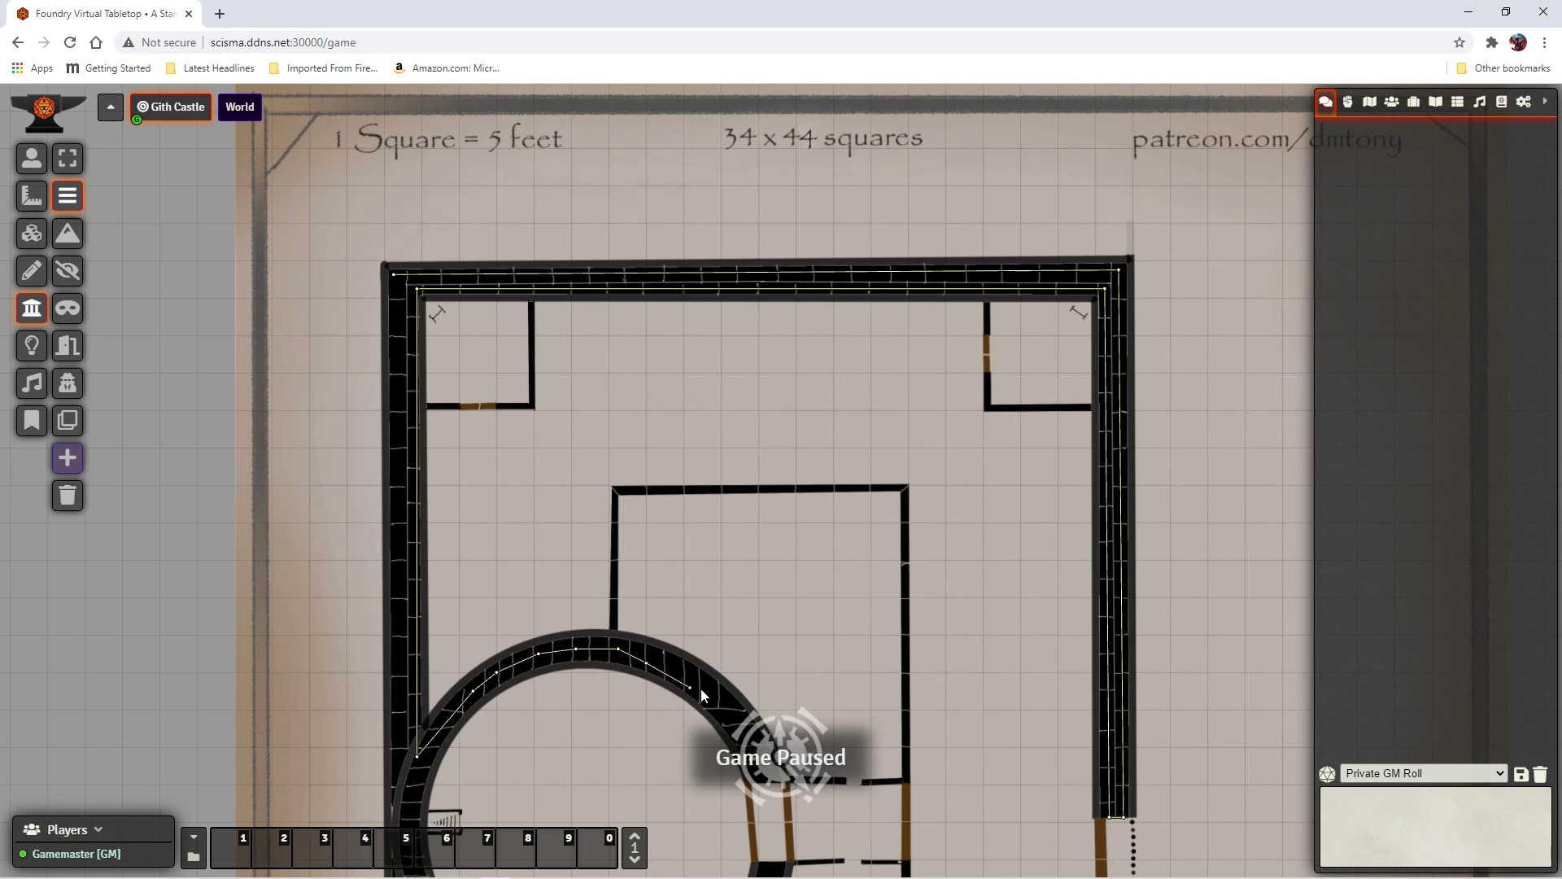
mouse_move(733, 728)
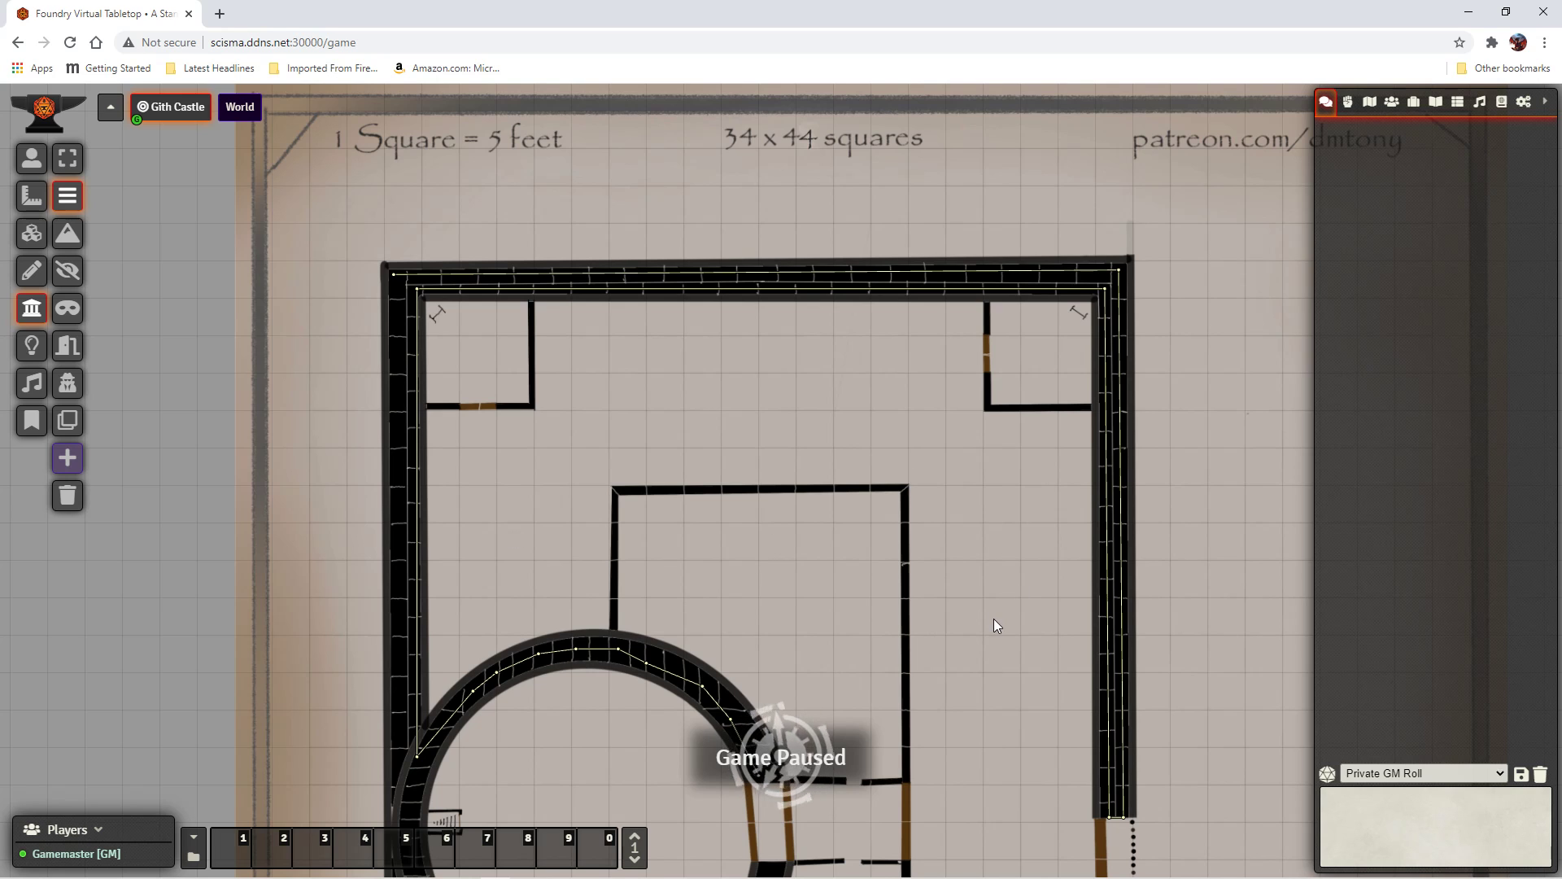
mouse_move(980, 685)
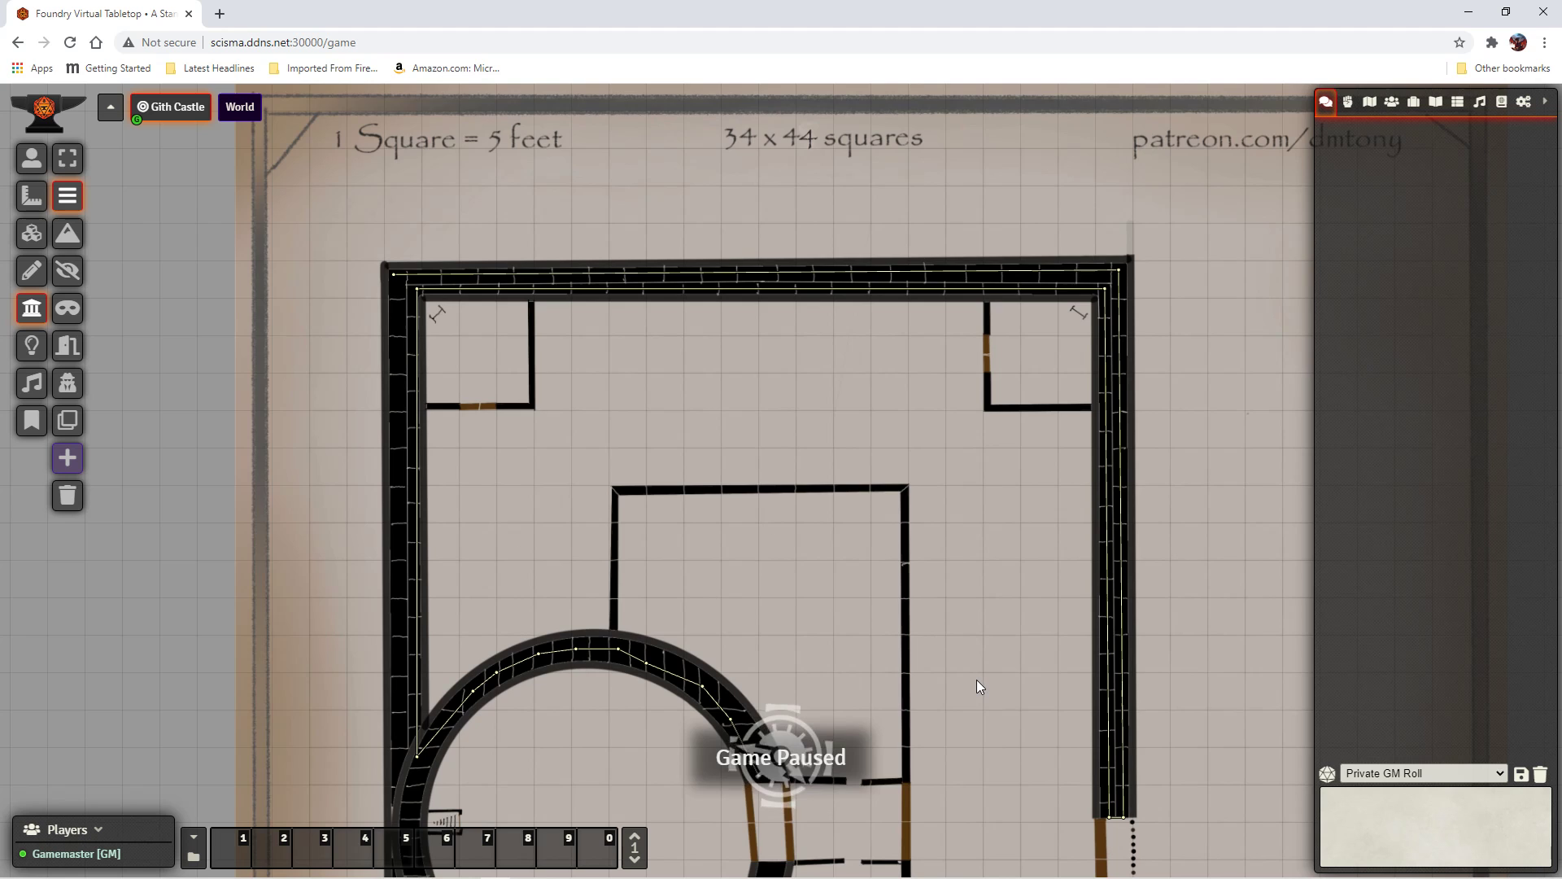
scroll(down, 3)
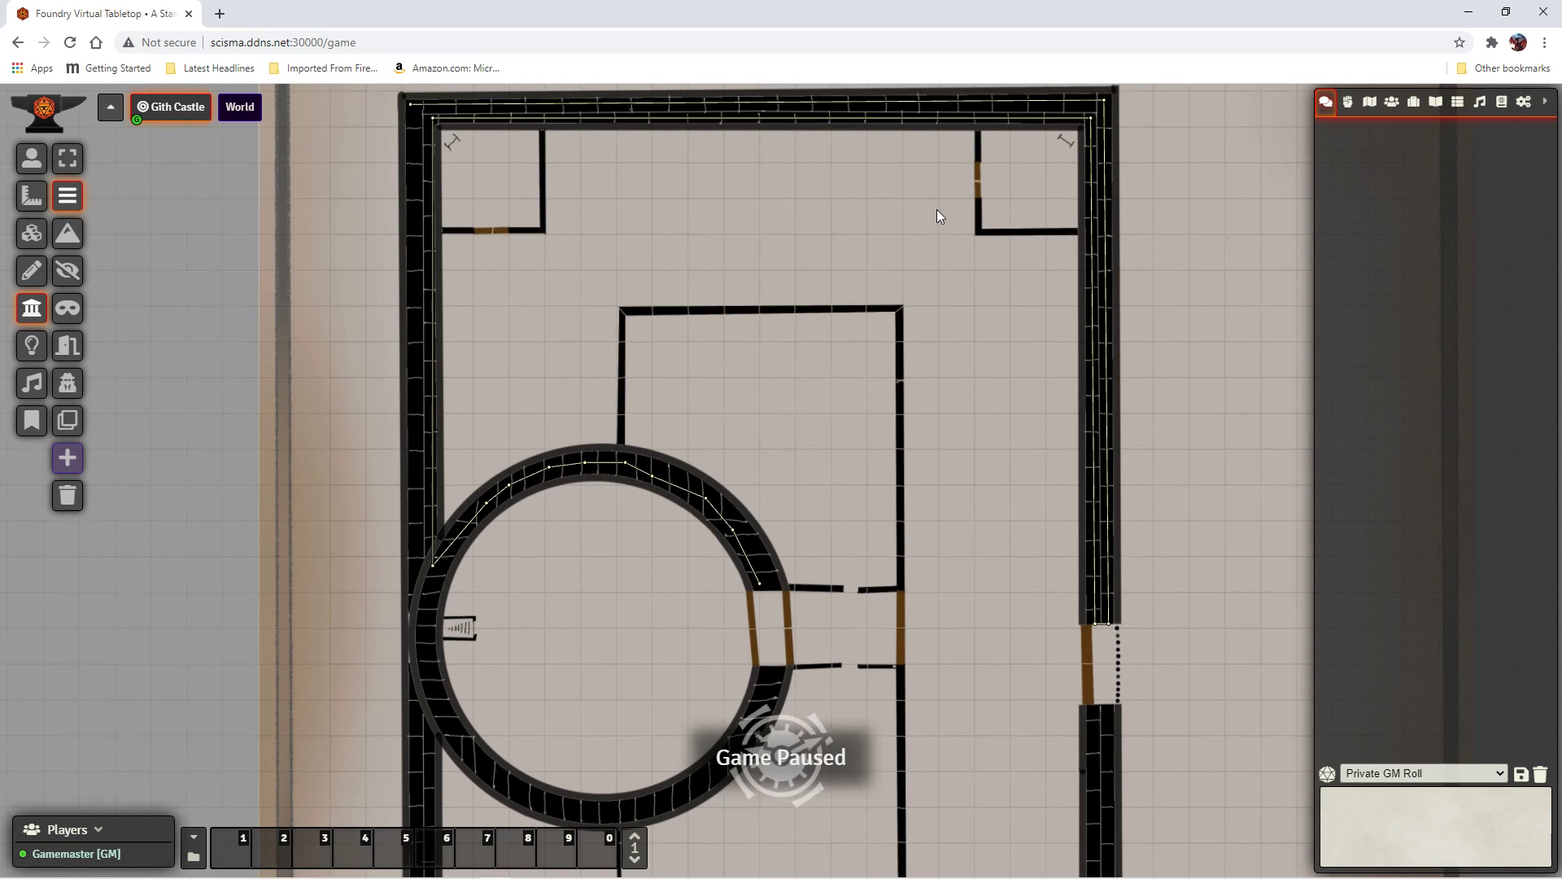
scroll(down, 3)
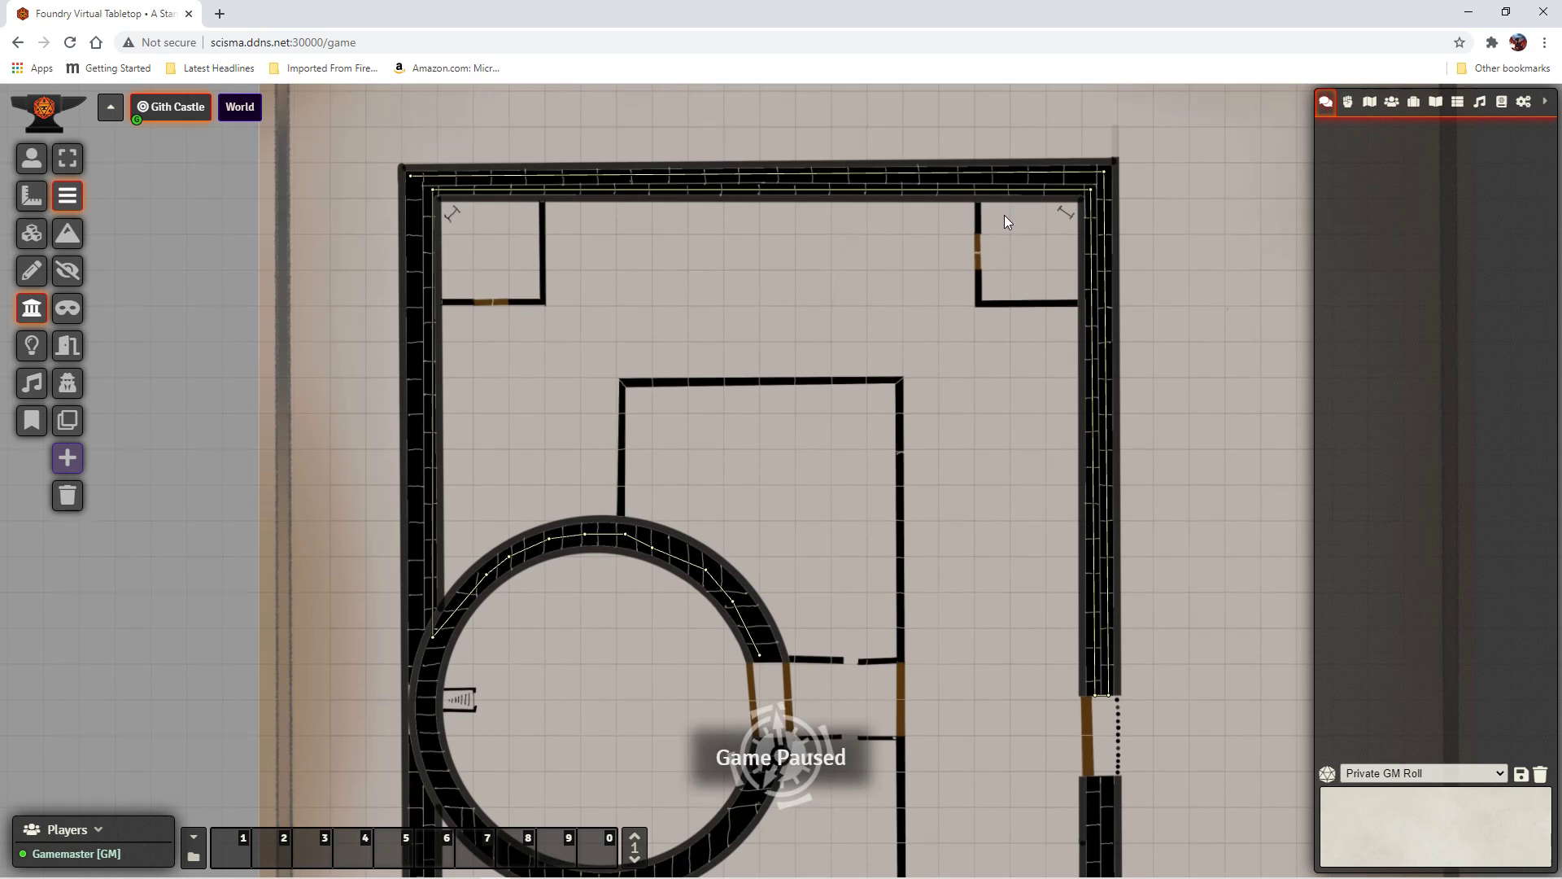
mouse_move(967, 212)
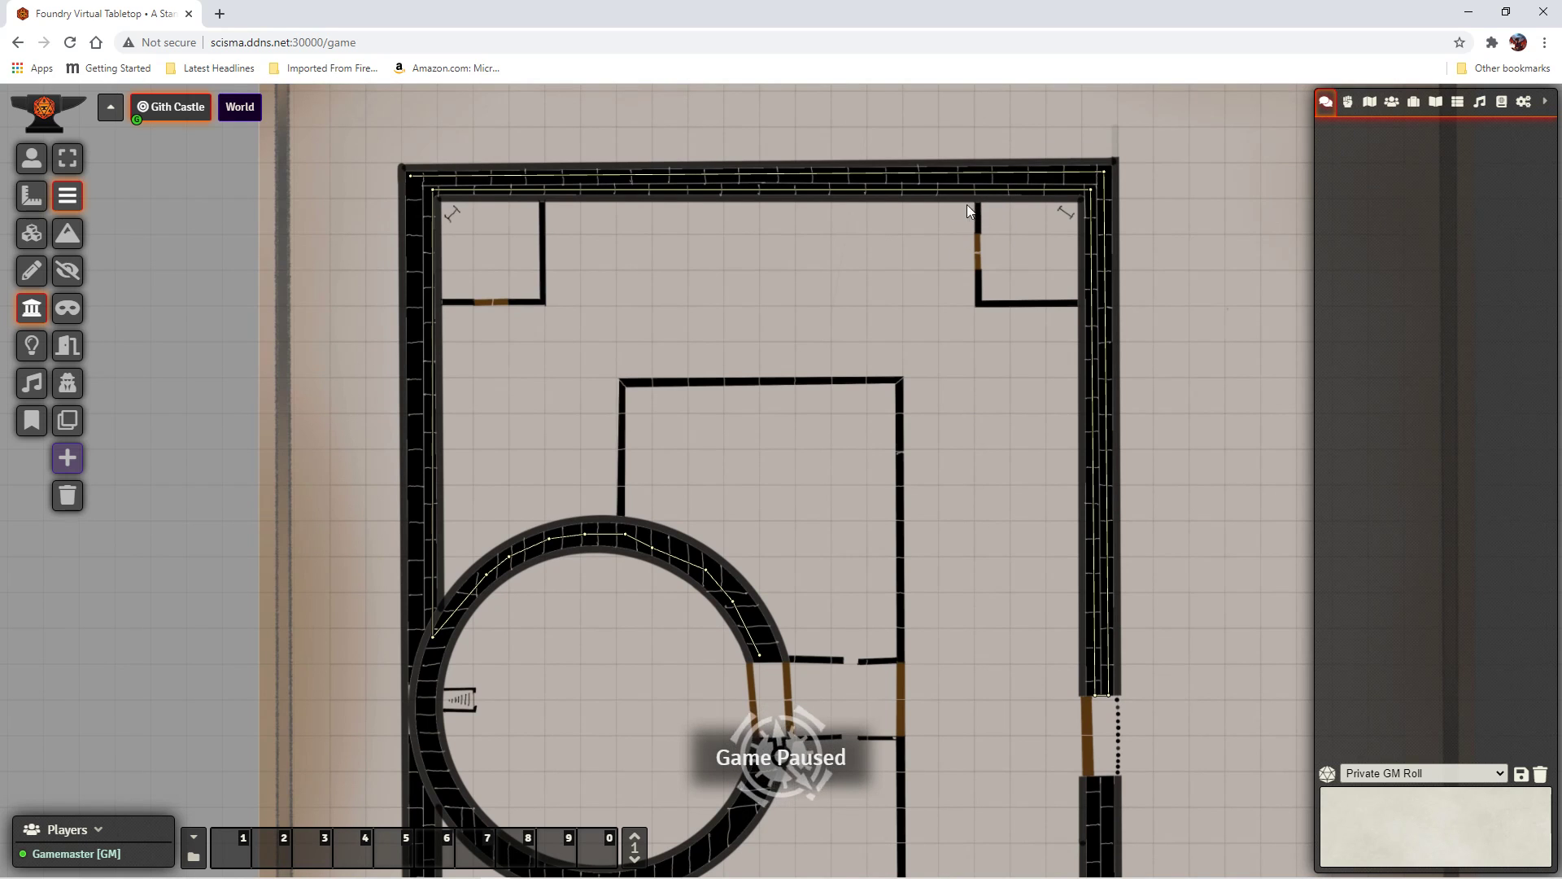
mouse_move(997, 220)
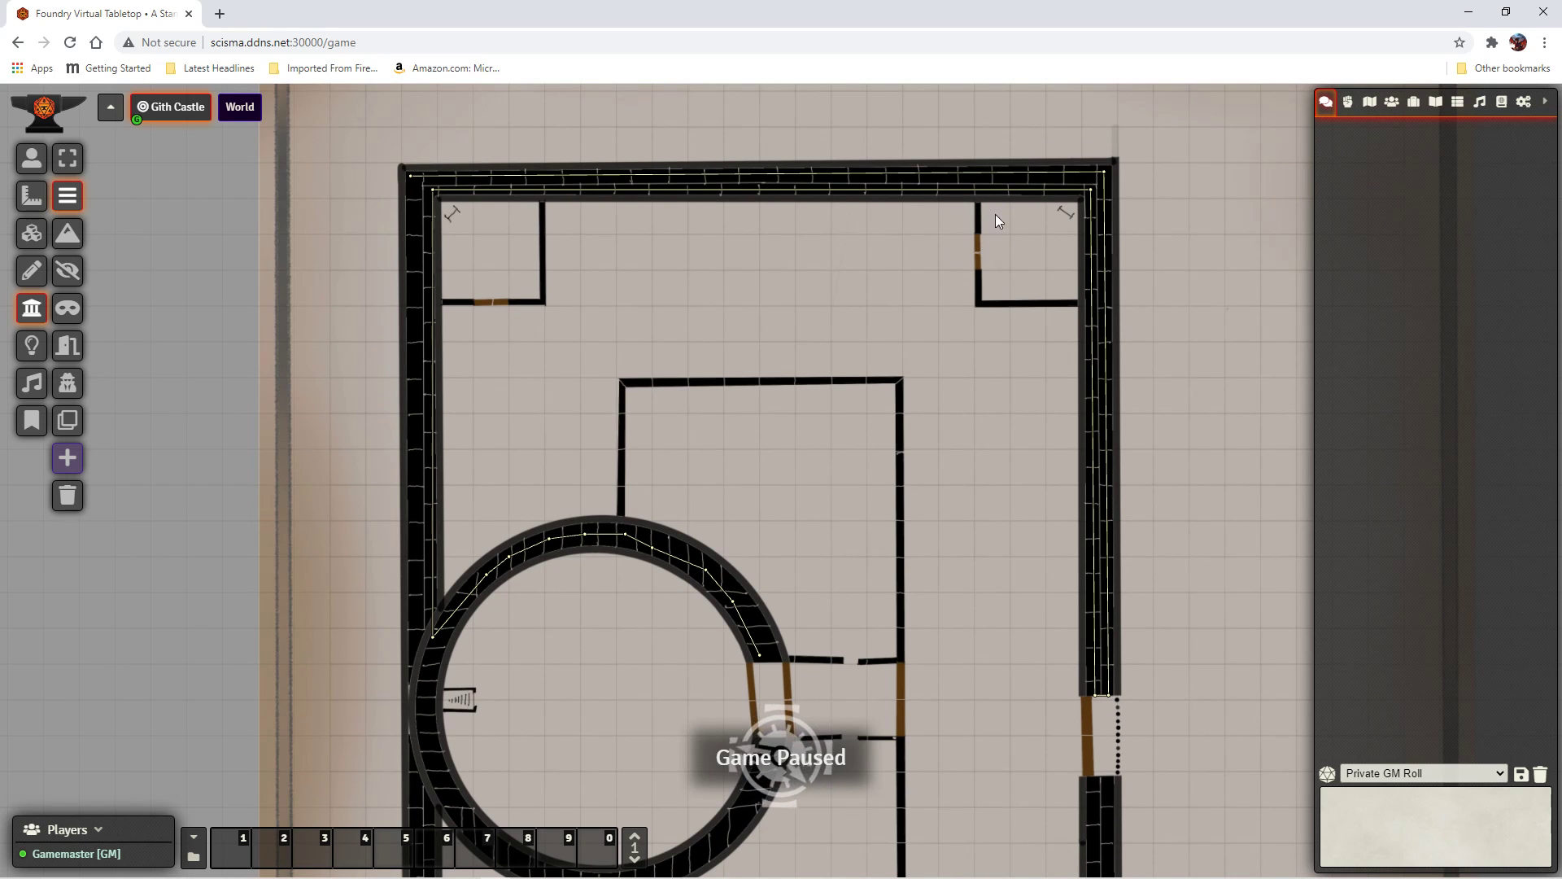
mouse_move(981, 207)
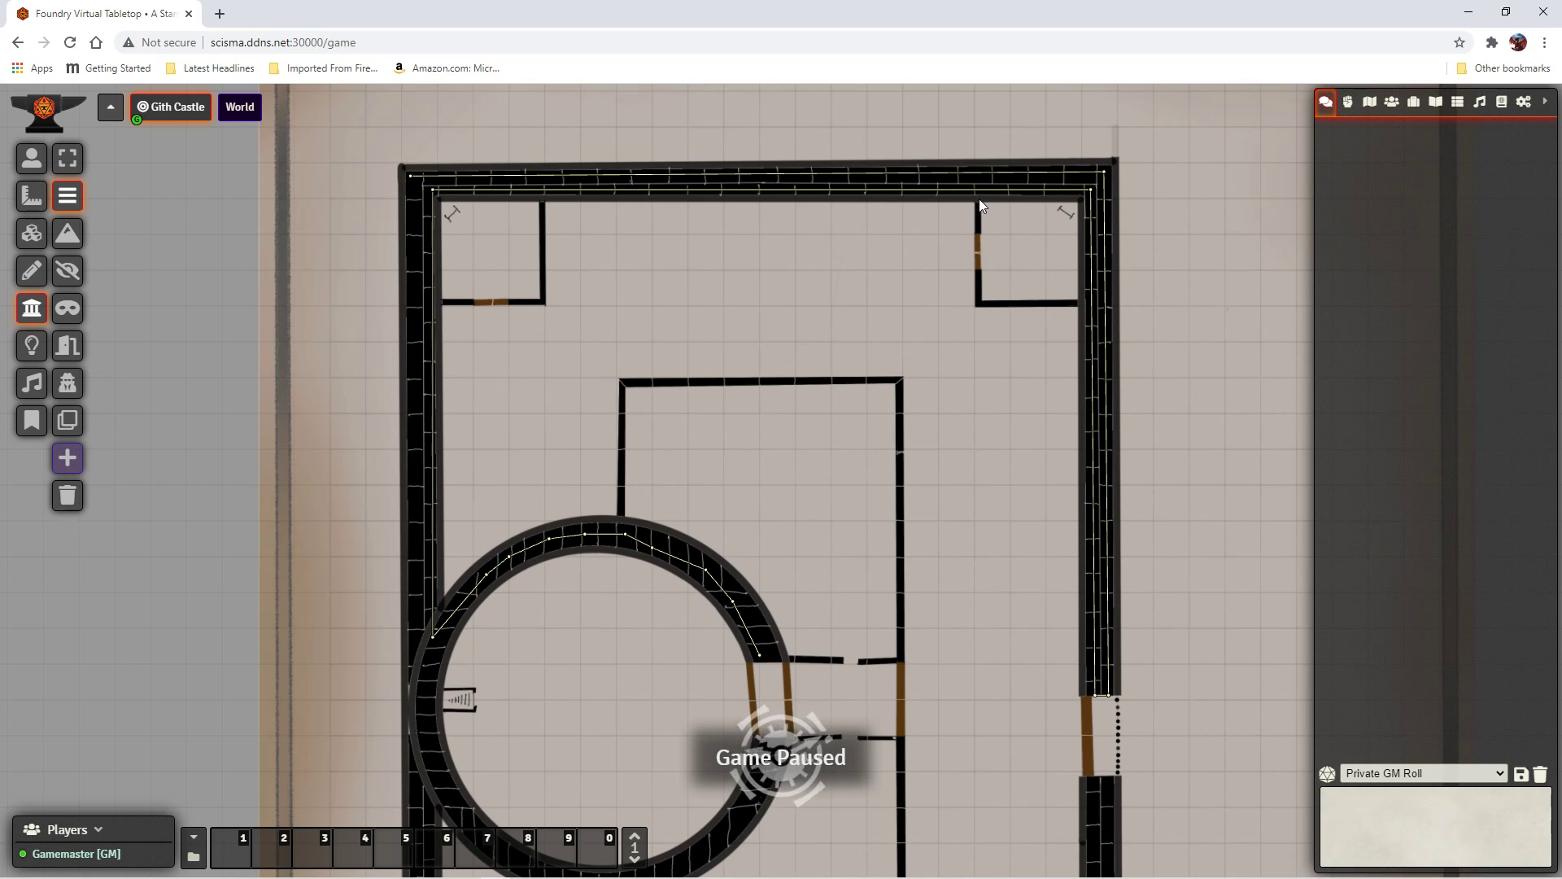
mouse_move(978, 228)
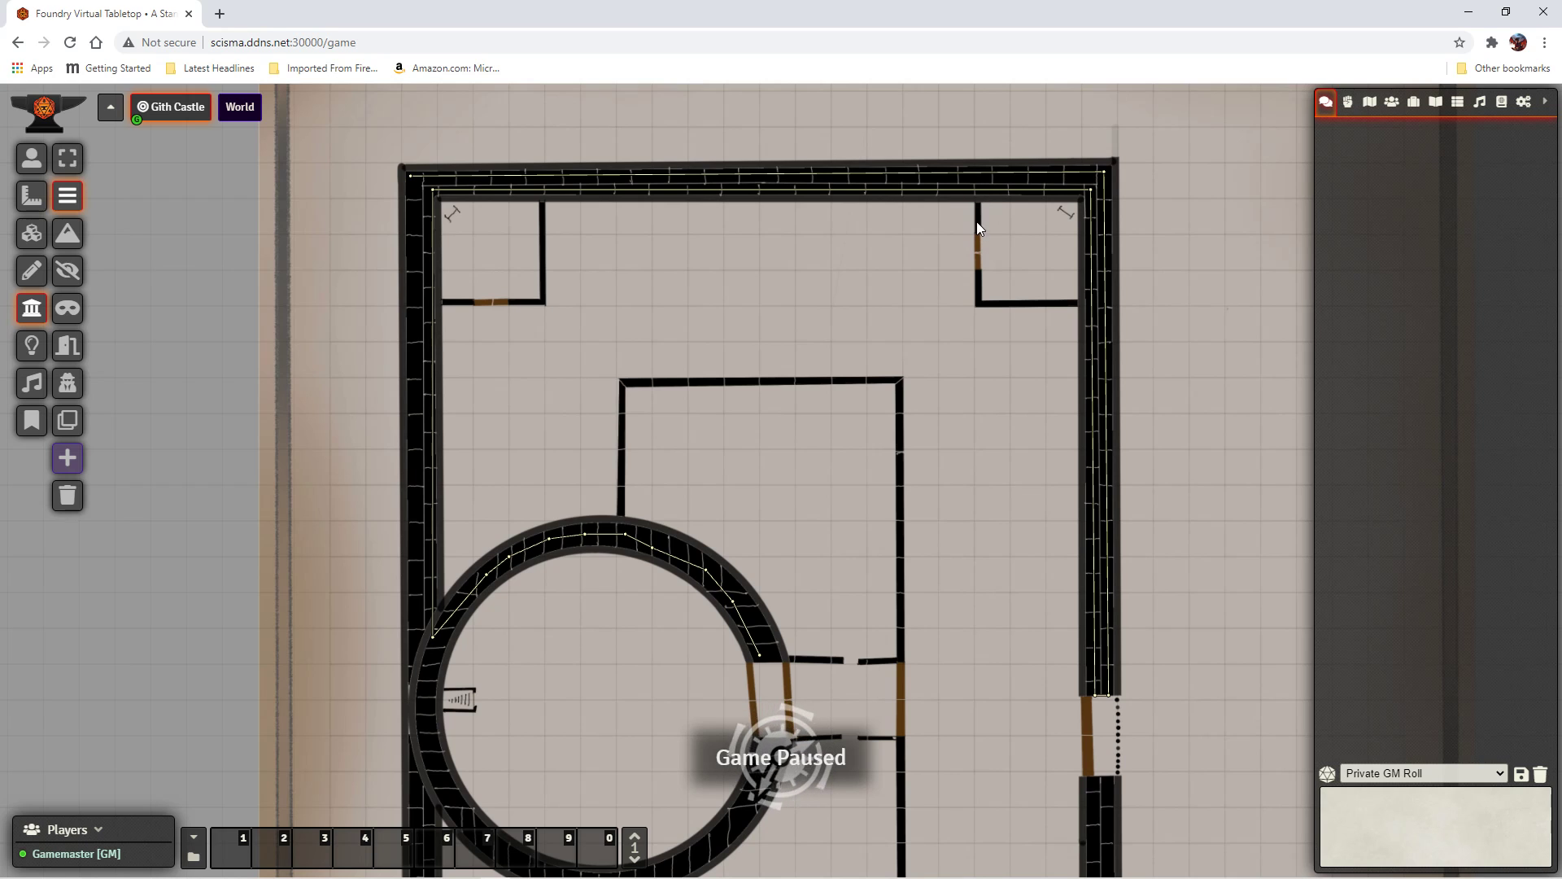
mouse_move(1068, 202)
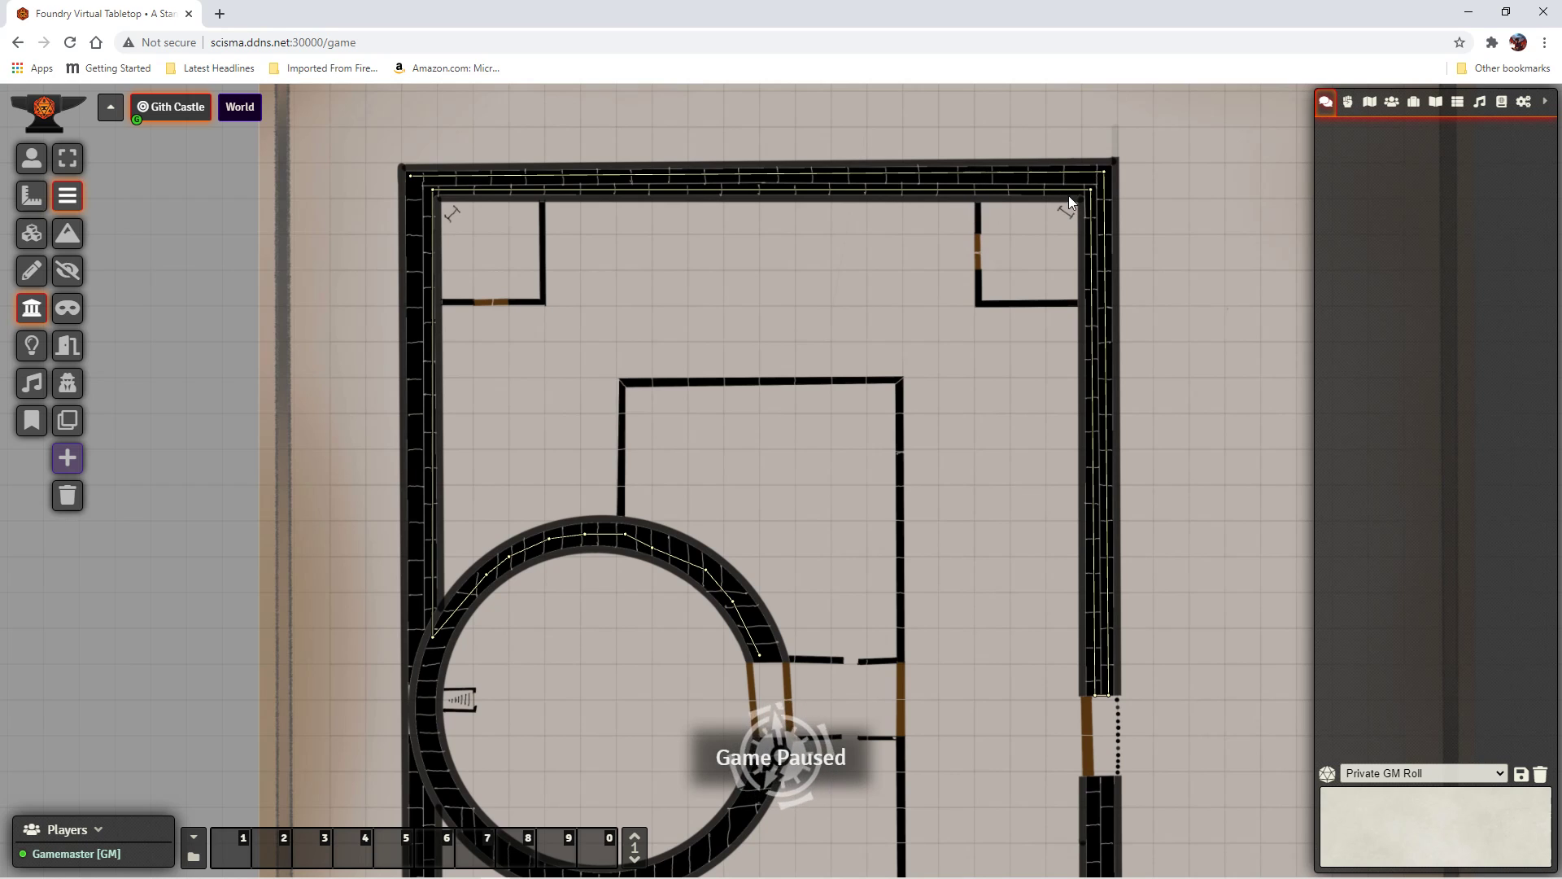
mouse_move(984, 241)
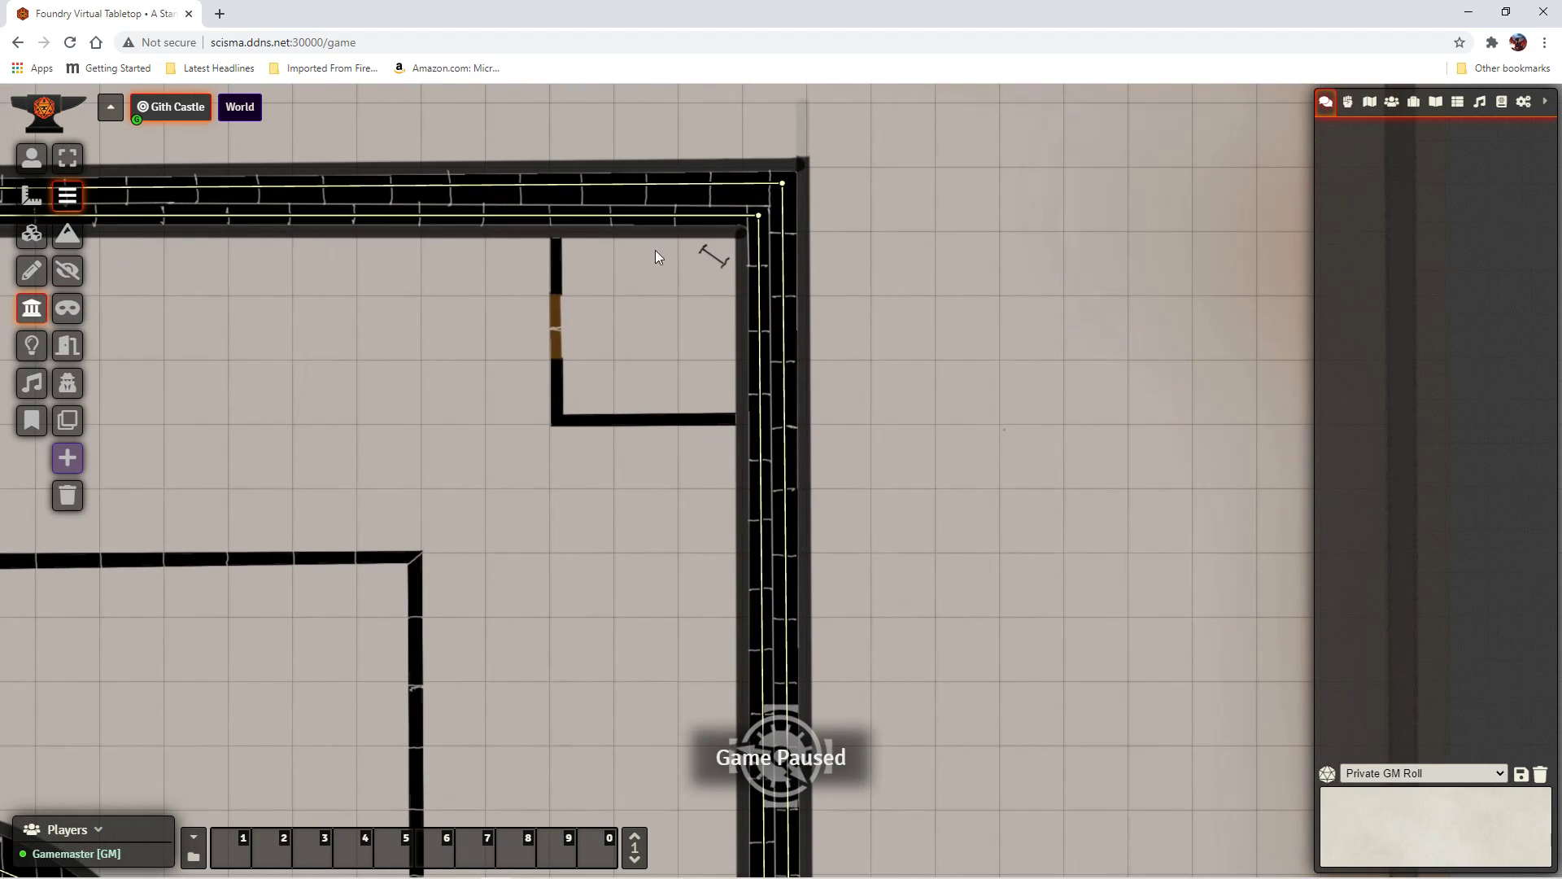
mouse_move(558, 299)
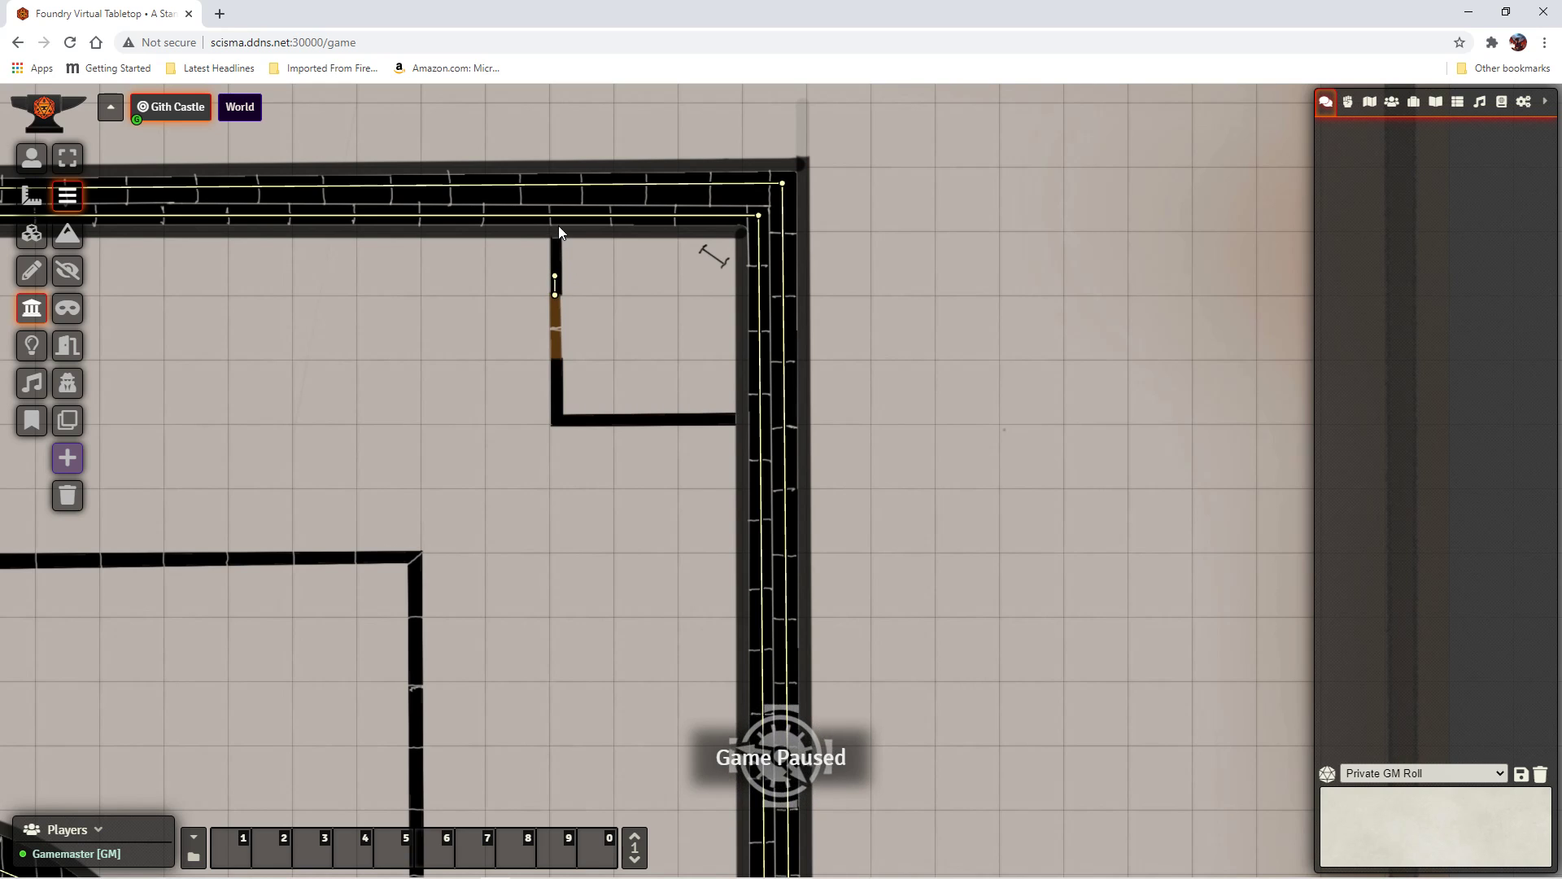
mouse_move(558, 216)
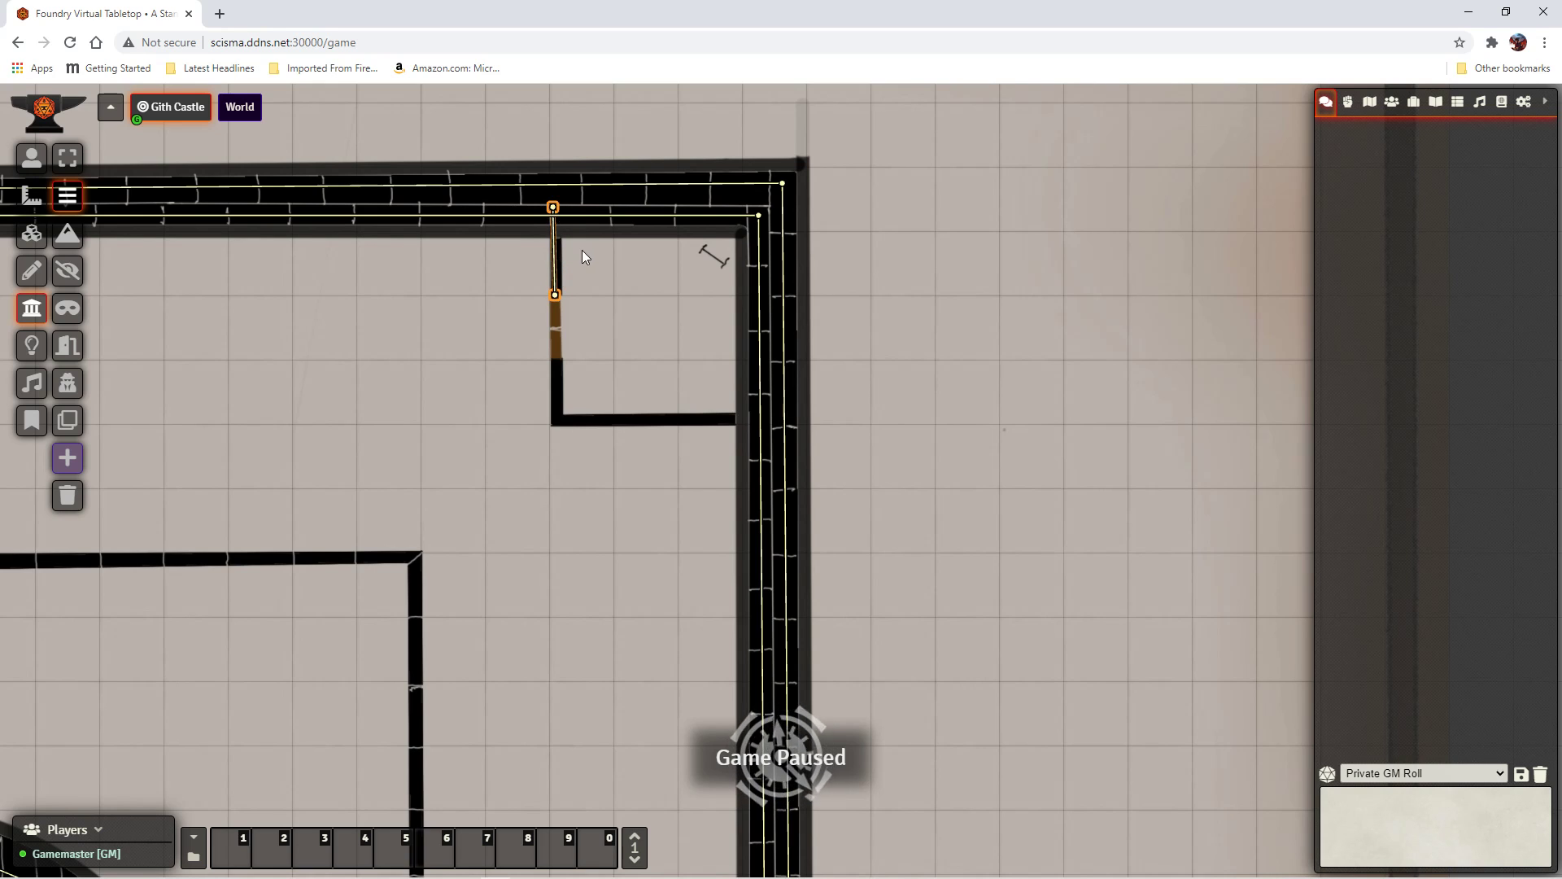
mouse_move(609, 277)
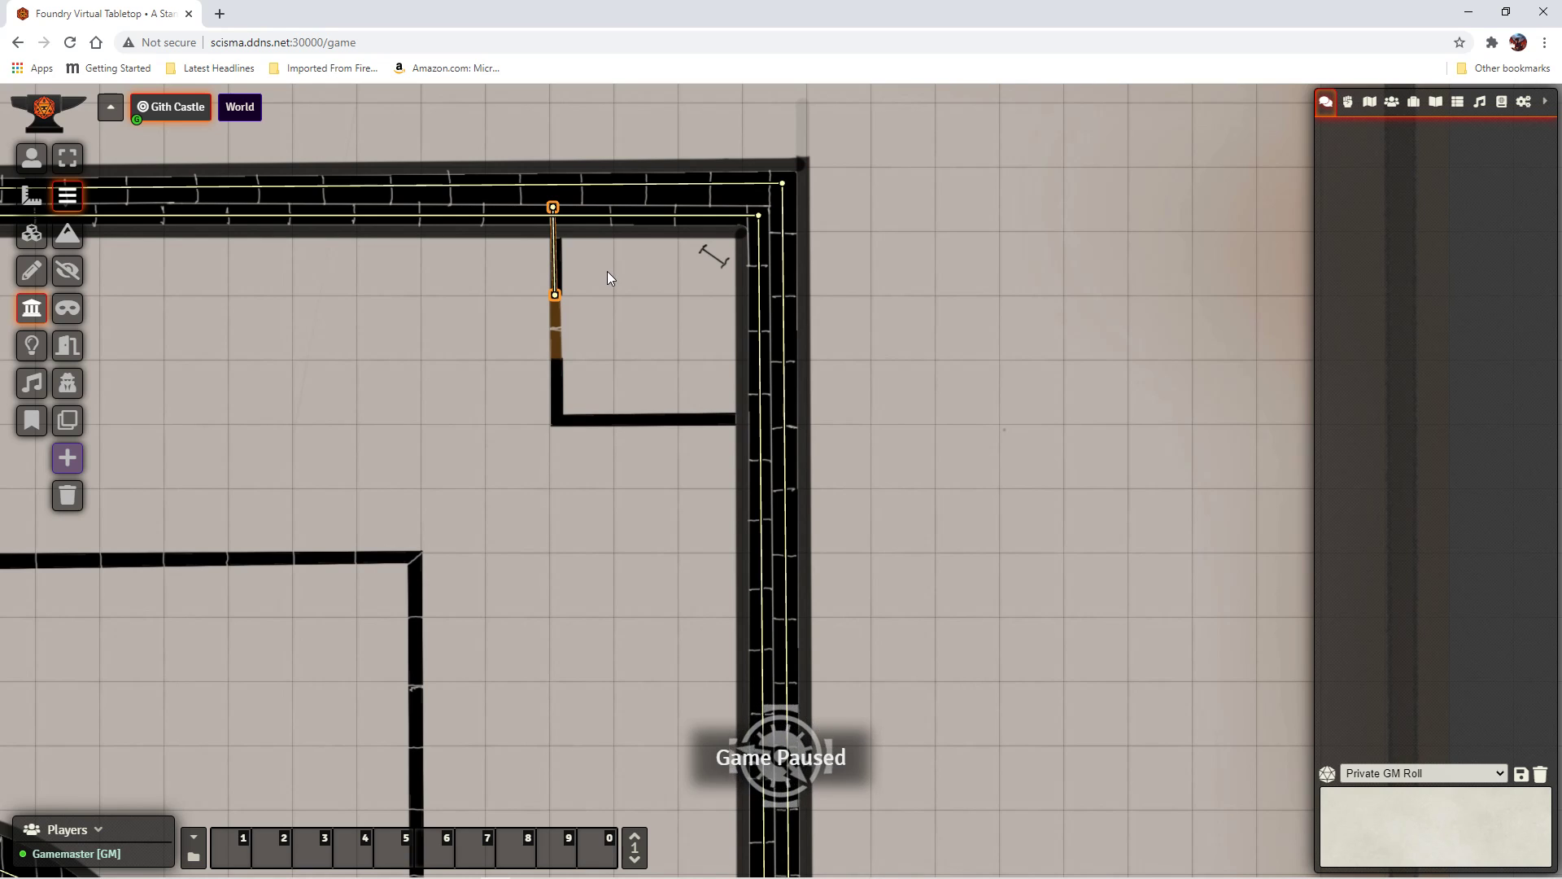
mouse_move(558, 366)
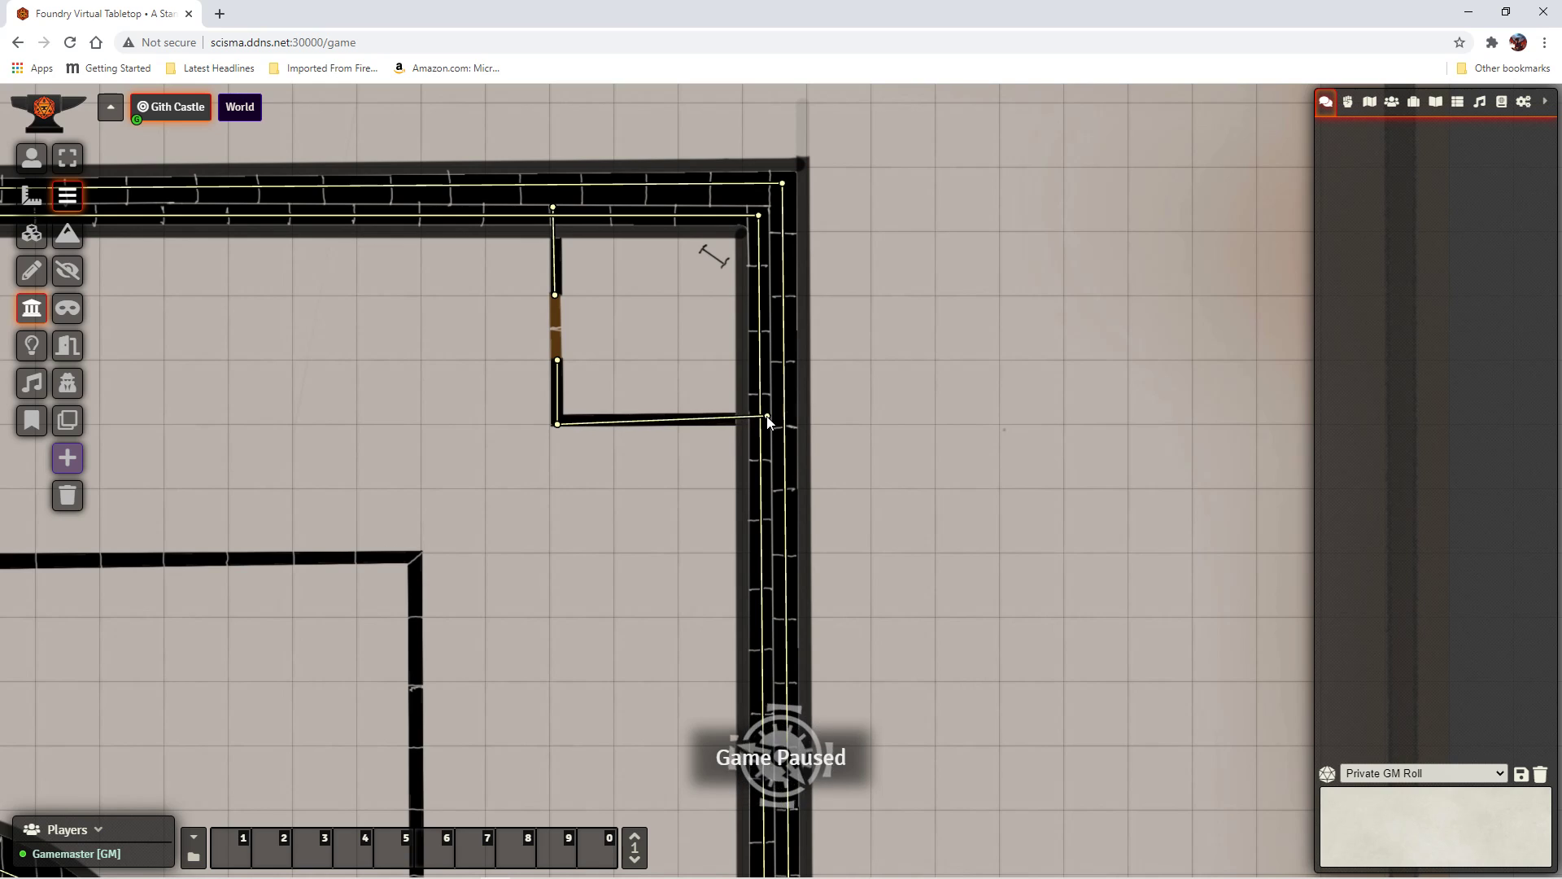
mouse_move(756, 446)
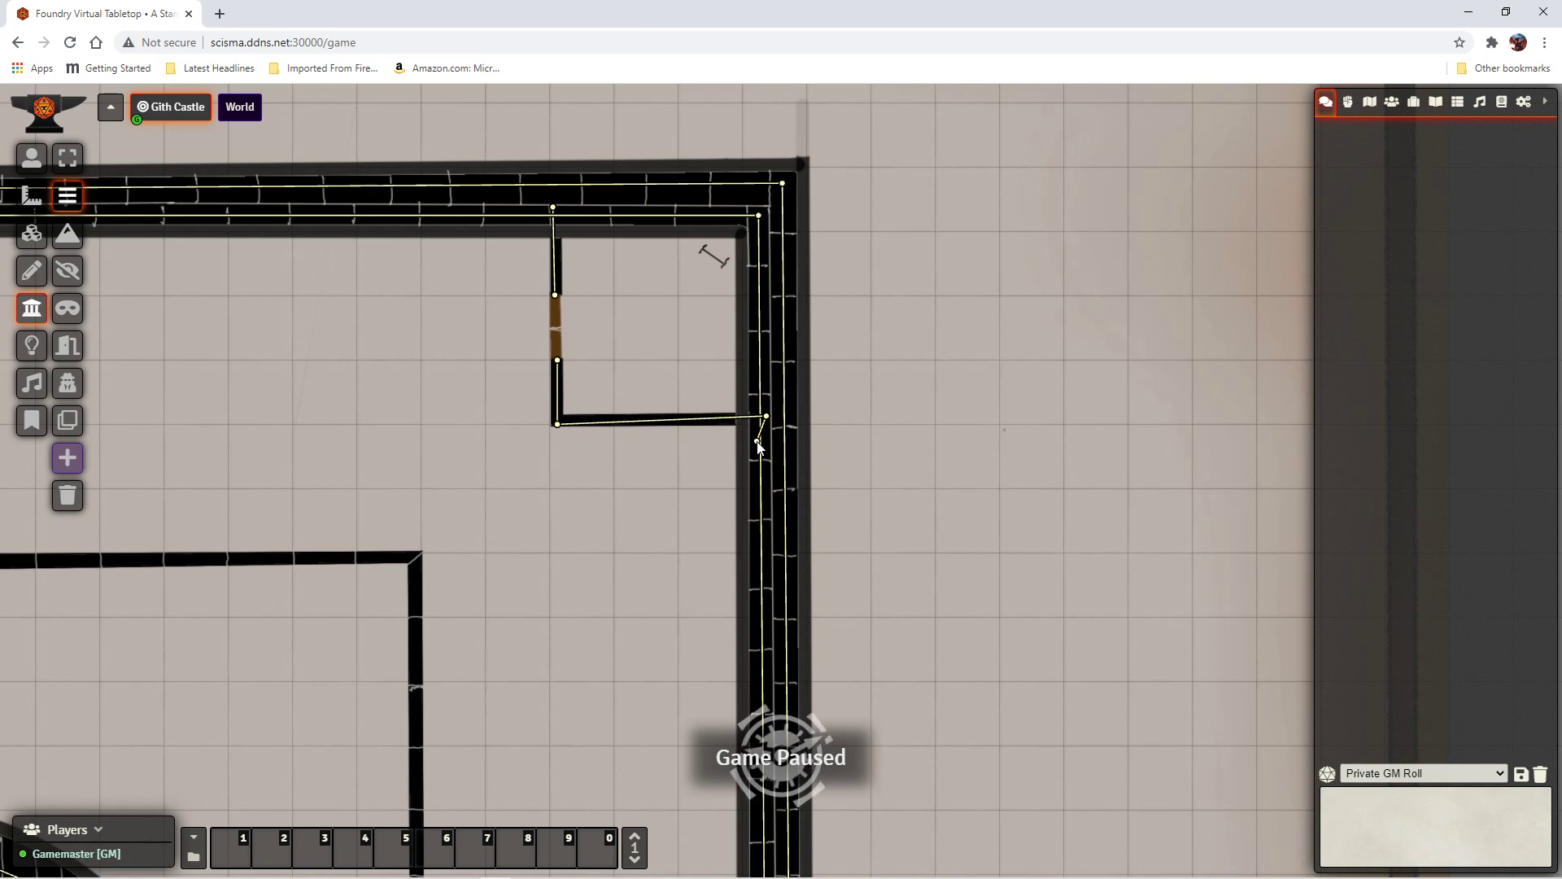
mouse_move(1076, 414)
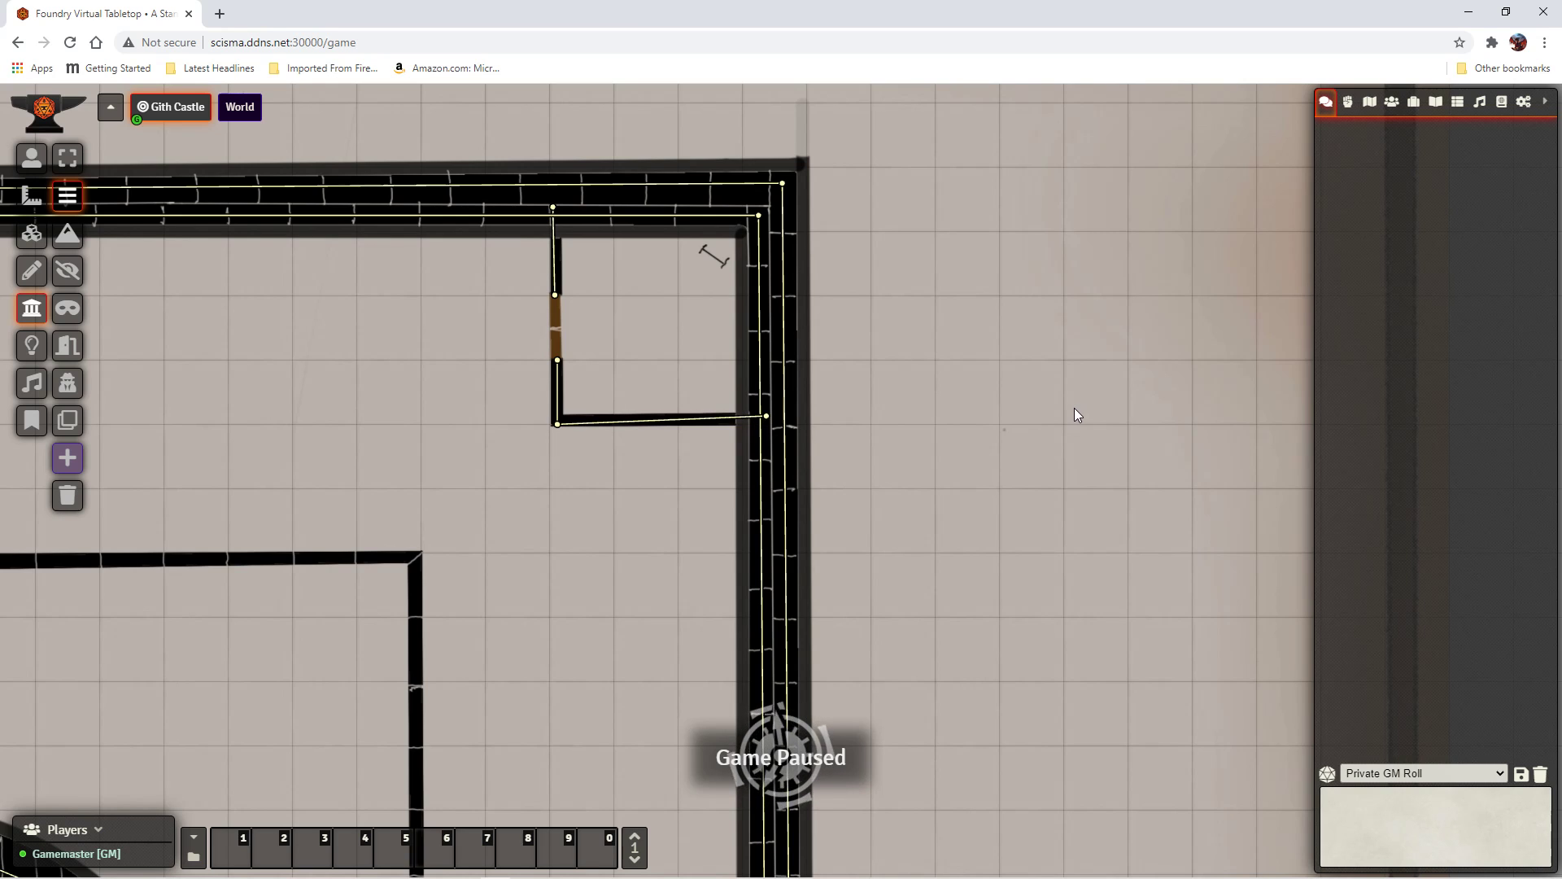
mouse_move(237, 393)
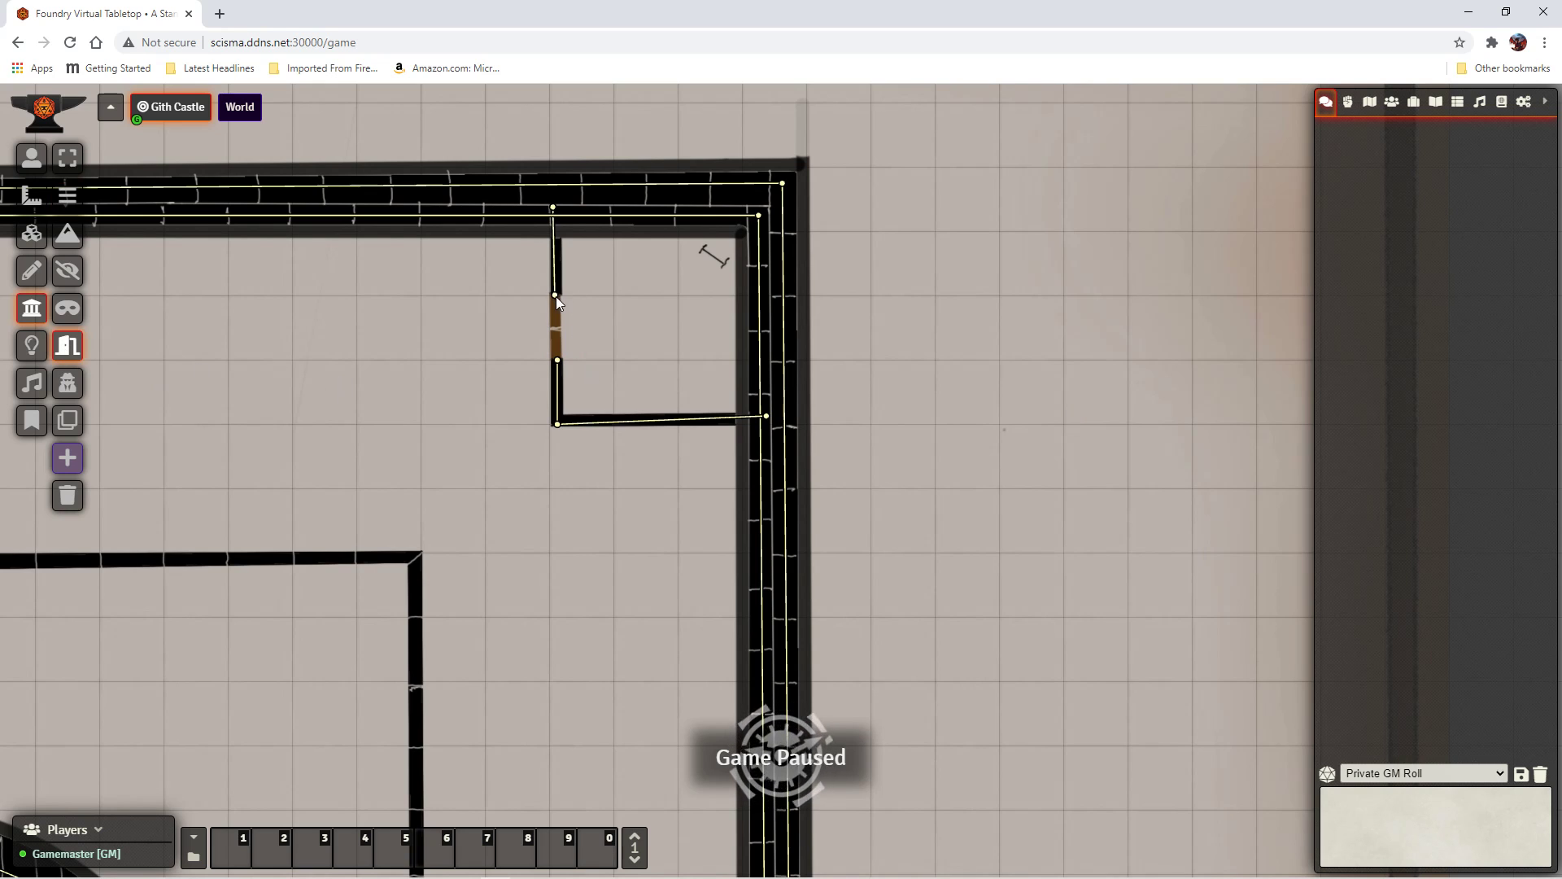
mouse_move(566, 303)
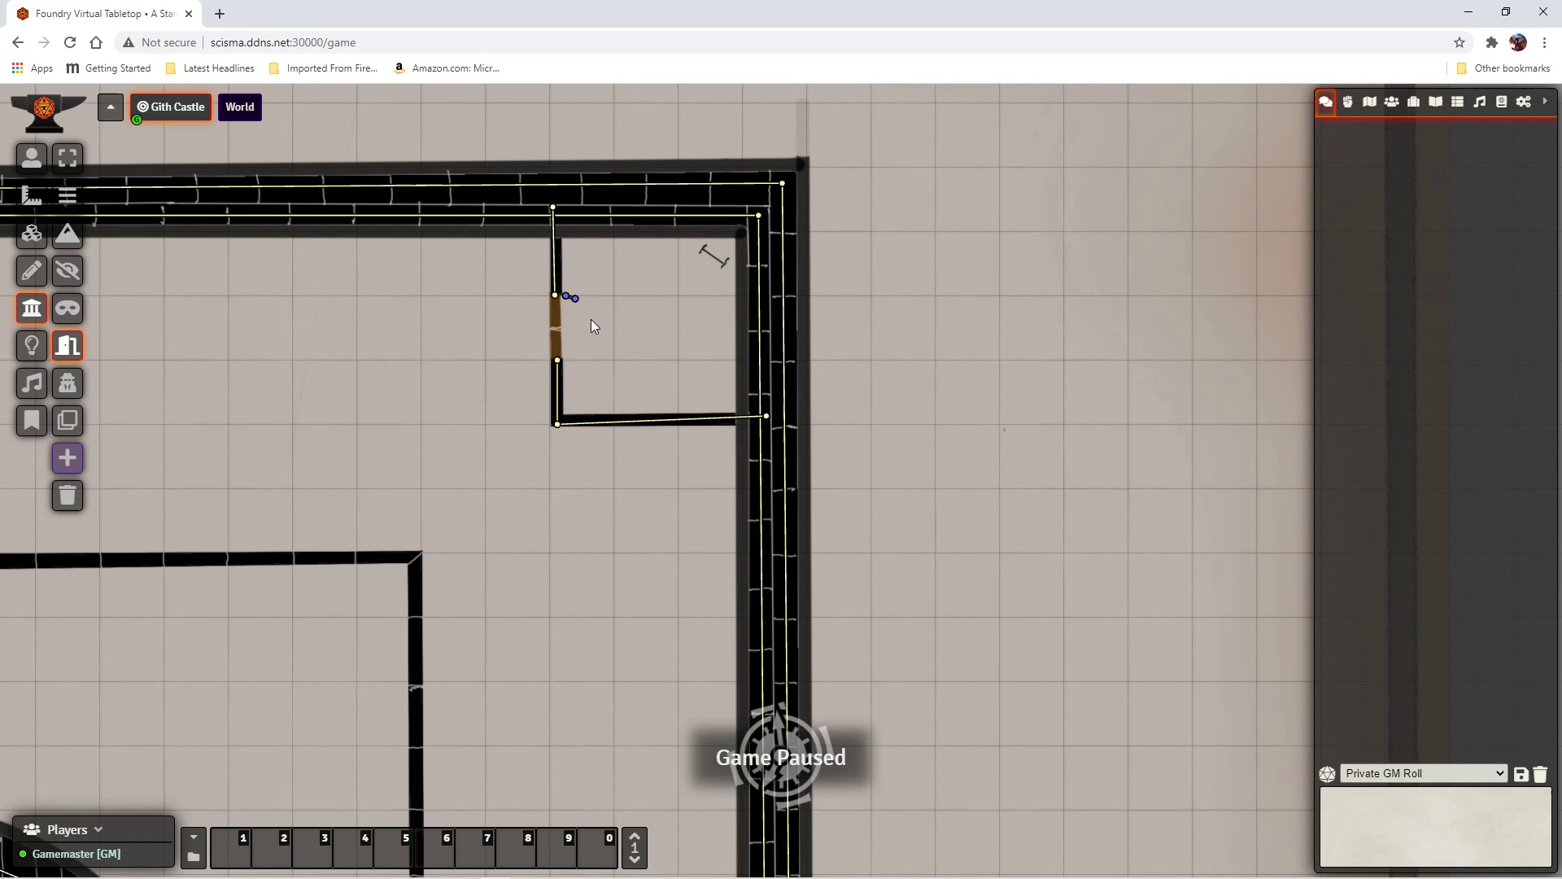
Step: Draw a door segment spanning the orange doorway in the small room's left wall
drag(567, 297, 576, 345)
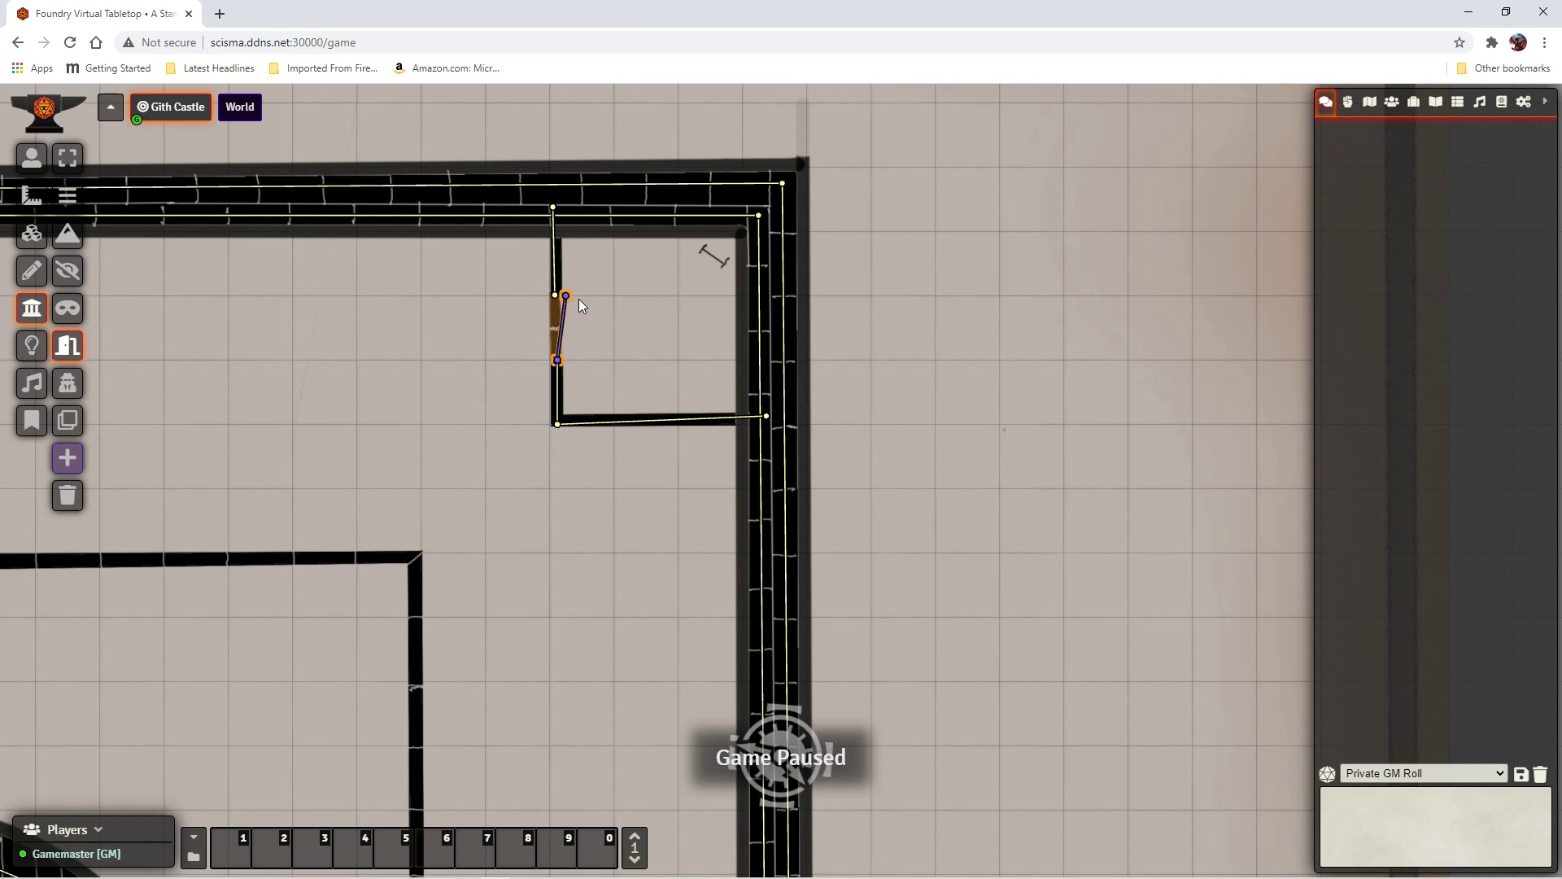
drag(566, 295, 554, 300)
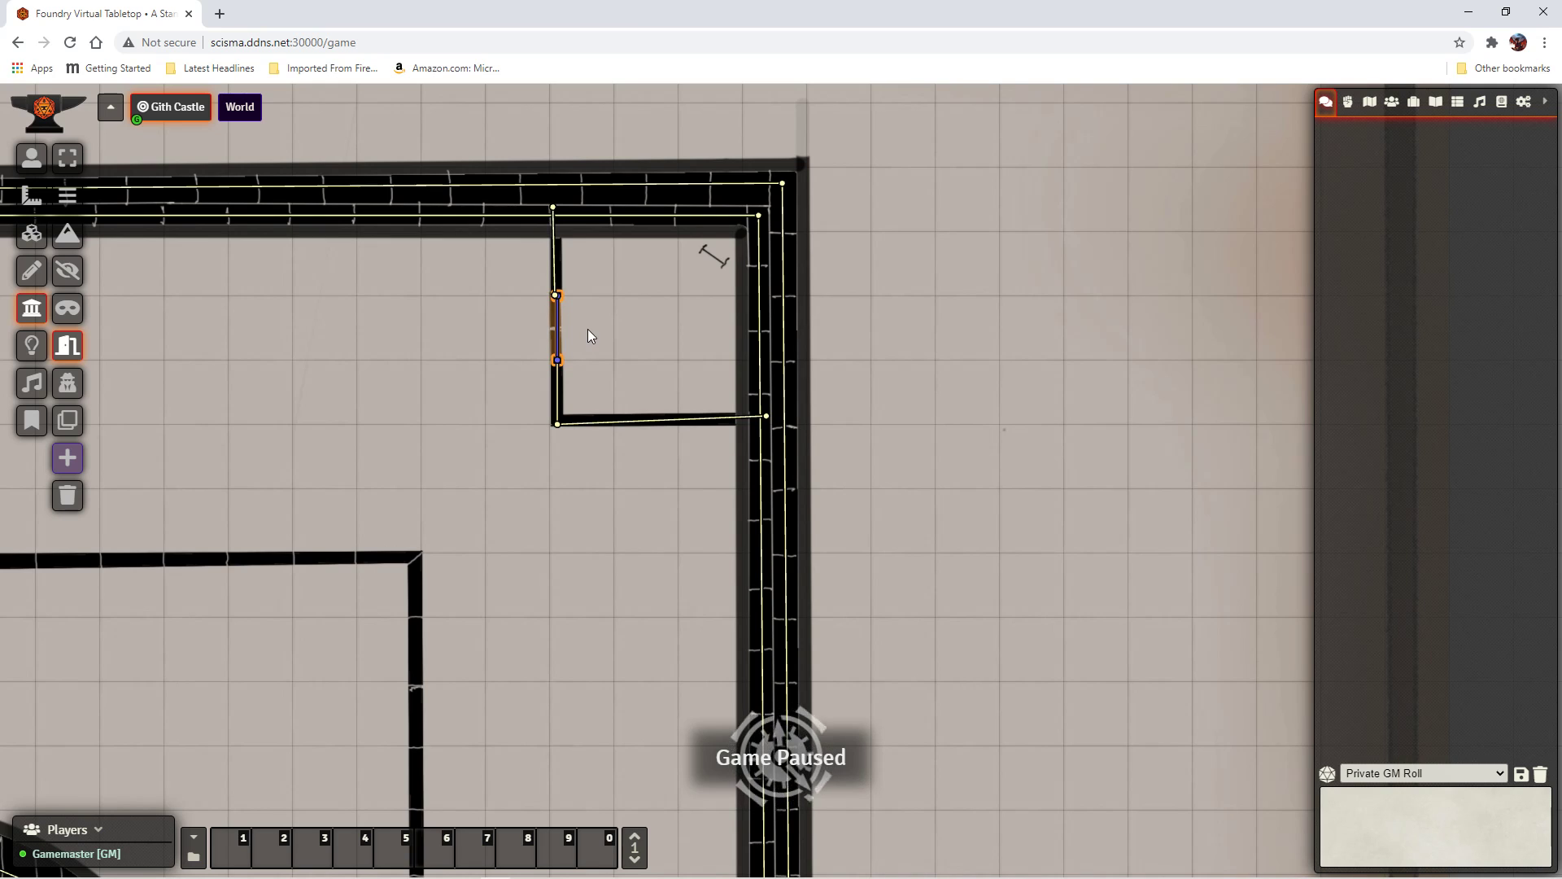
mouse_move(630, 369)
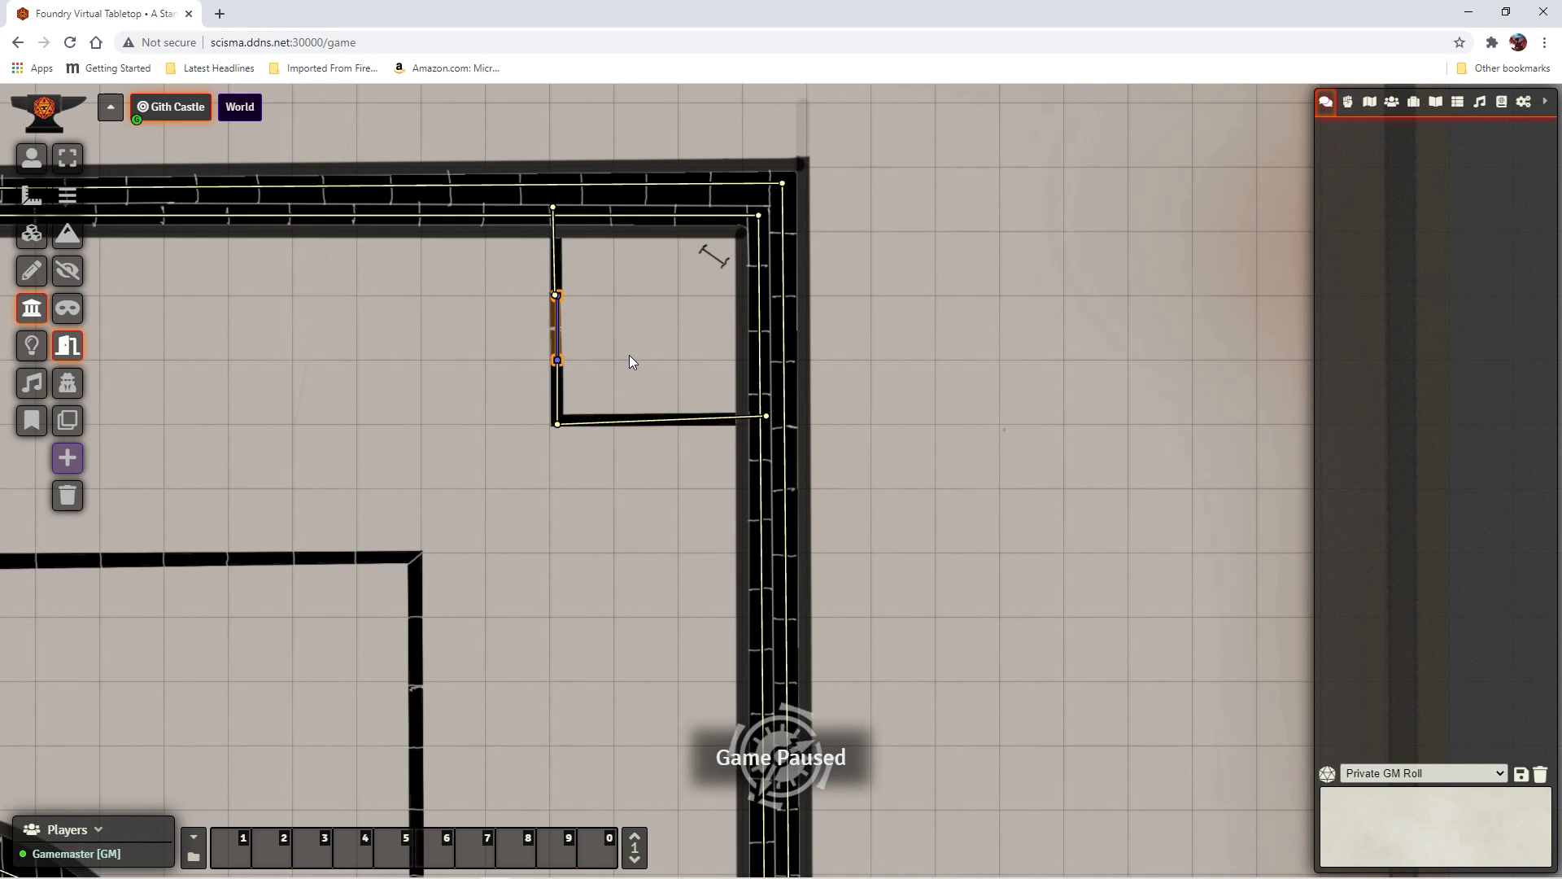
mouse_move(641, 354)
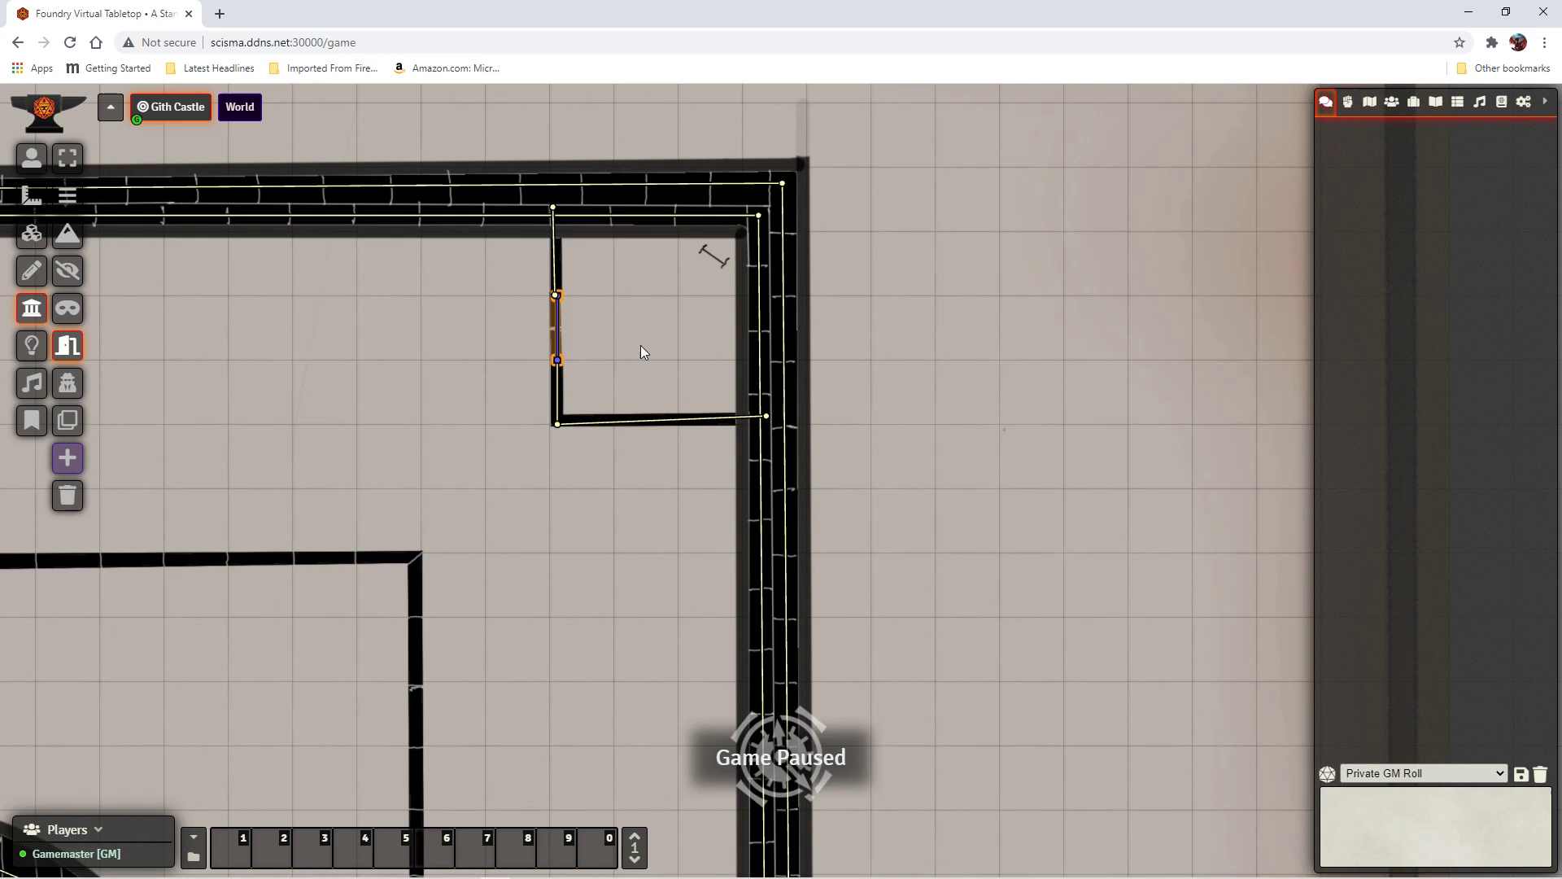
mouse_move(1005, 329)
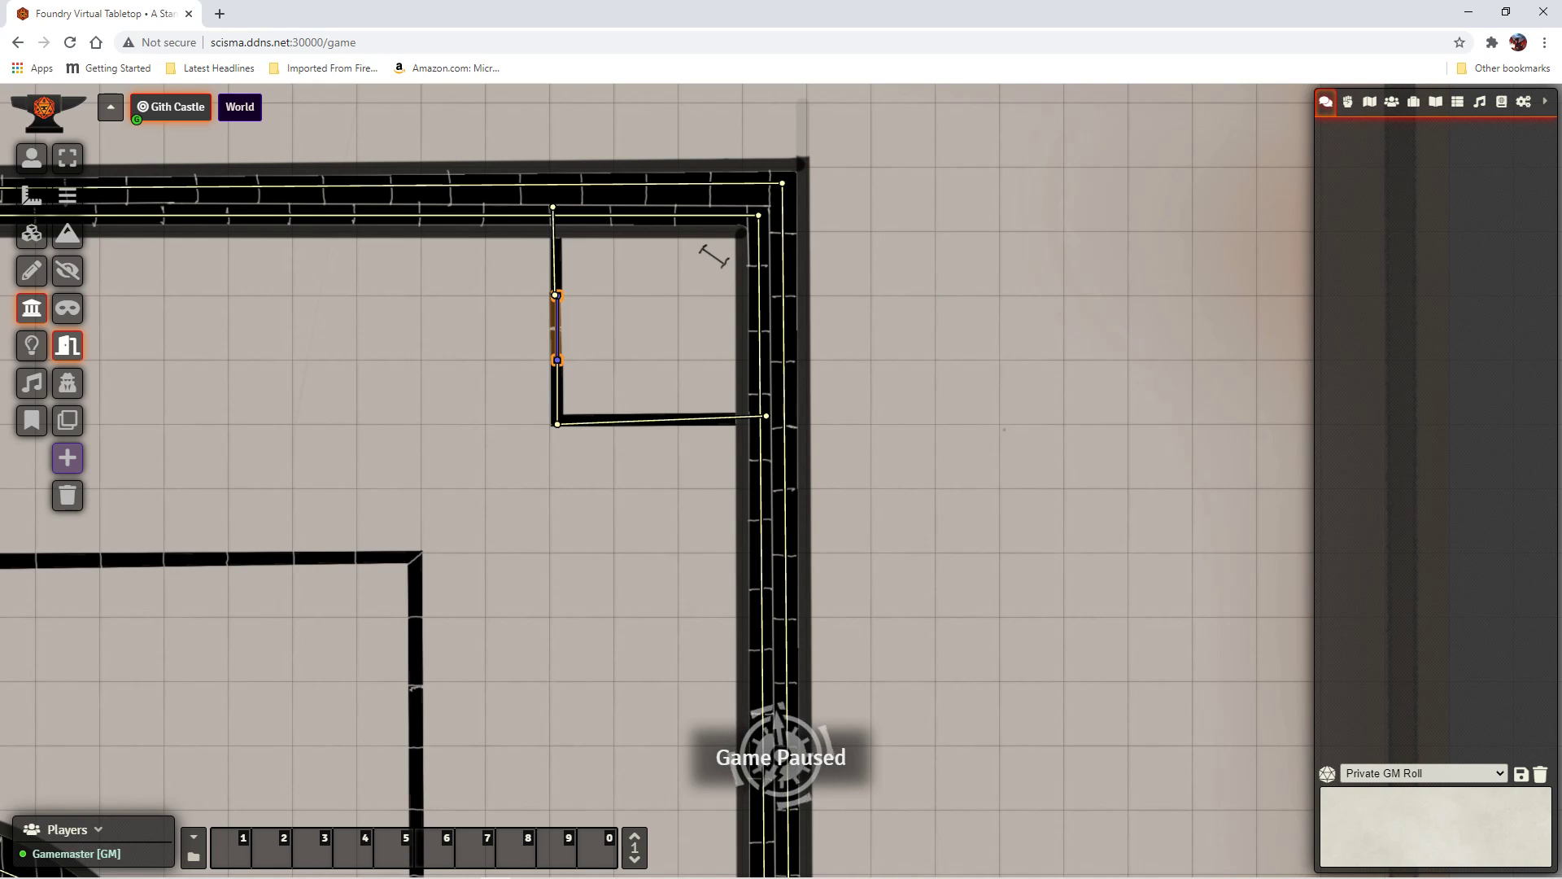
mouse_move(365, 522)
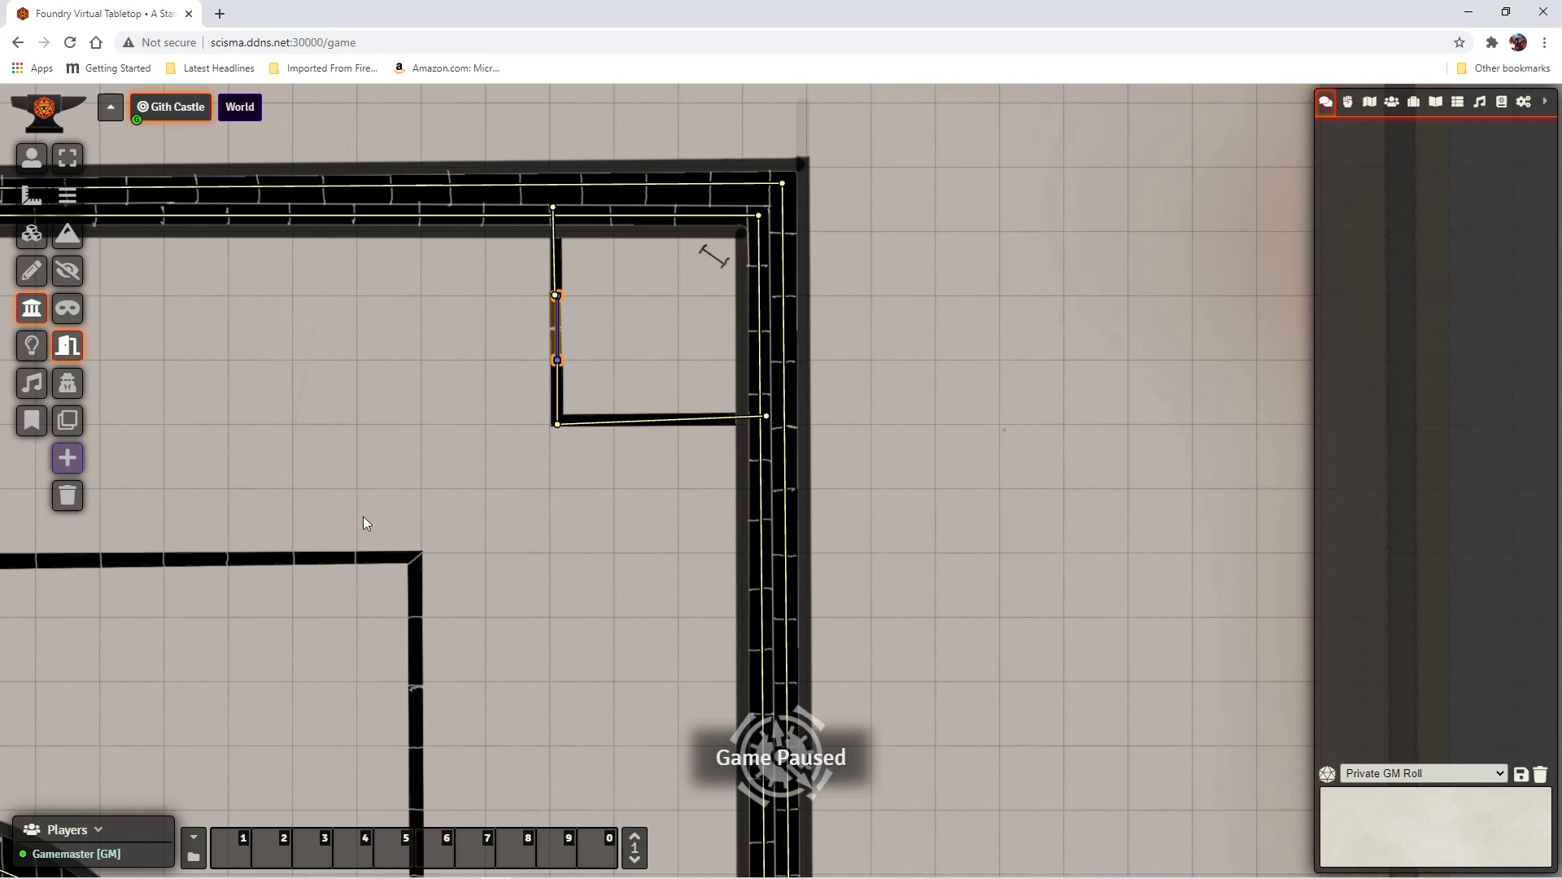
mouse_move(1131, 389)
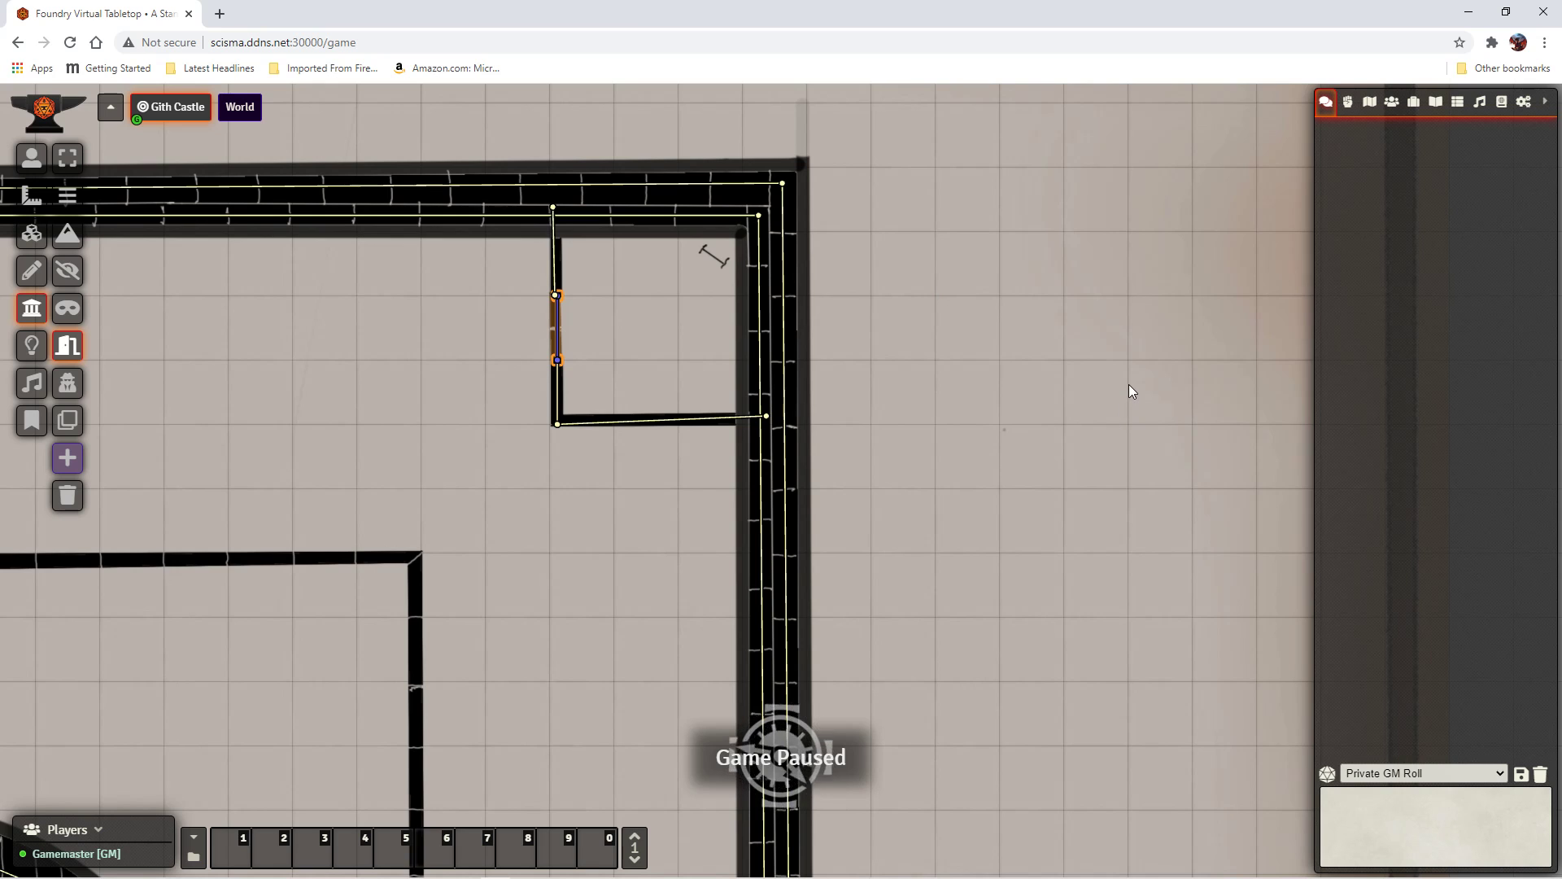
mouse_move(1161, 361)
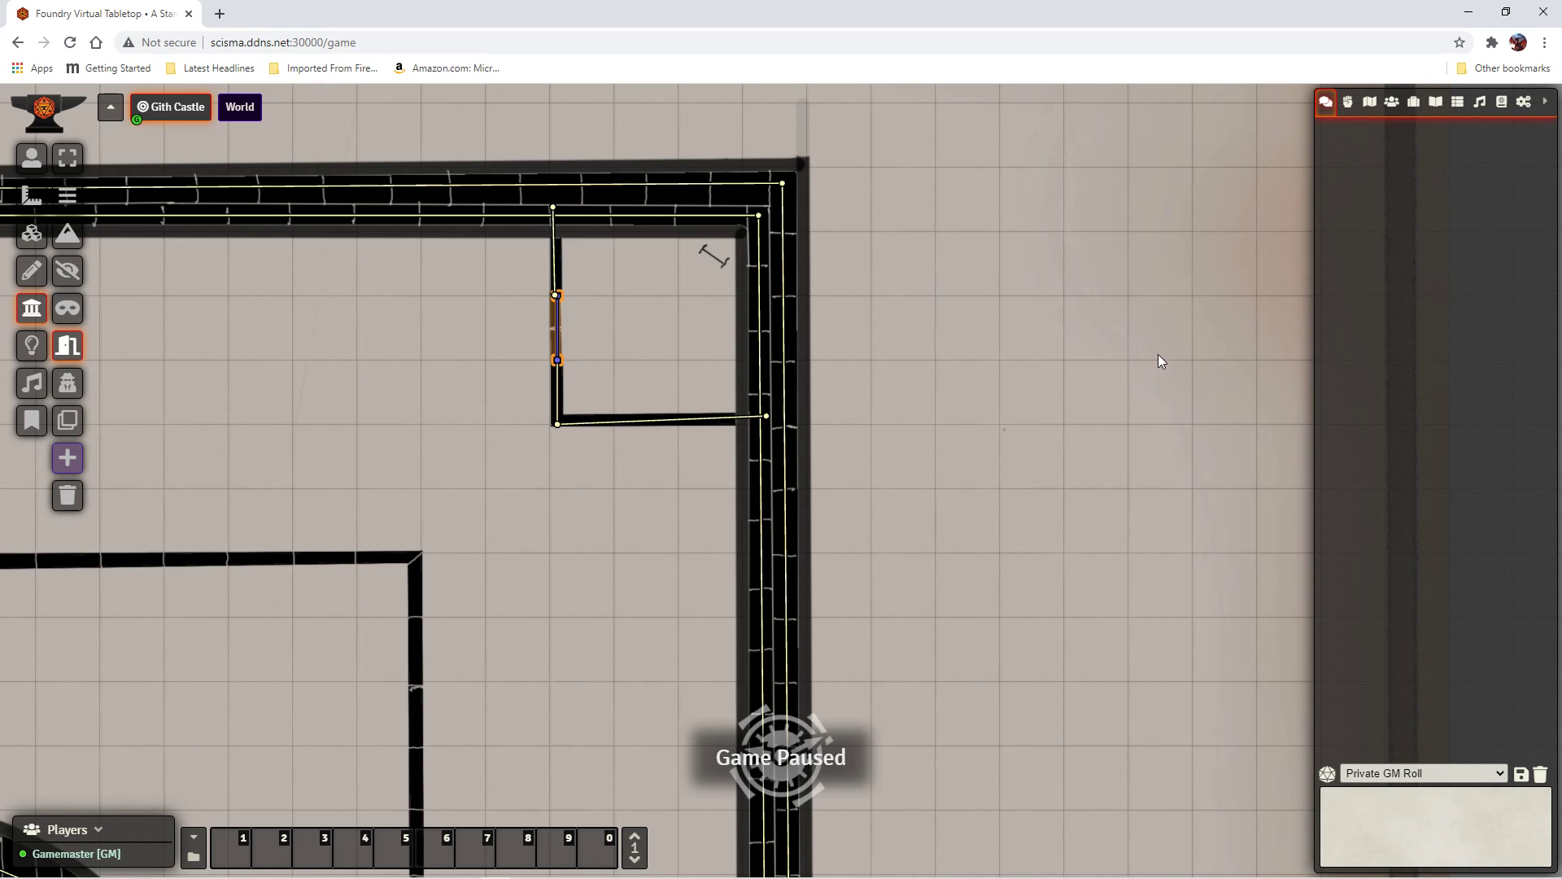